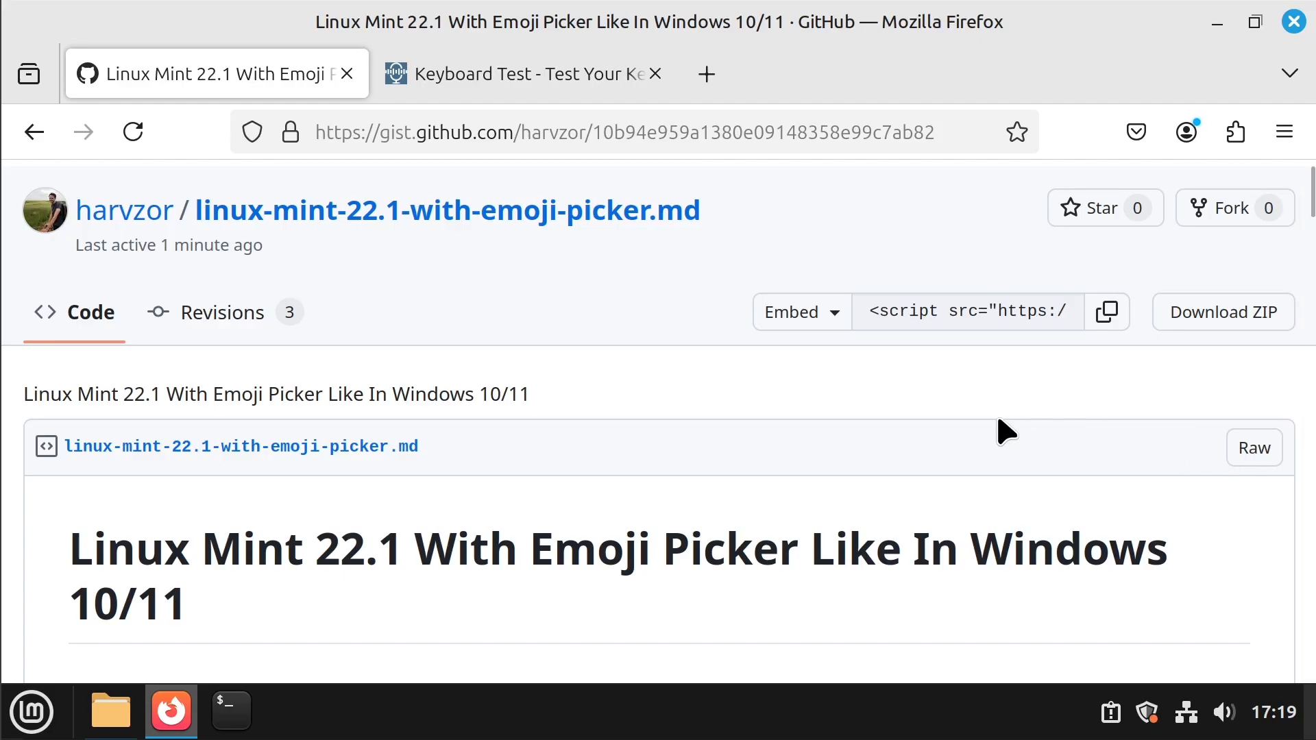
mouse_move(261, 250)
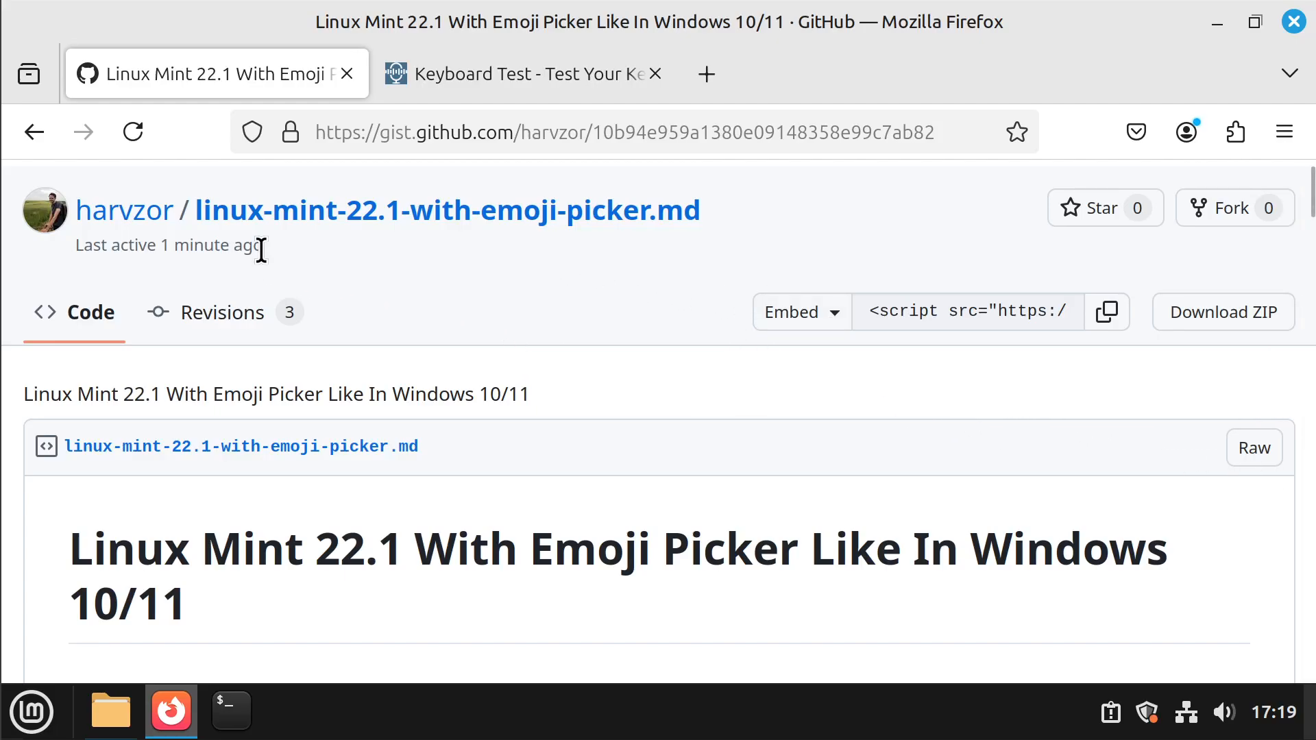
mouse_move(573, 326)
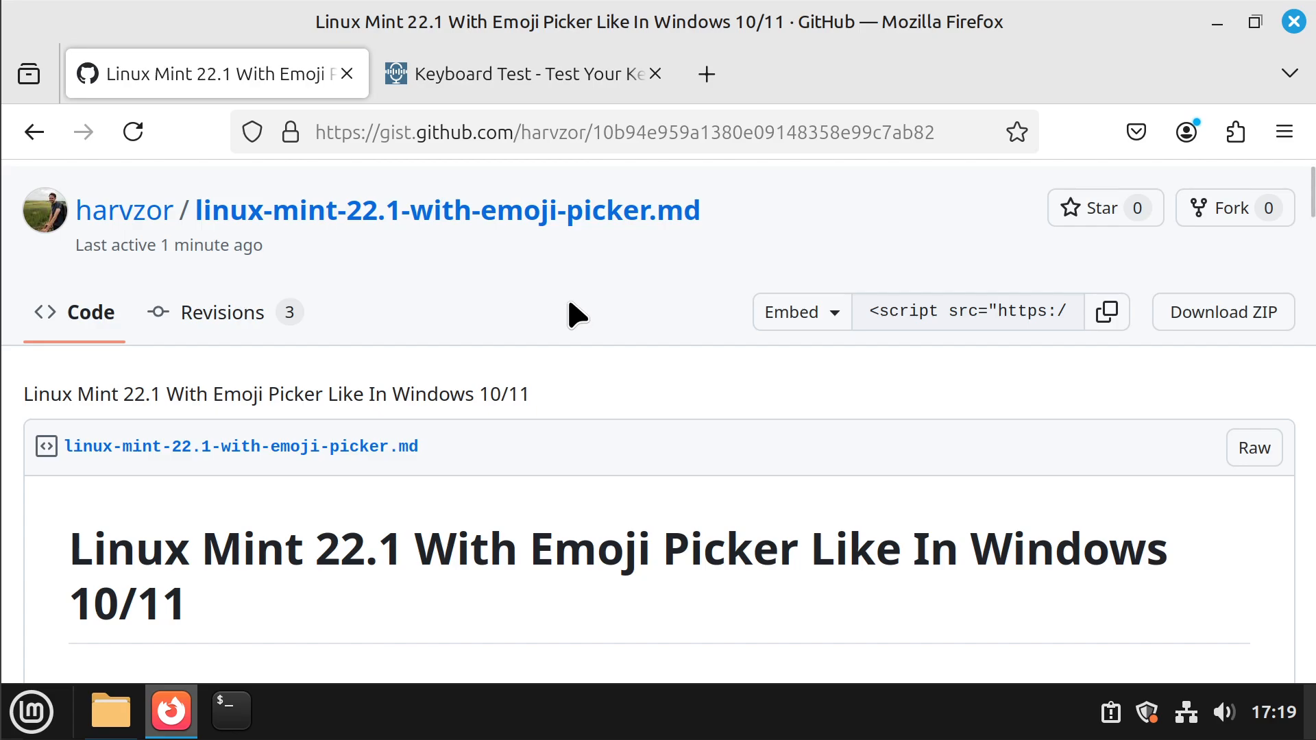
Skim the emoji picker guide, then switch back to the Keyboard Test page.
scroll(down, 3)
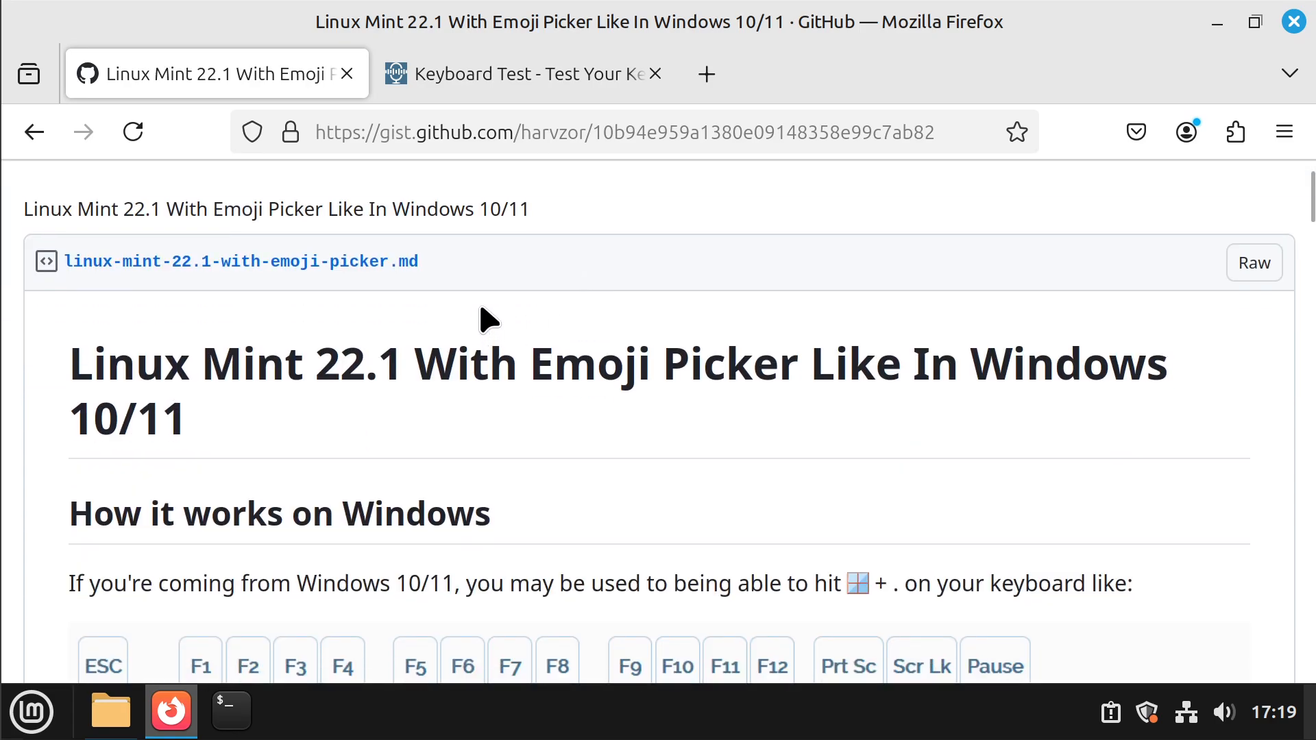
mouse_move(588, 320)
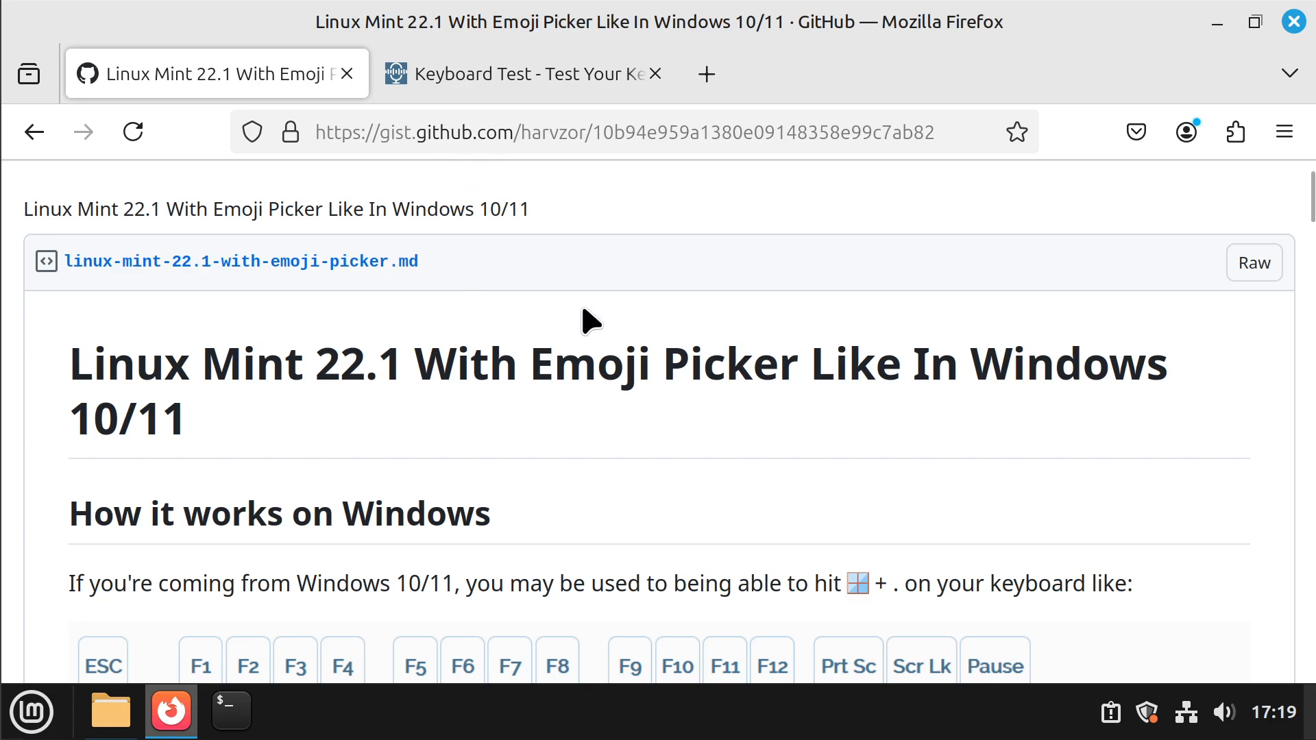
scroll(down, 3)
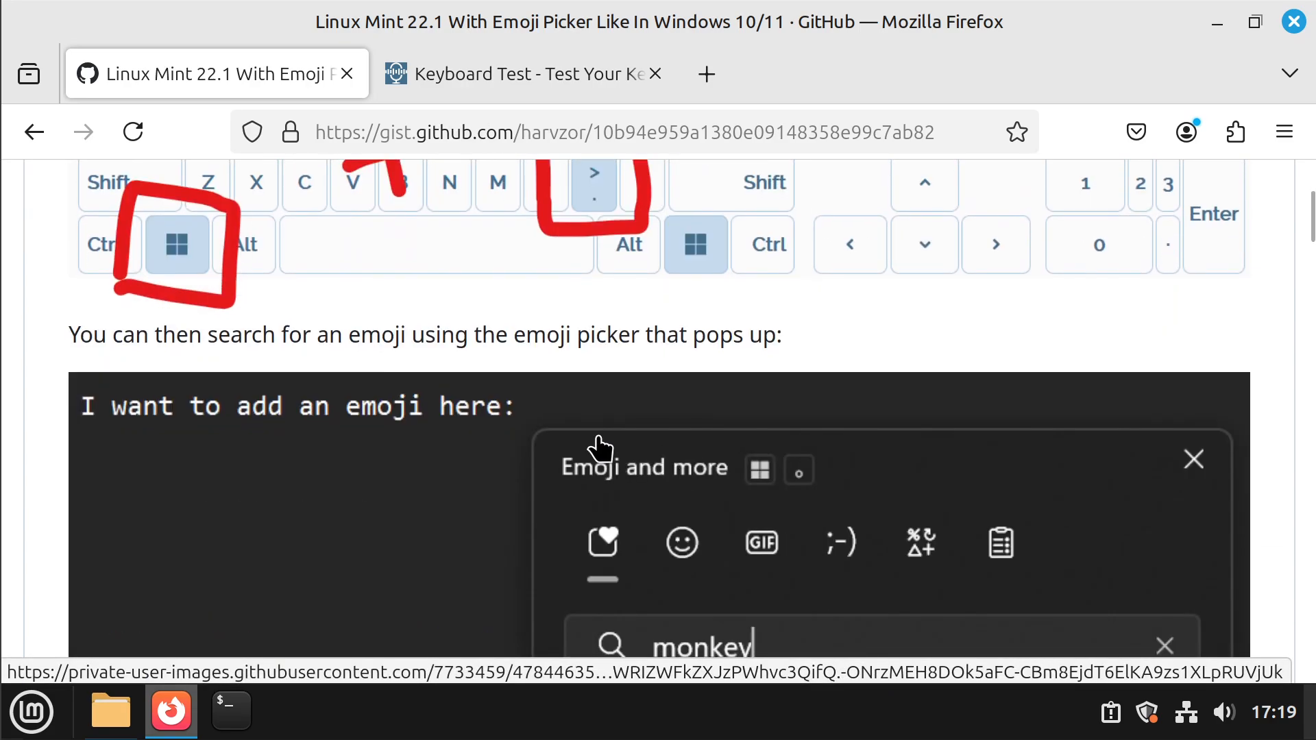
mouse_move(553, 450)
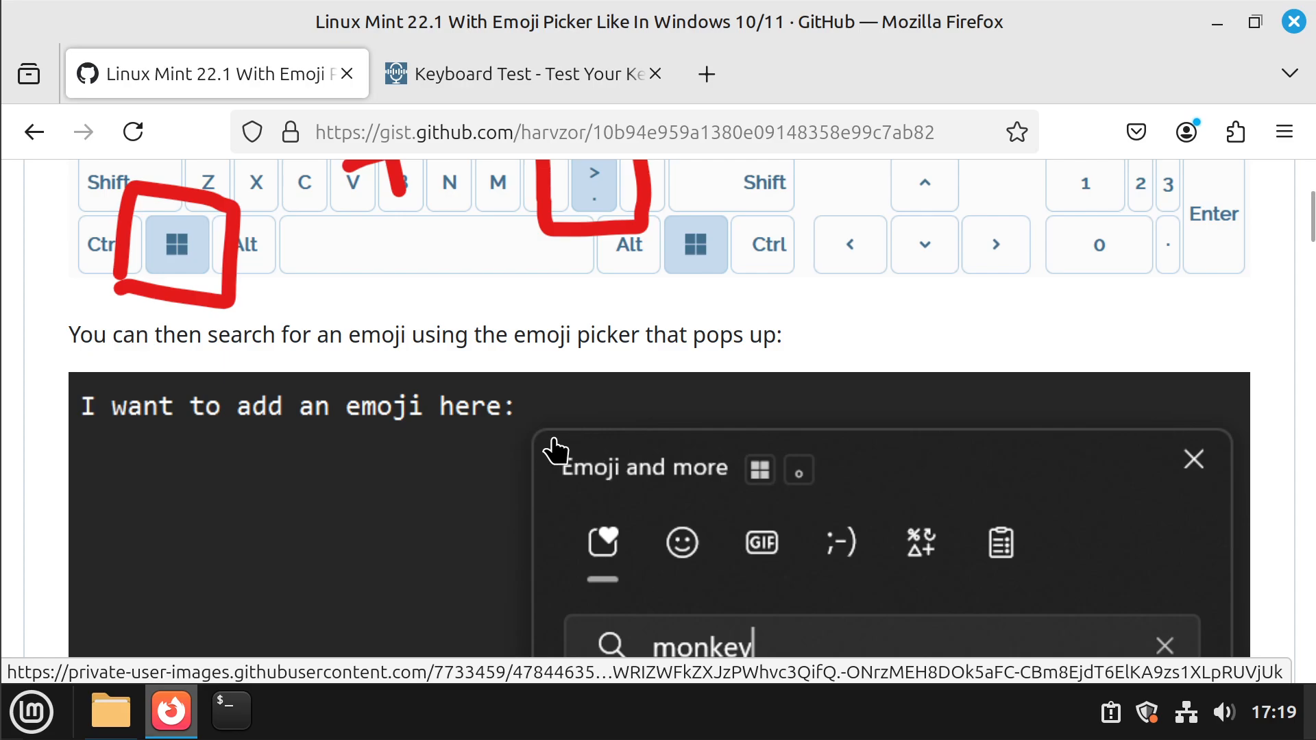
scroll(down, 3)
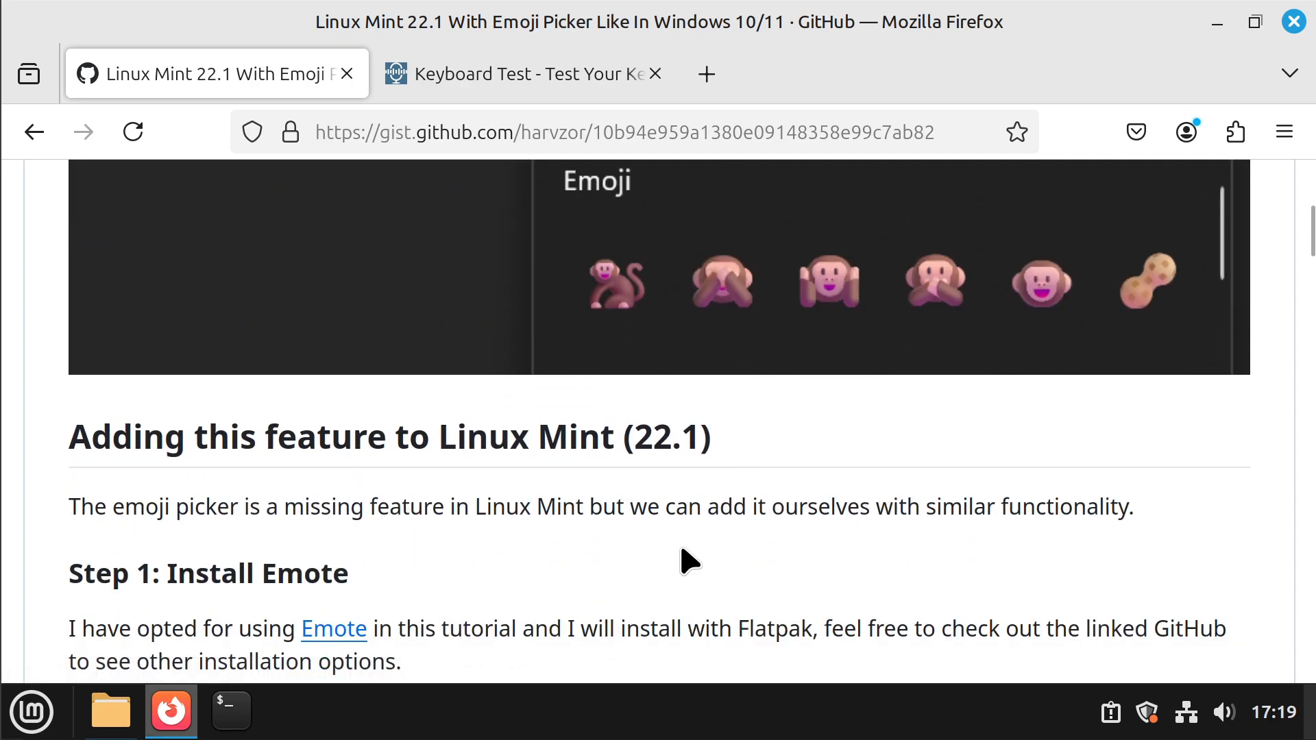
scroll(up, 3)
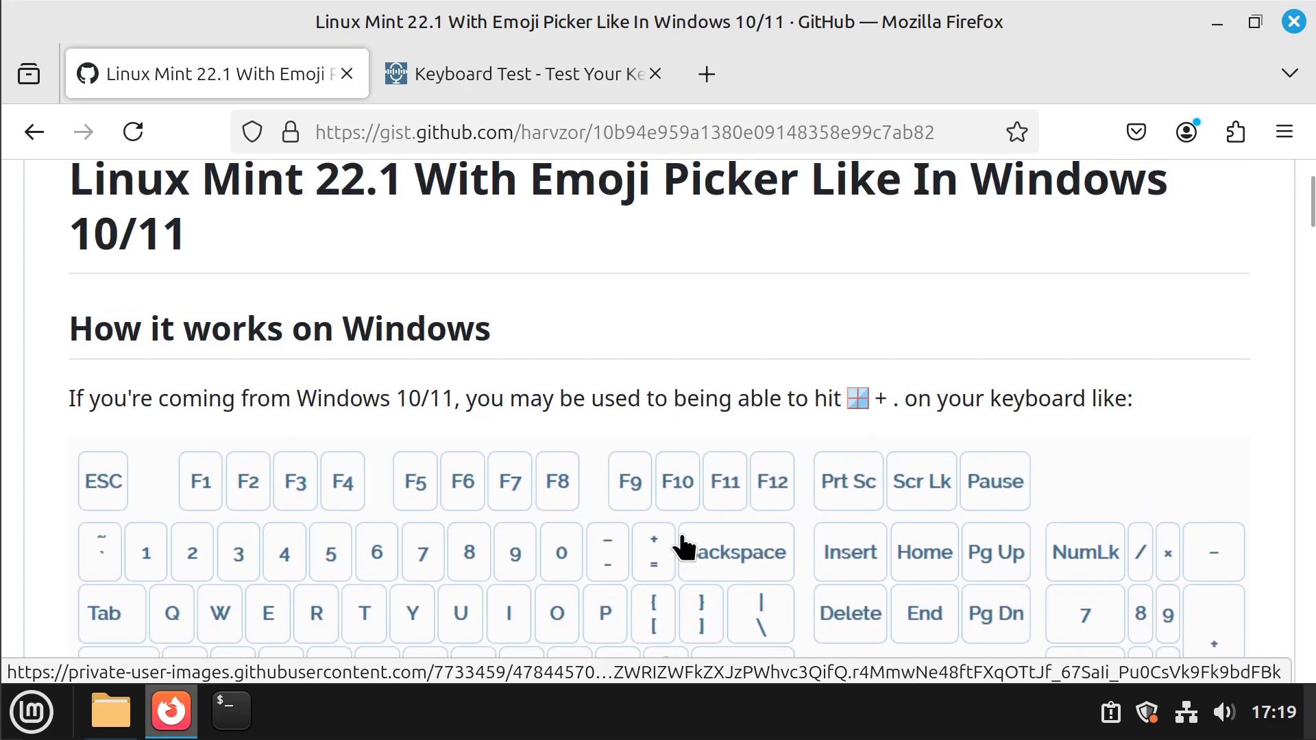
mouse_move(521, 74)
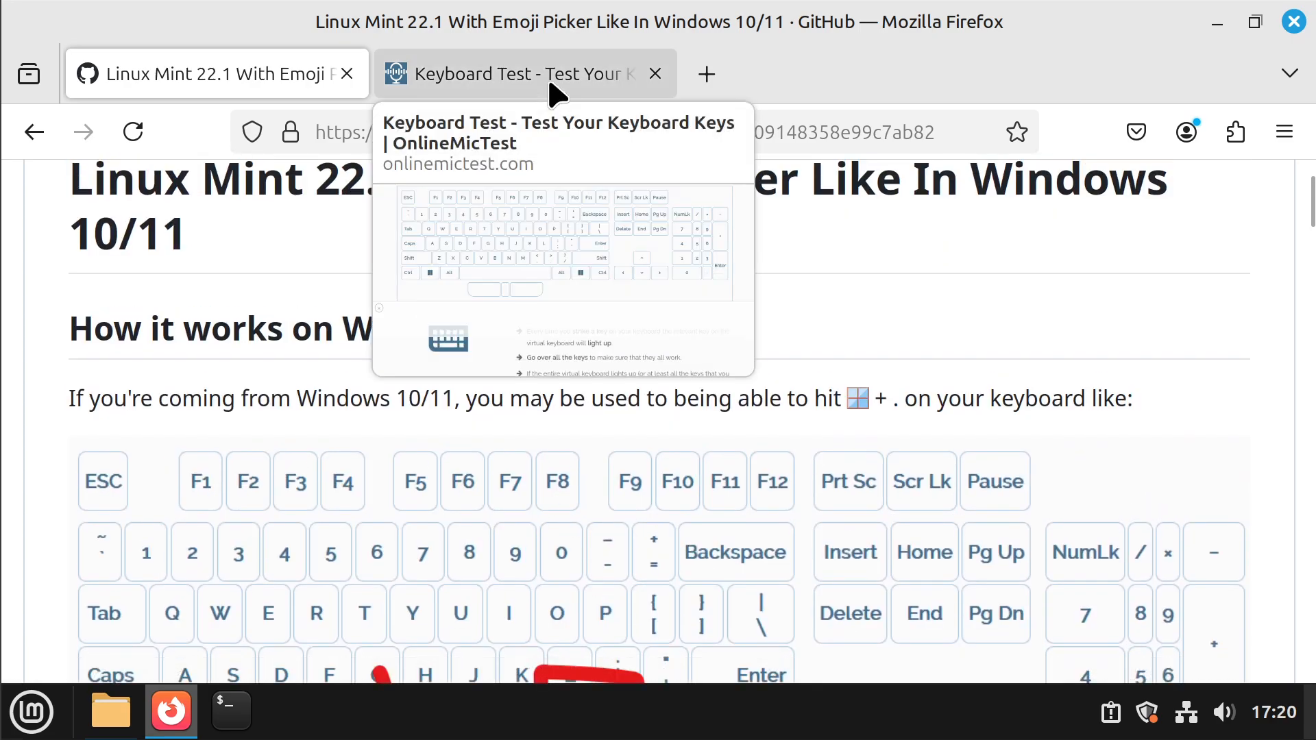
click(521, 74)
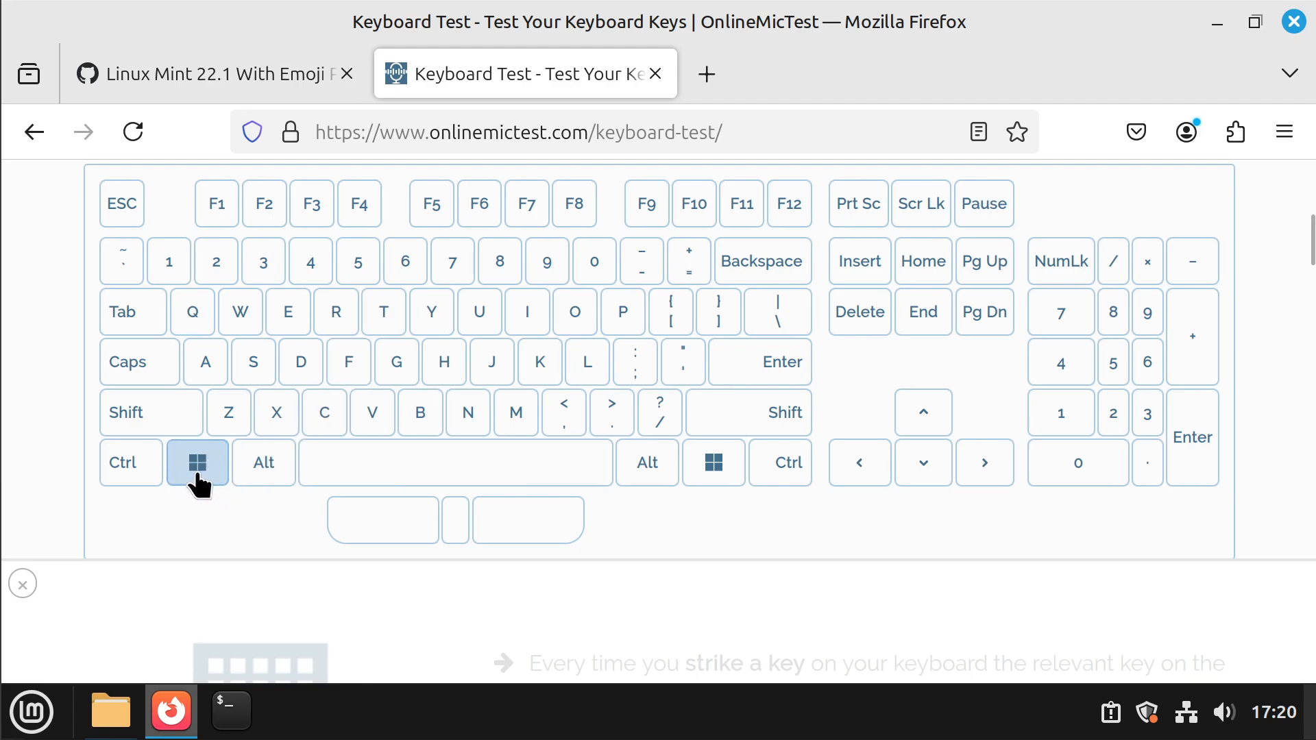
mouse_move(611, 413)
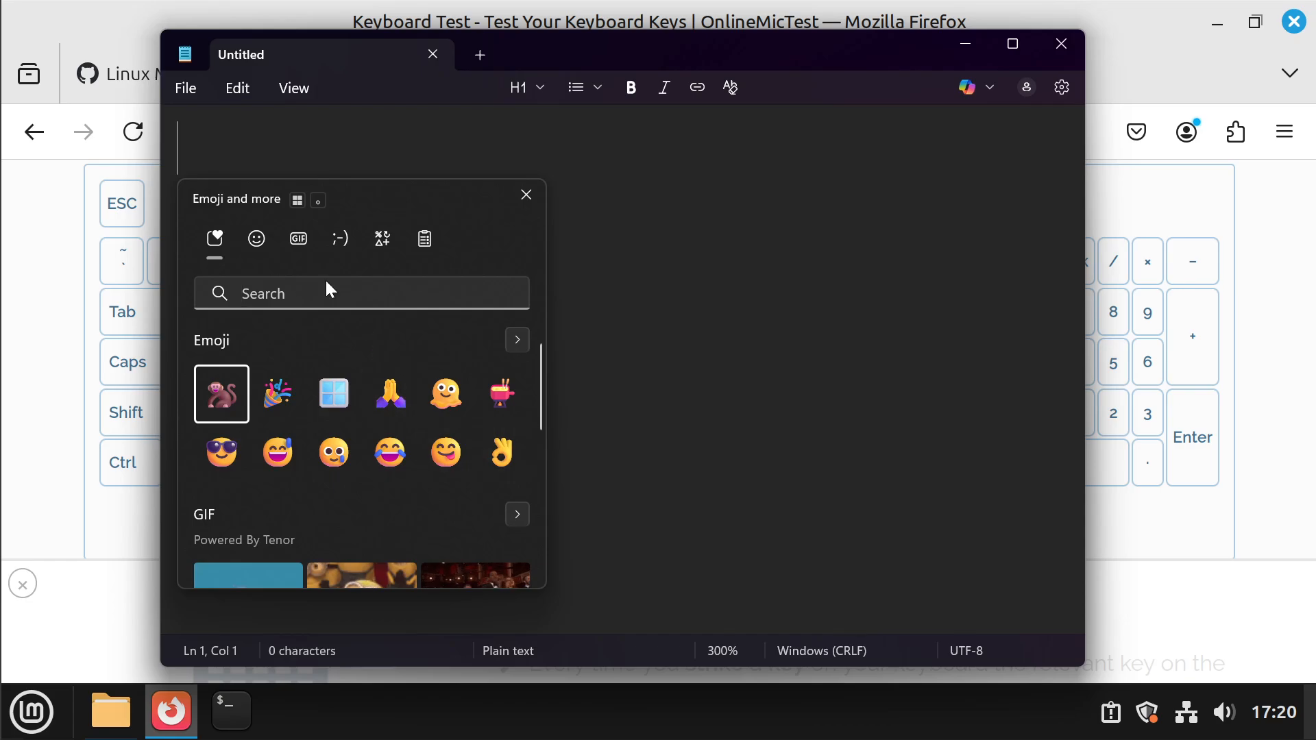
Search 'monkey' in the emoji panel, insert the speak-no-evil monkey, dismiss the panel and hide the note.
click(361, 293)
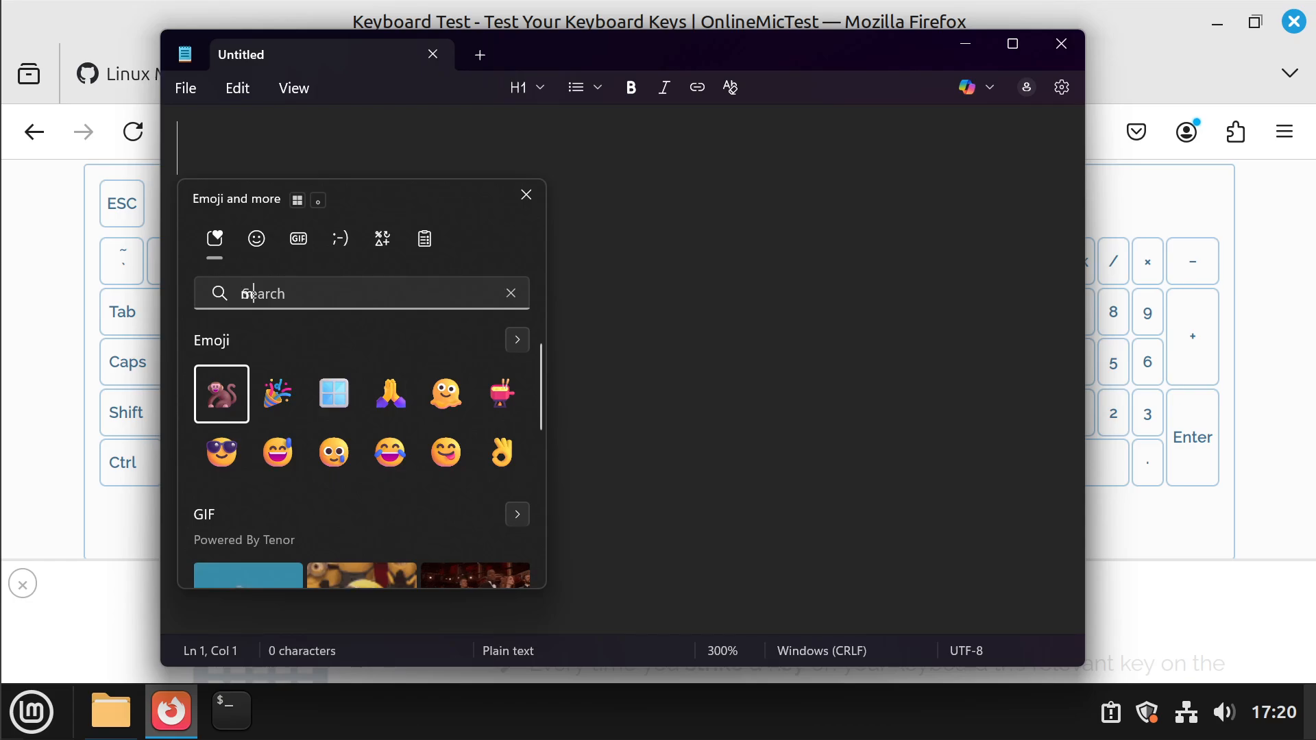
text(monkey)
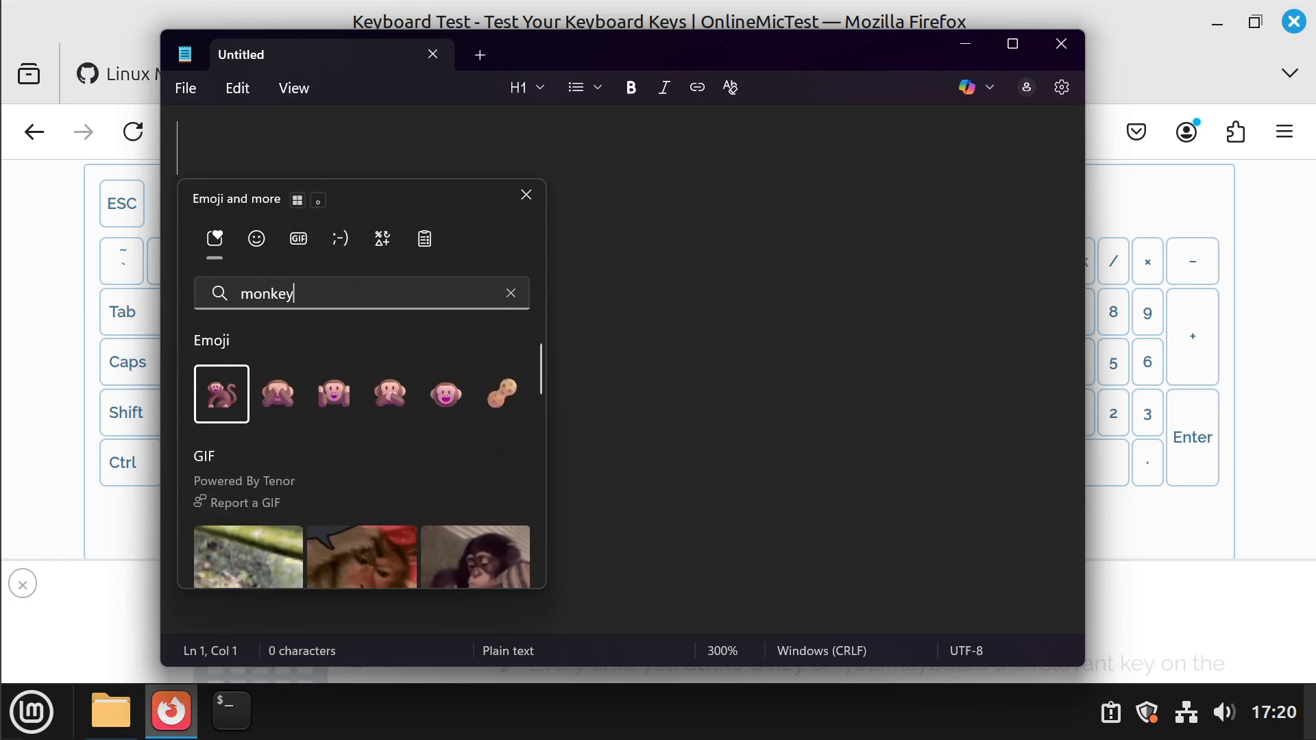
click(388, 394)
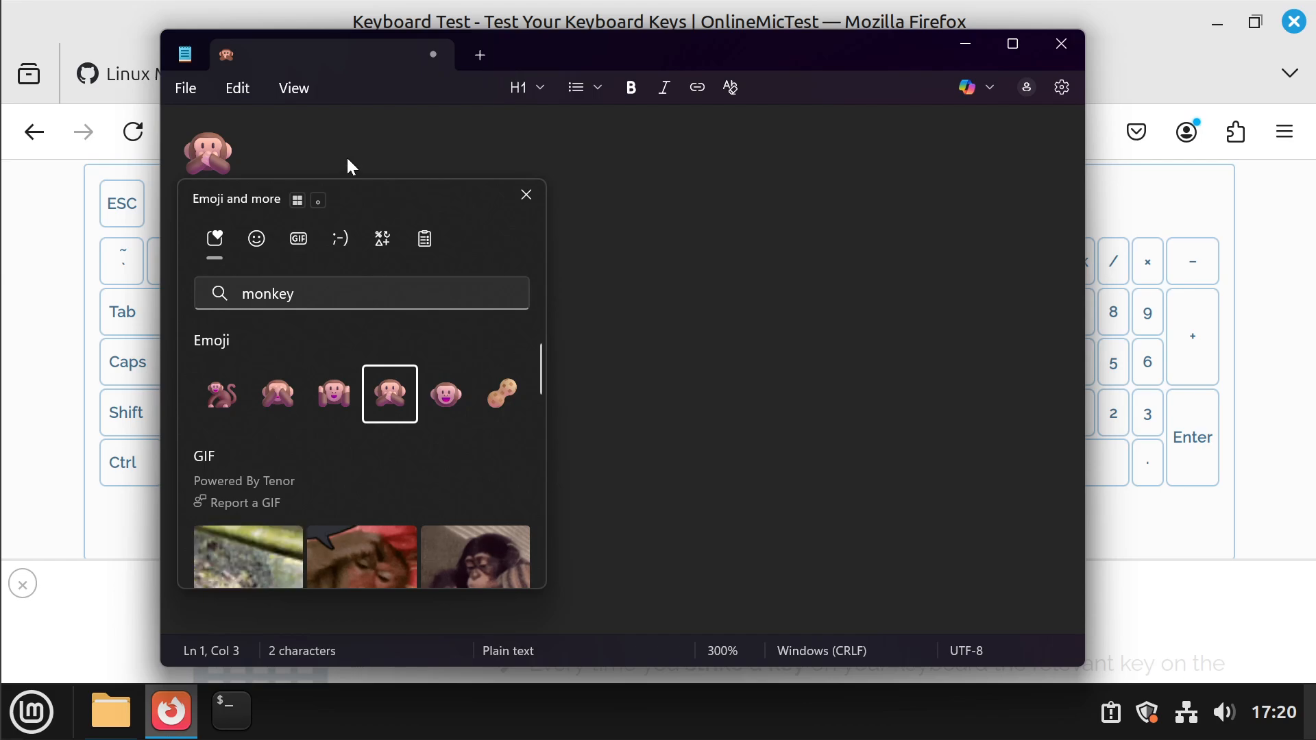
click(525, 194)
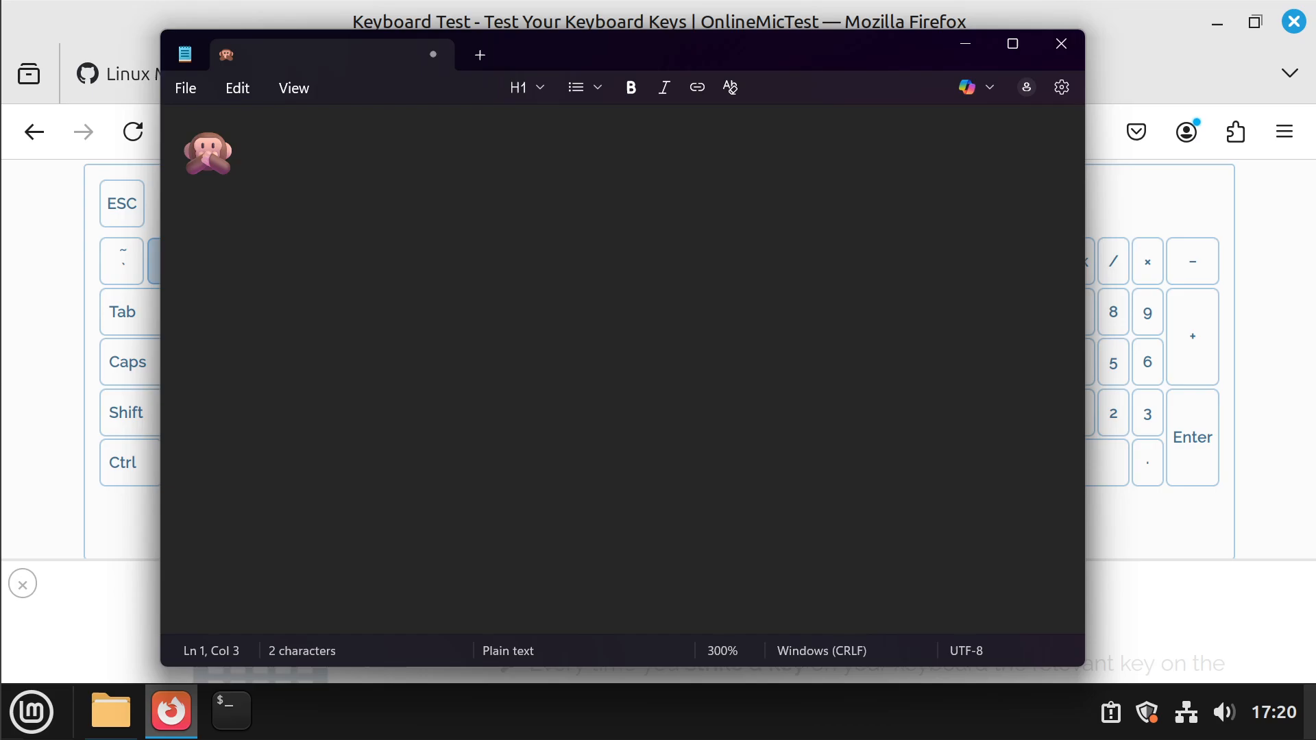
mouse_move(964, 44)
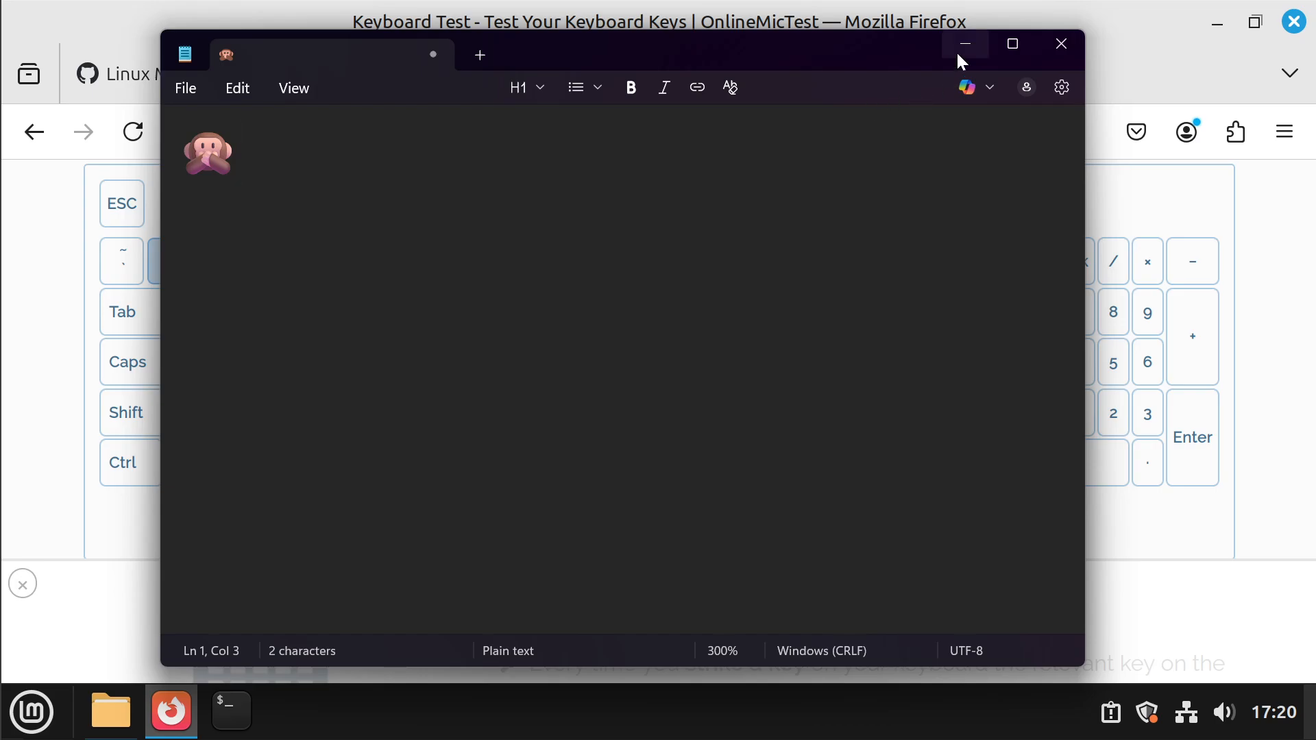
click(963, 44)
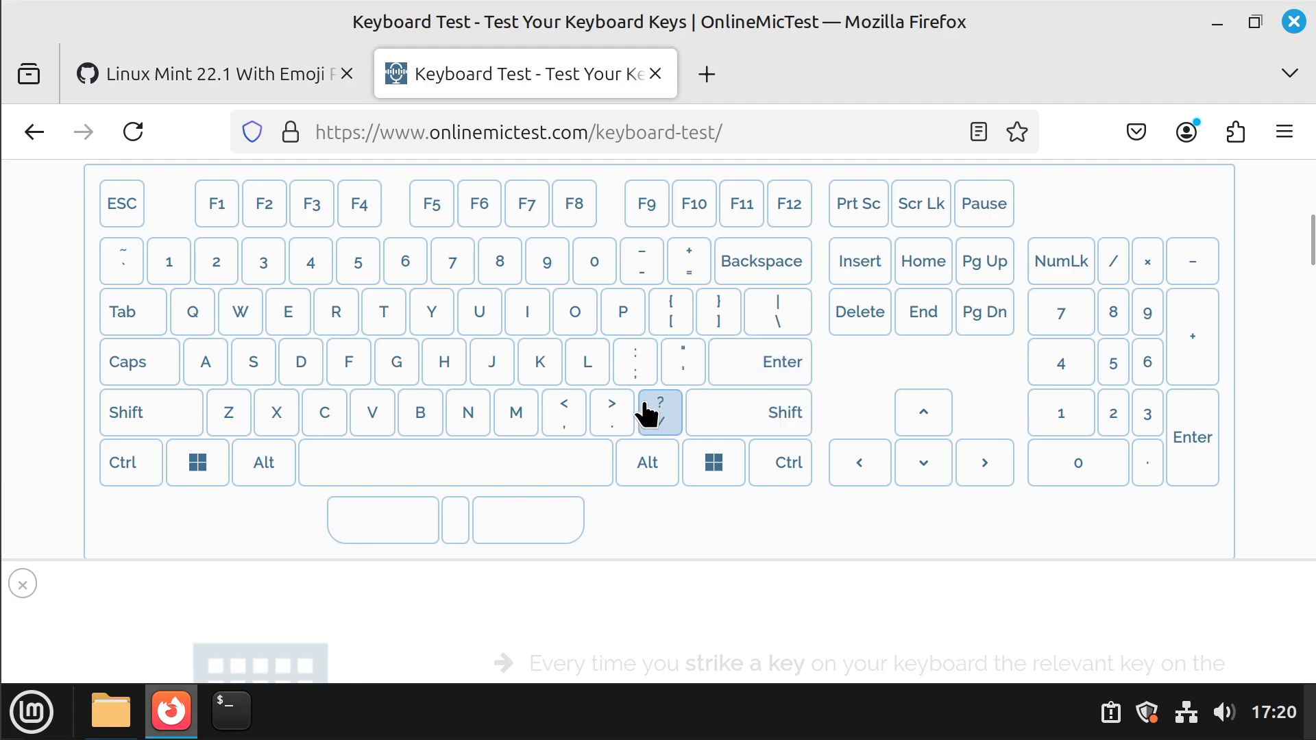
Launch Software Manager via a 'soft' menu search, maximize it and search for 'Emote'.
click(655, 74)
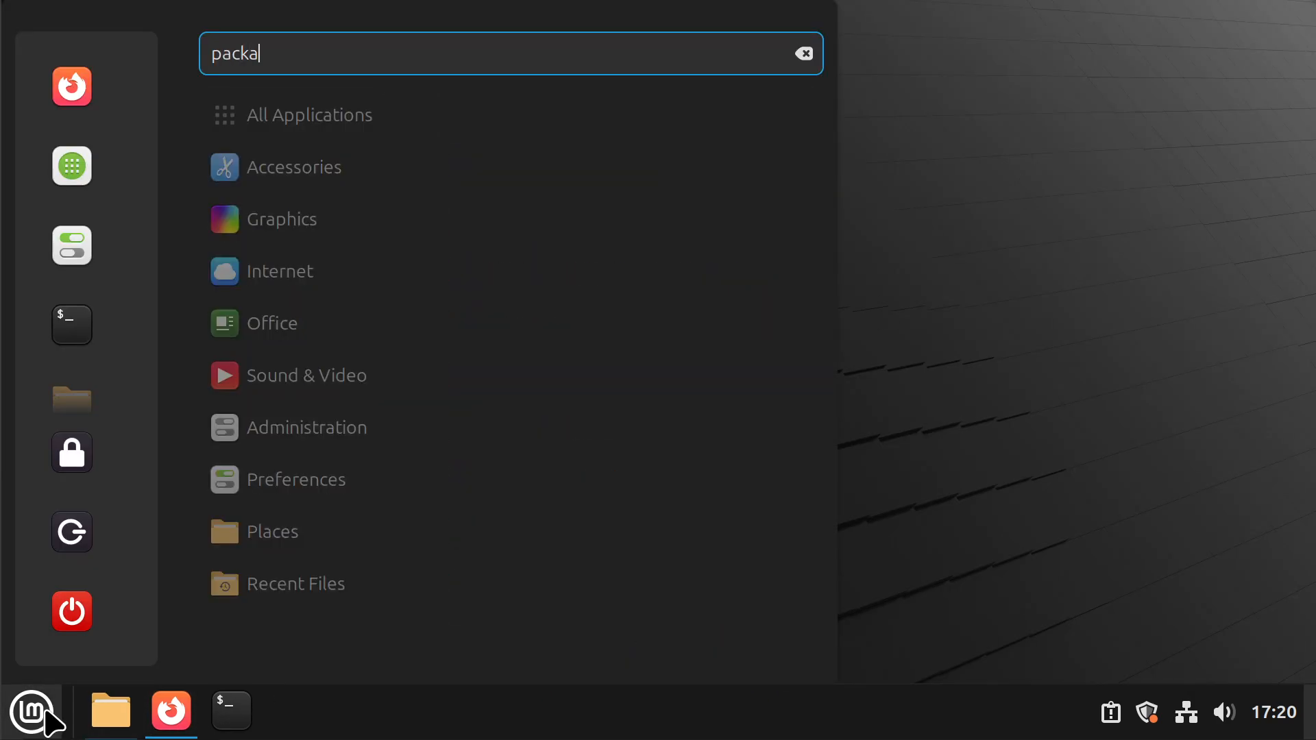
click(802, 54)
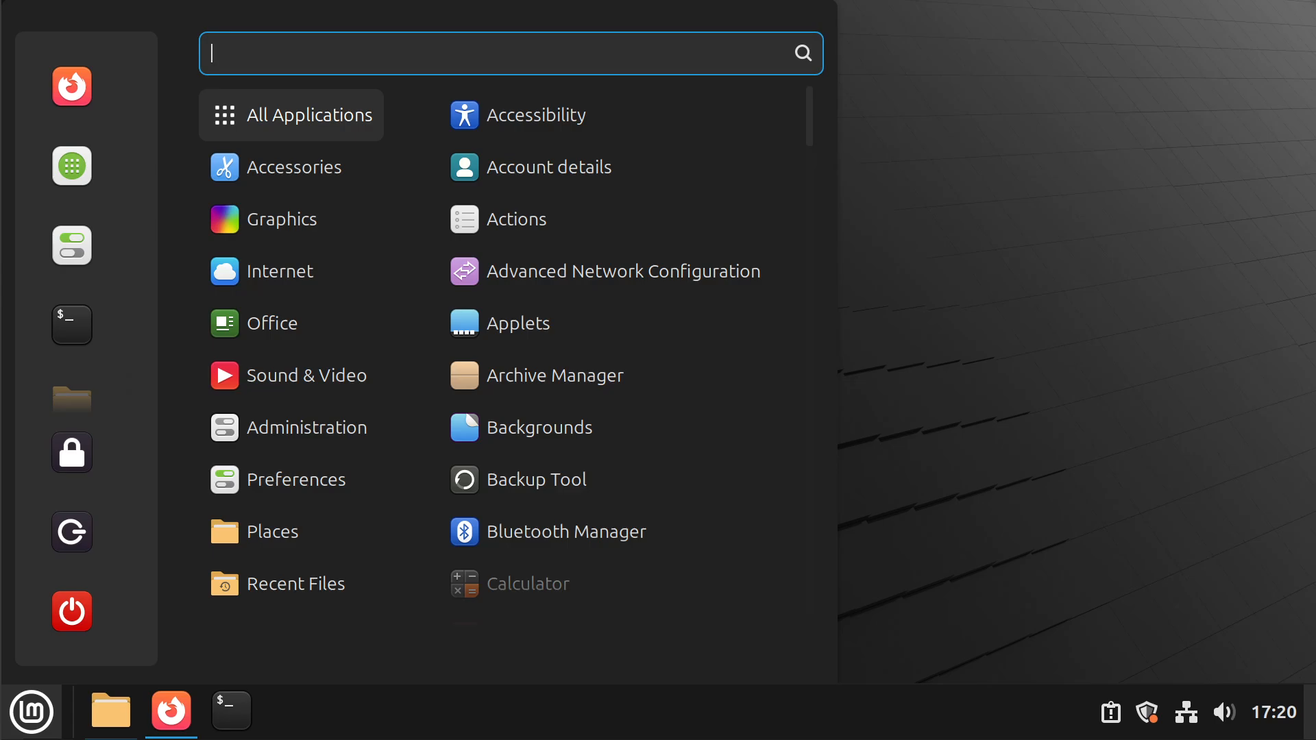
text(soft)
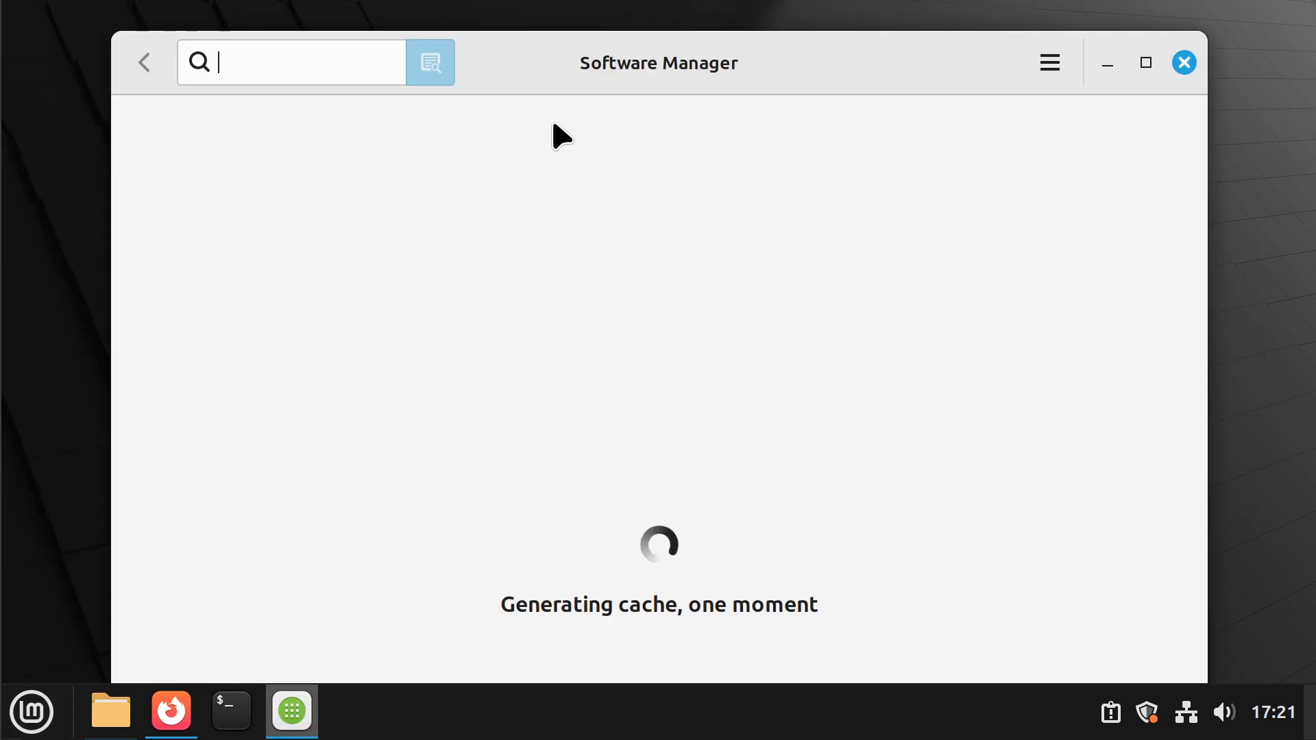
mouse_move(570, 57)
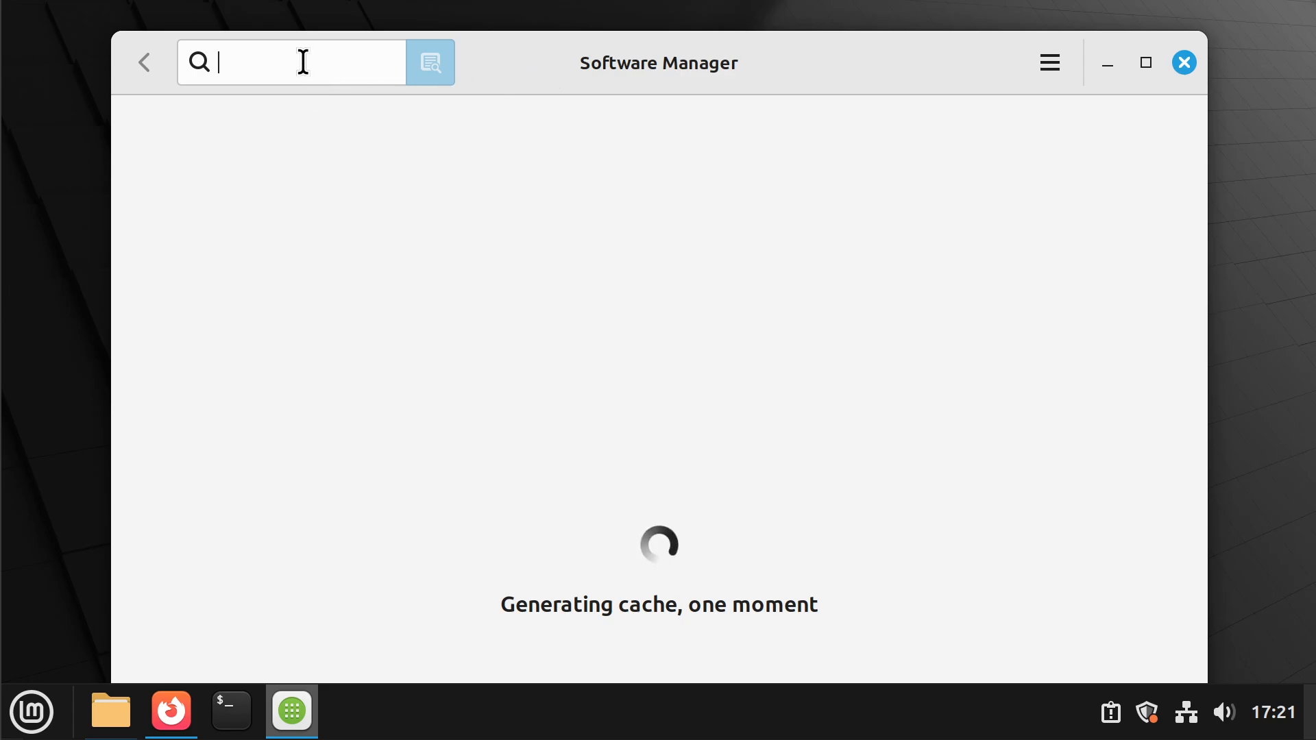
mouse_move(1310, 722)
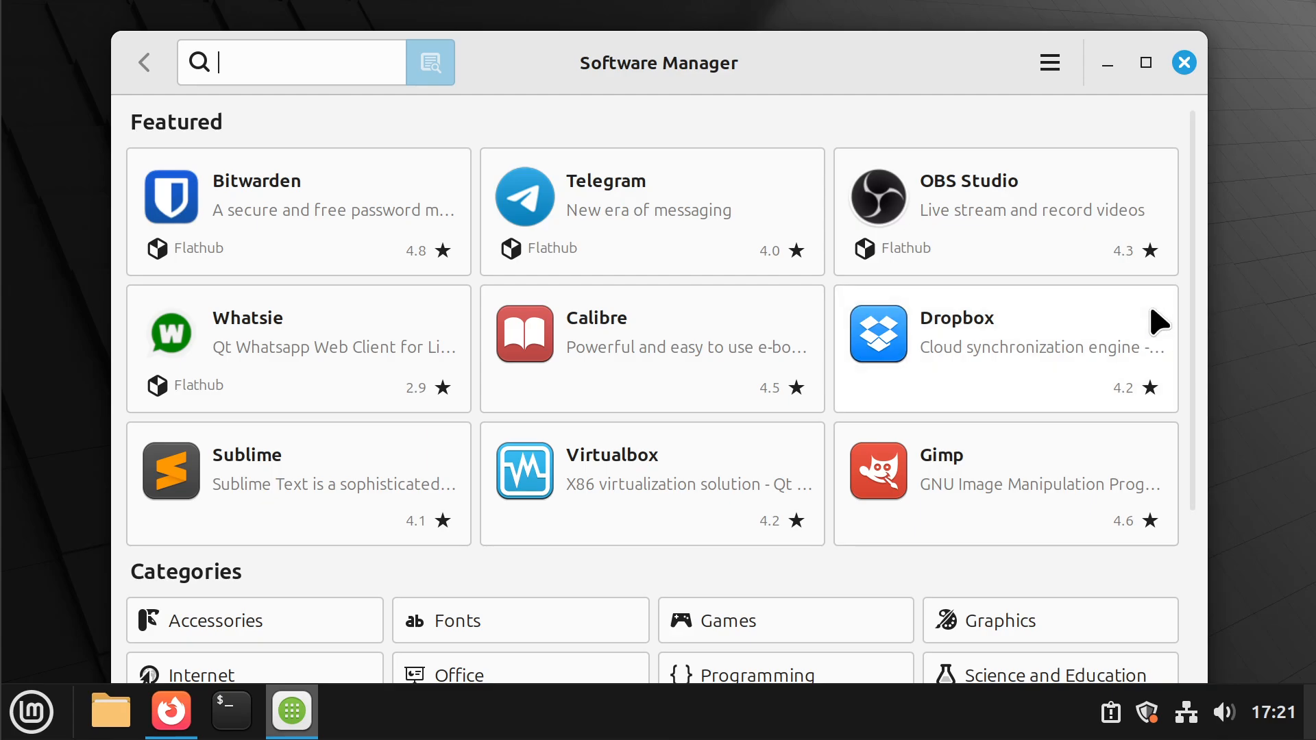
click(1144, 63)
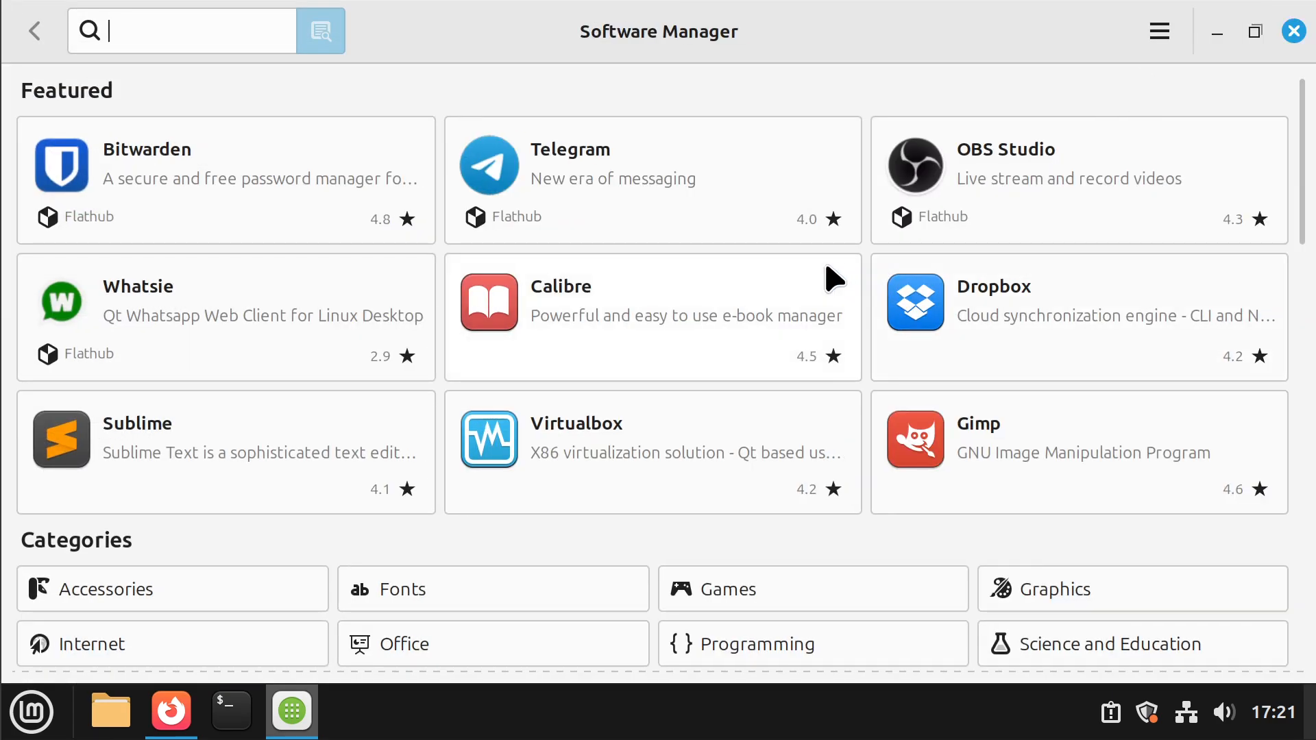
text(E)
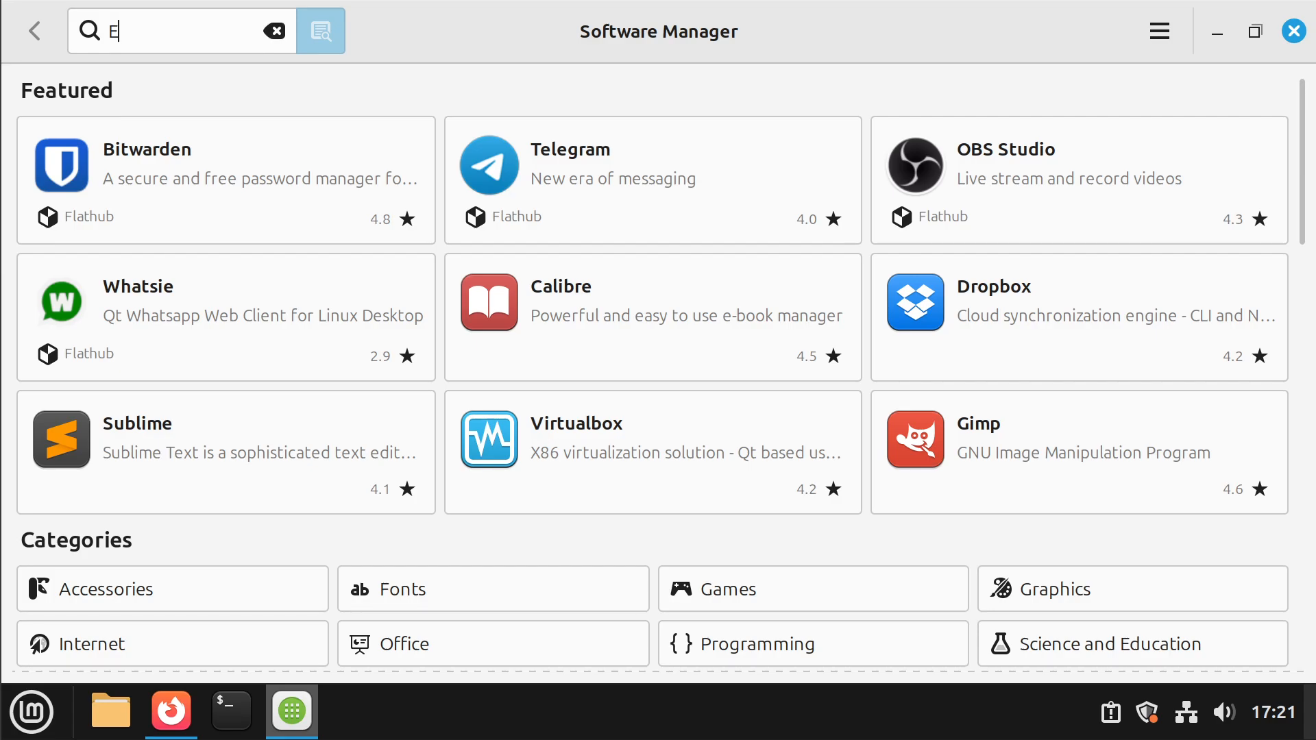
text(mote)
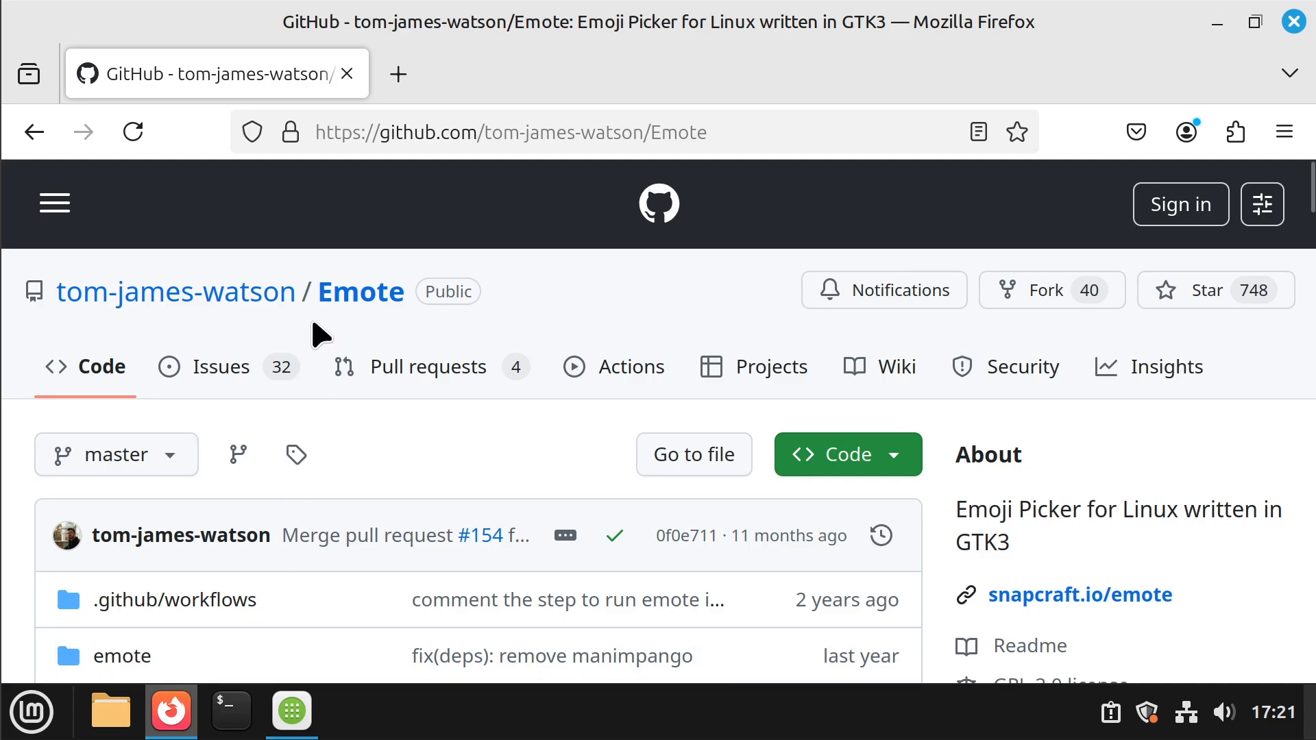
Scroll the Emote README to Installation and select the 'flatpak install com.tomjwatson.Emote' command.
click(511, 131)
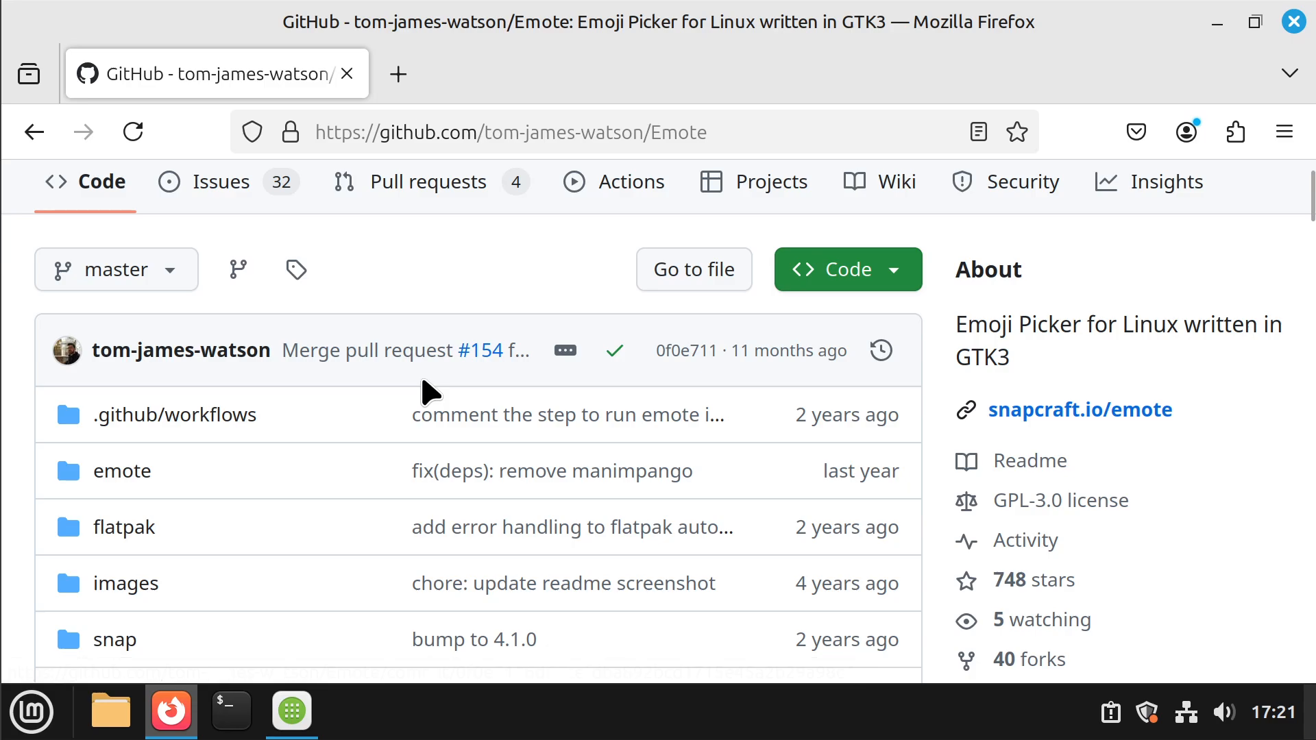
scroll(down, 3)
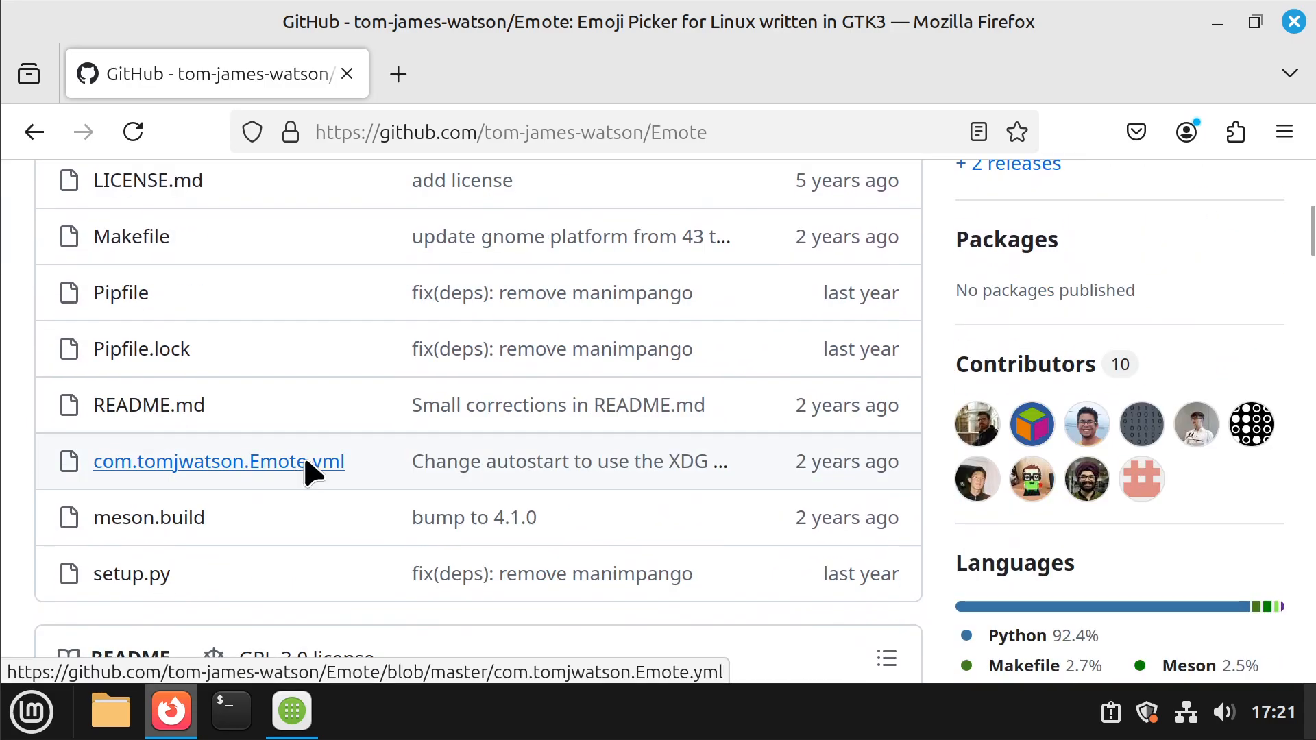
scroll(down, 3)
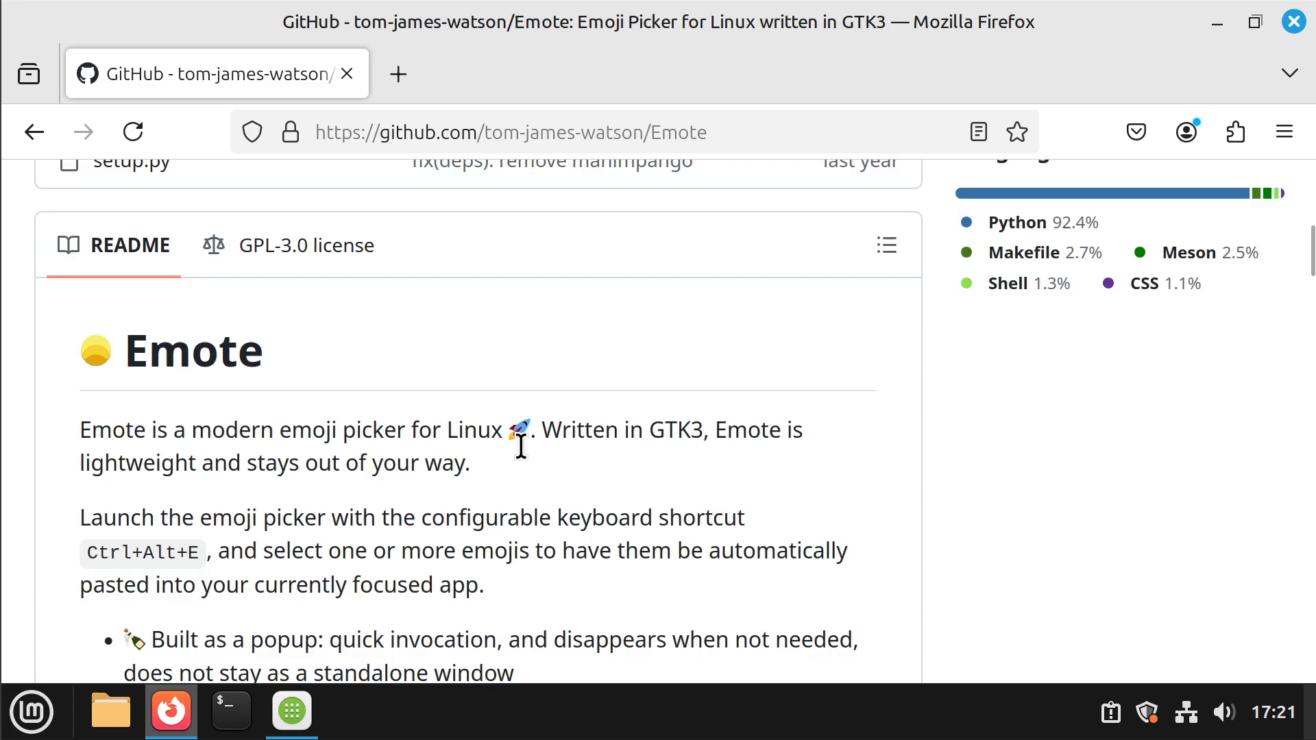
scroll(down, 3)
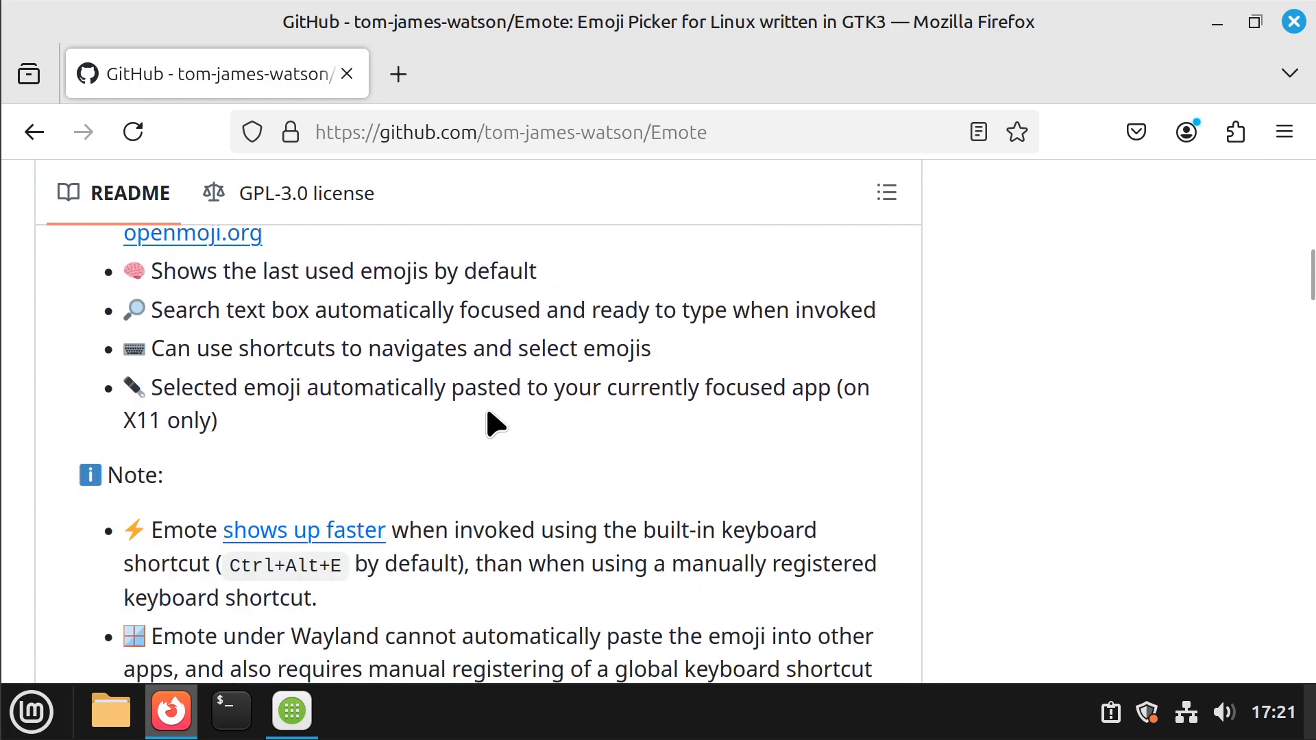
mouse_move(477, 396)
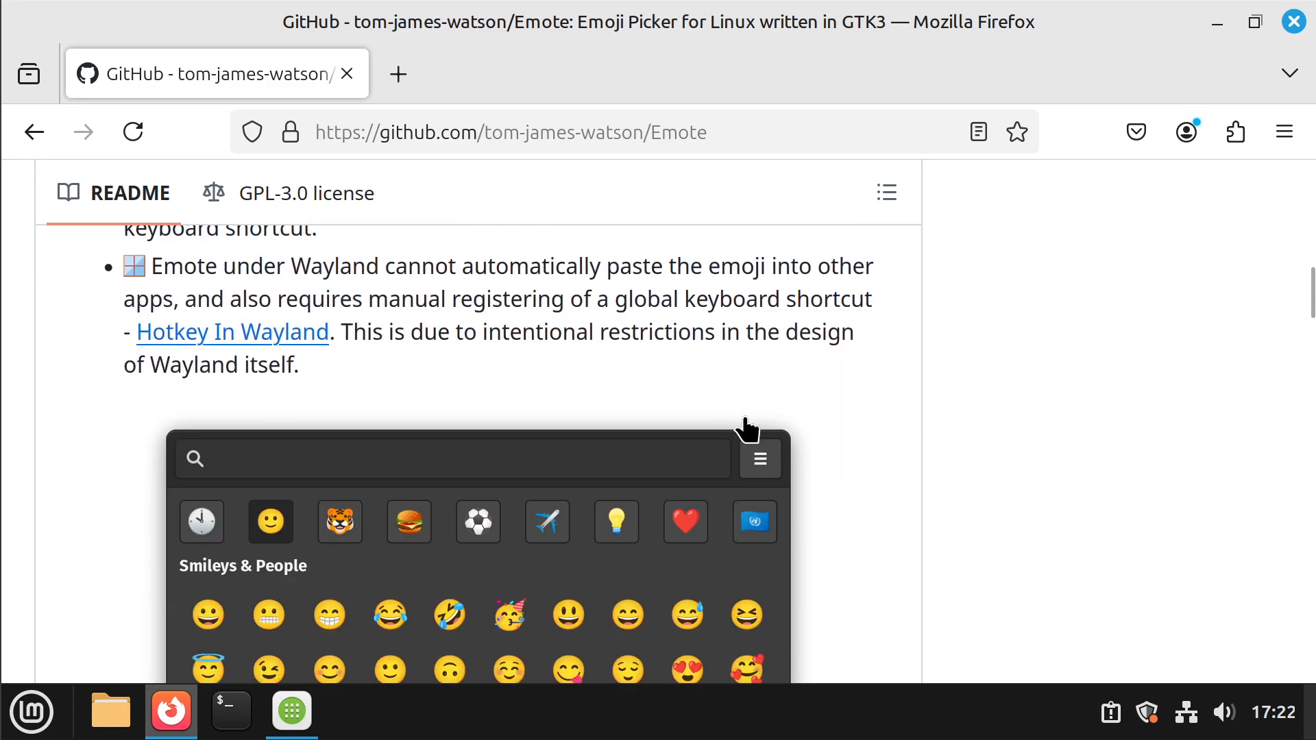
scroll(down, 3)
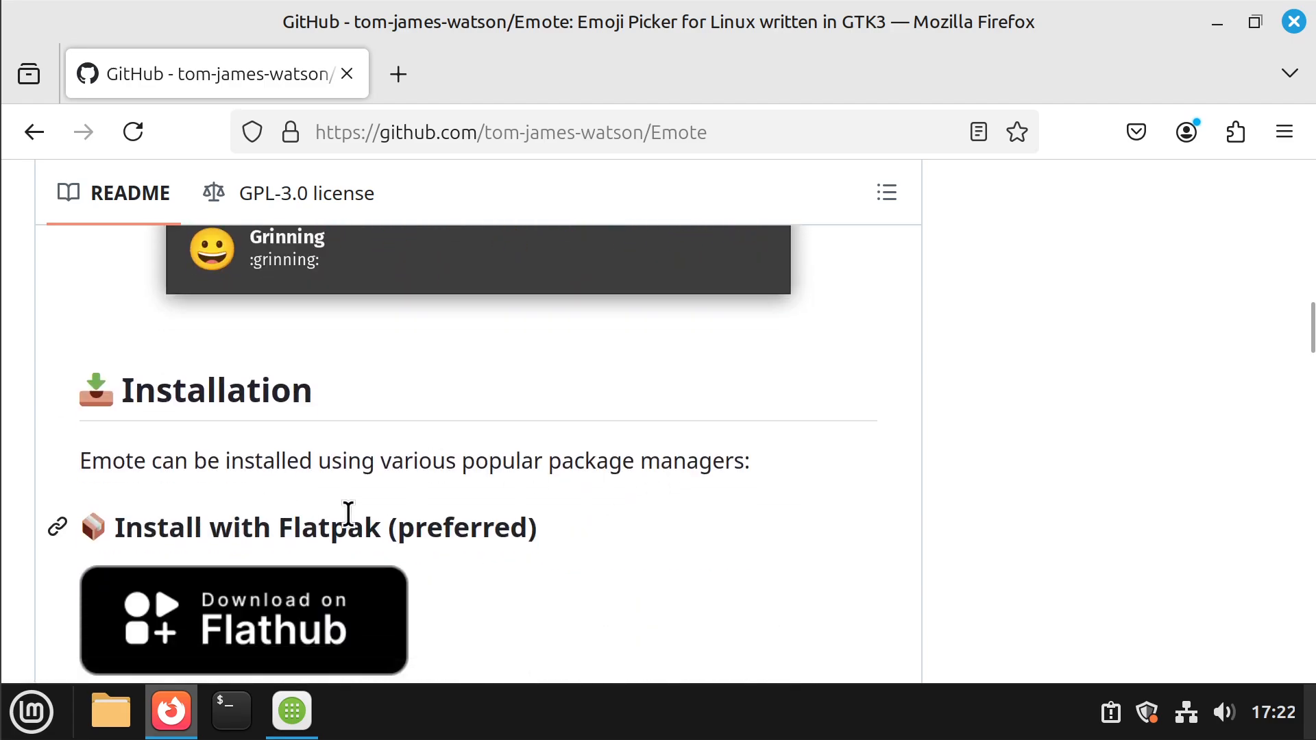
scroll(down, 3)
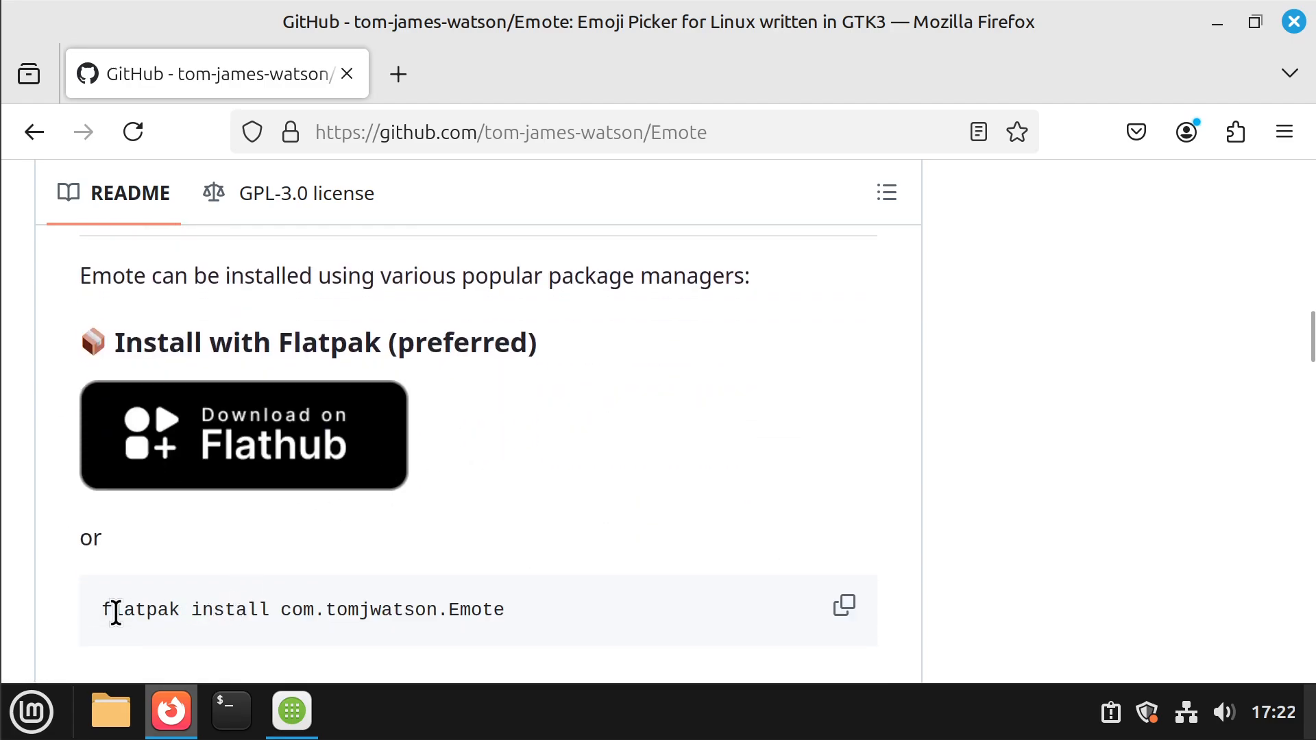
triple_click(302, 608)
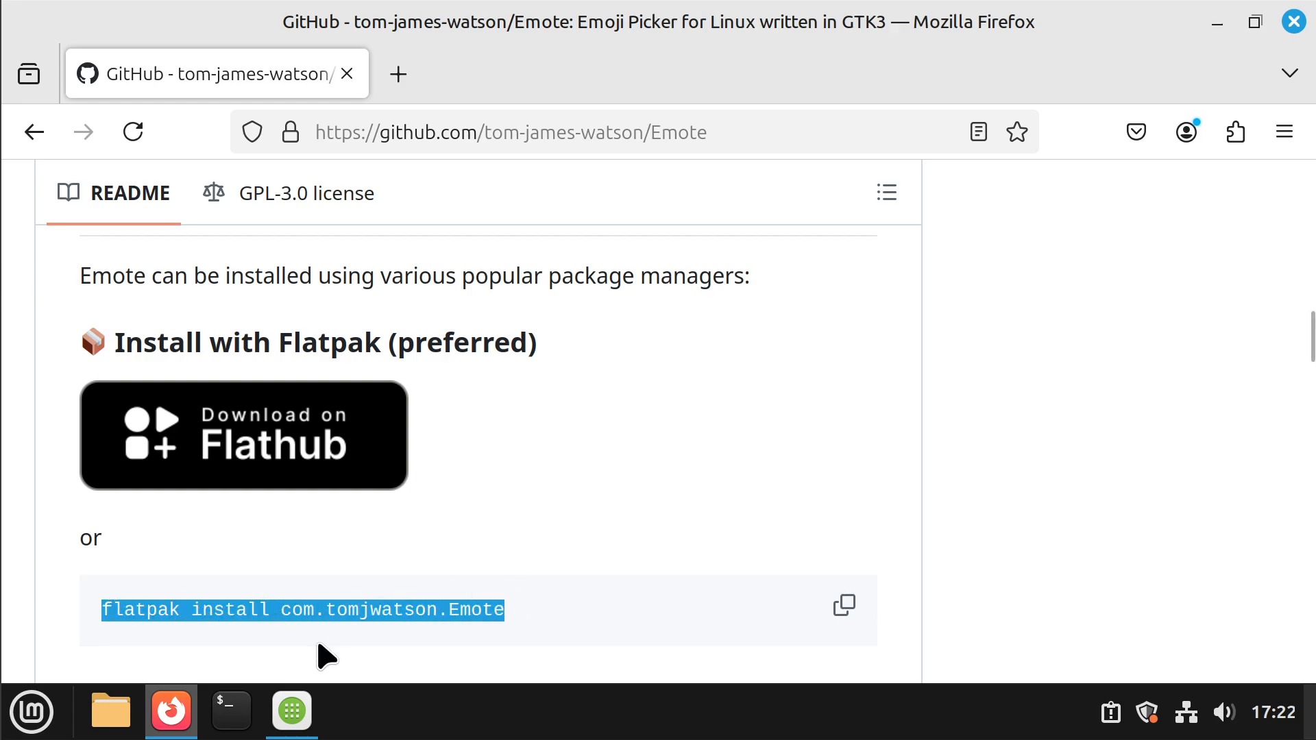
Install Emote from Flathub in Software Manager, accepting the extra runtime packages.
click(291, 712)
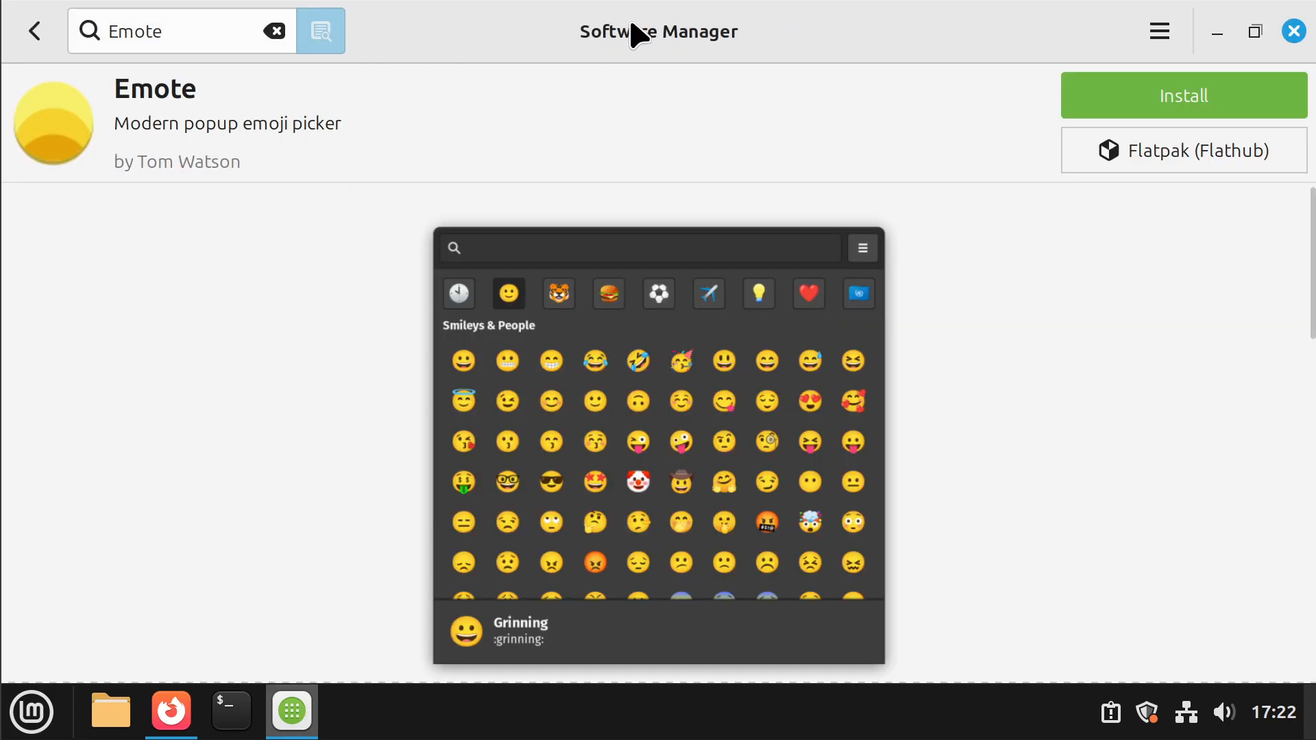
mouse_move(1204, 169)
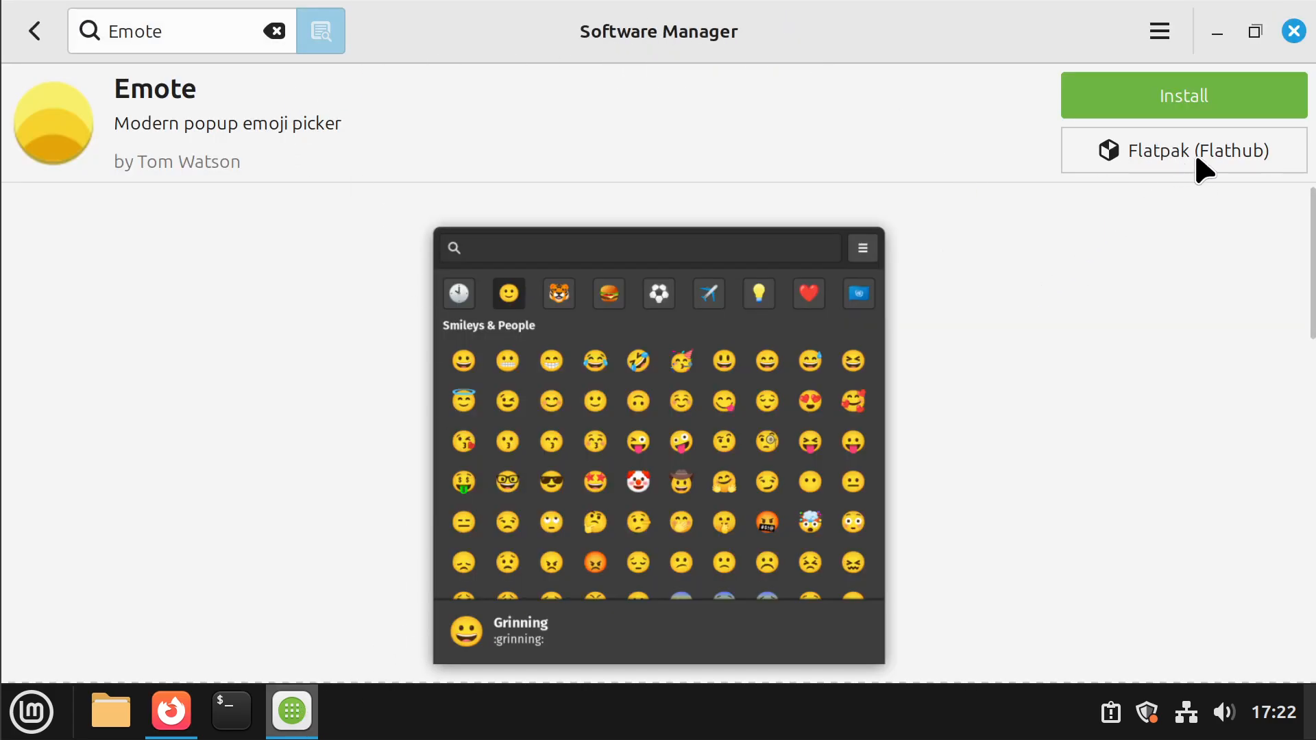
click(1182, 95)
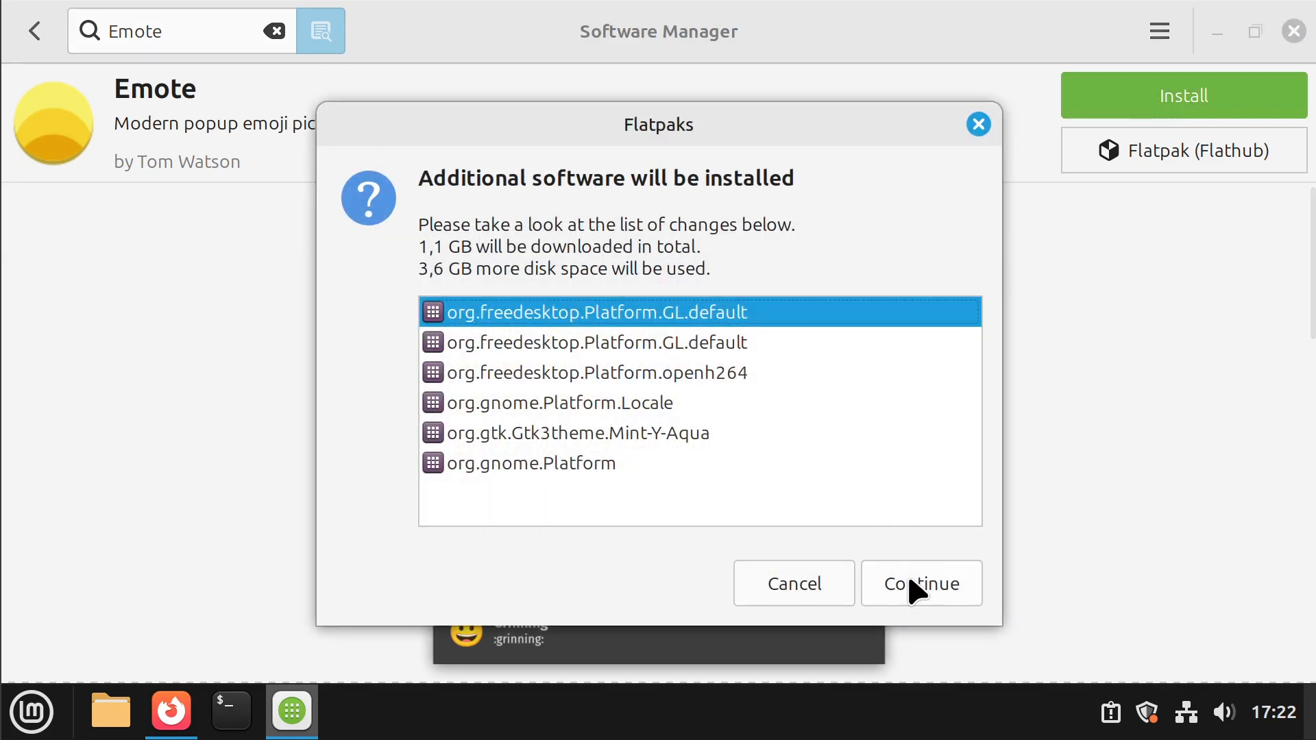
click(921, 584)
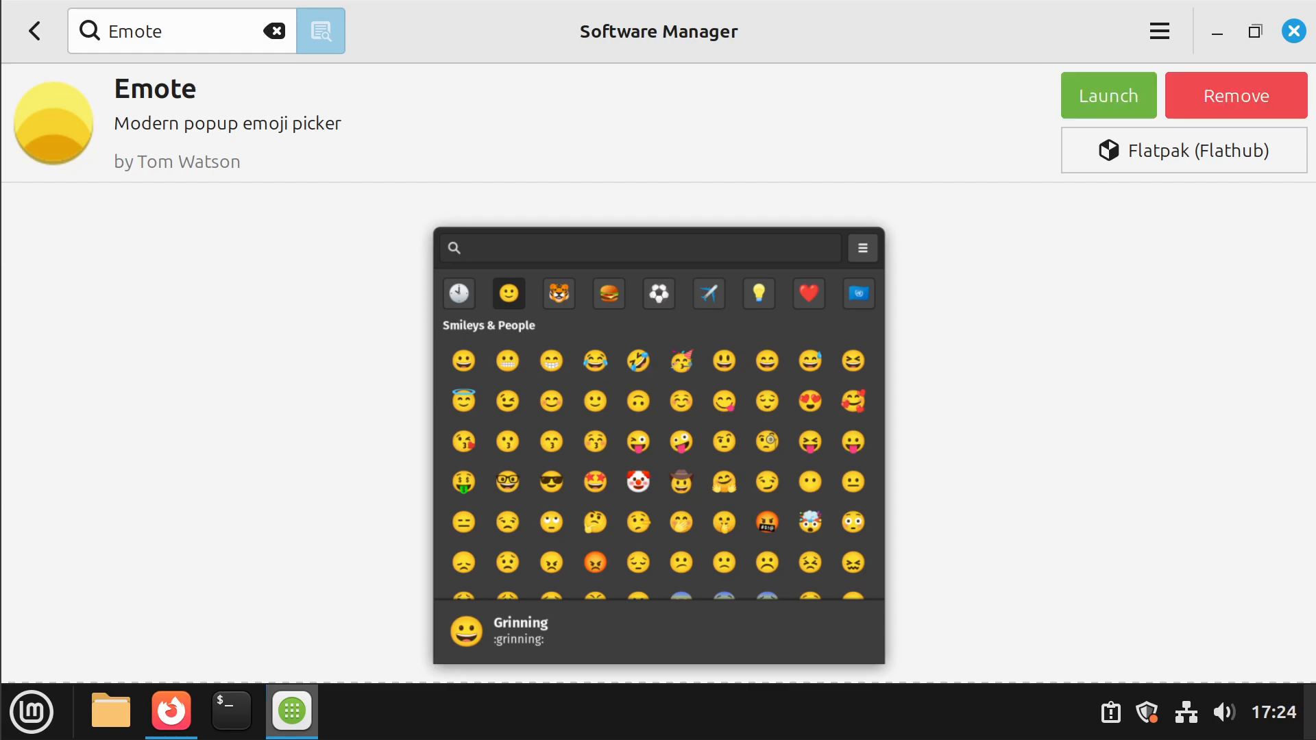
mouse_move(1141, 134)
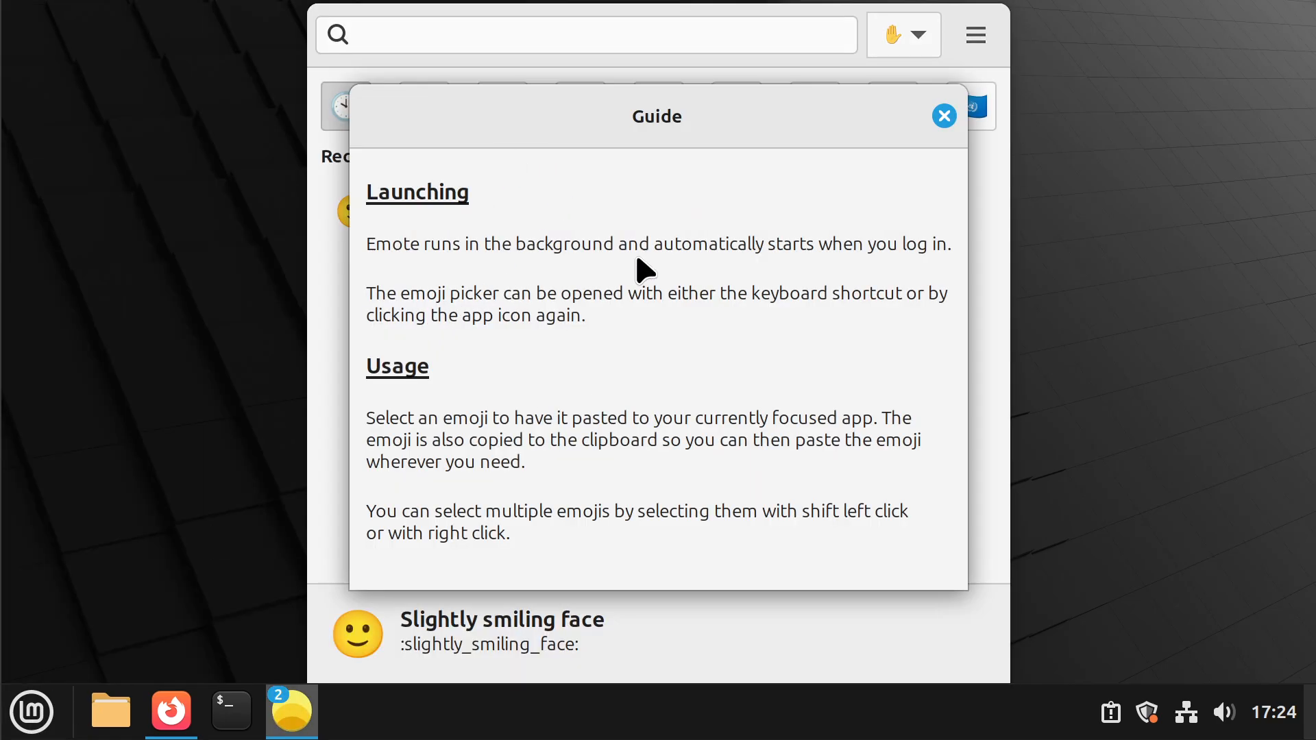
mouse_move(686, 321)
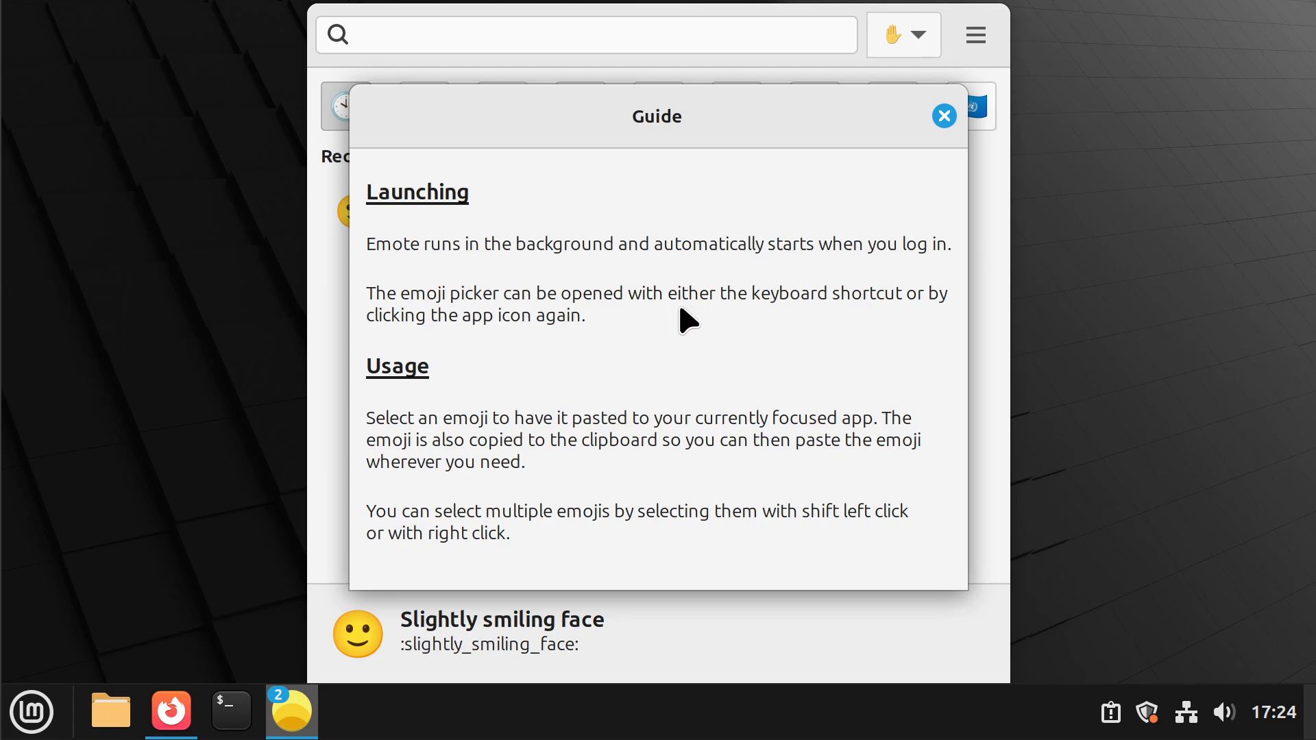
mouse_move(596, 264)
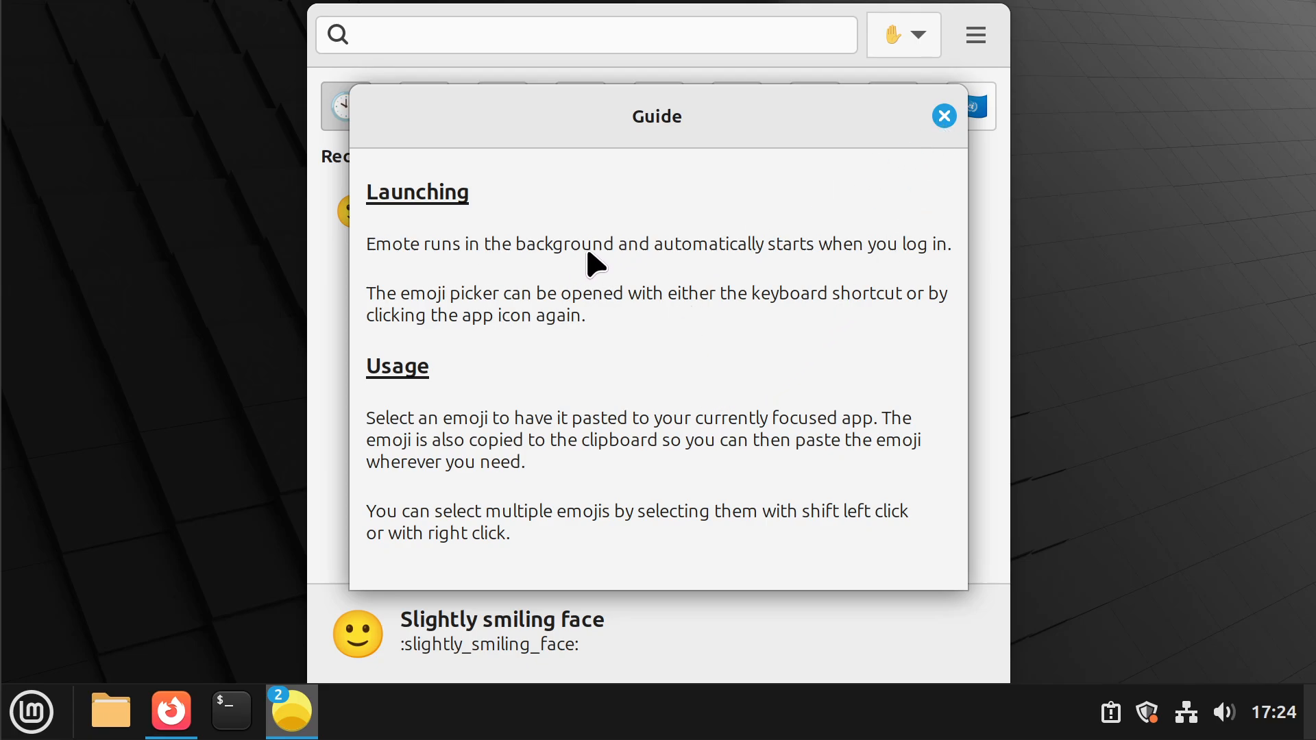
Close Emote's usage guide so only the emoji picker stays open.
click(943, 115)
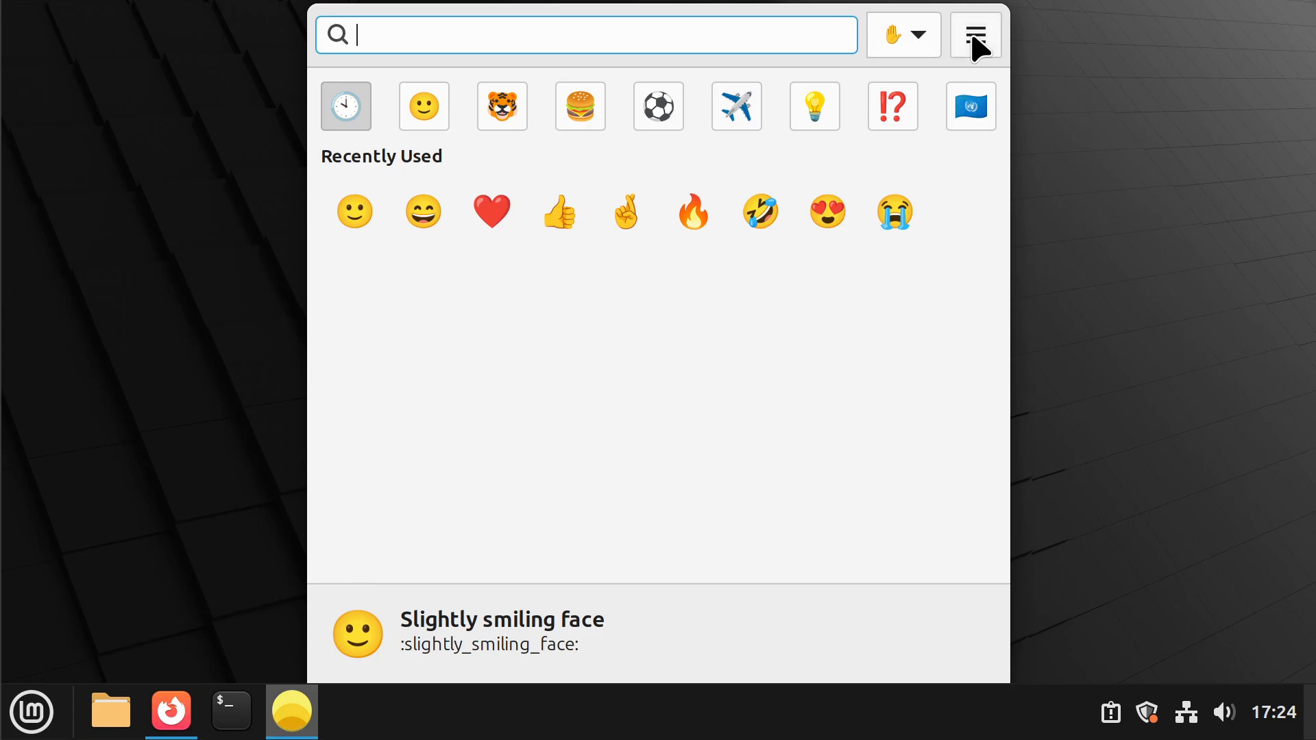
Check Emote's Ctrl+Alt+E picker shortcut, then search 'monke' to insert the monkey emoji.
click(975, 34)
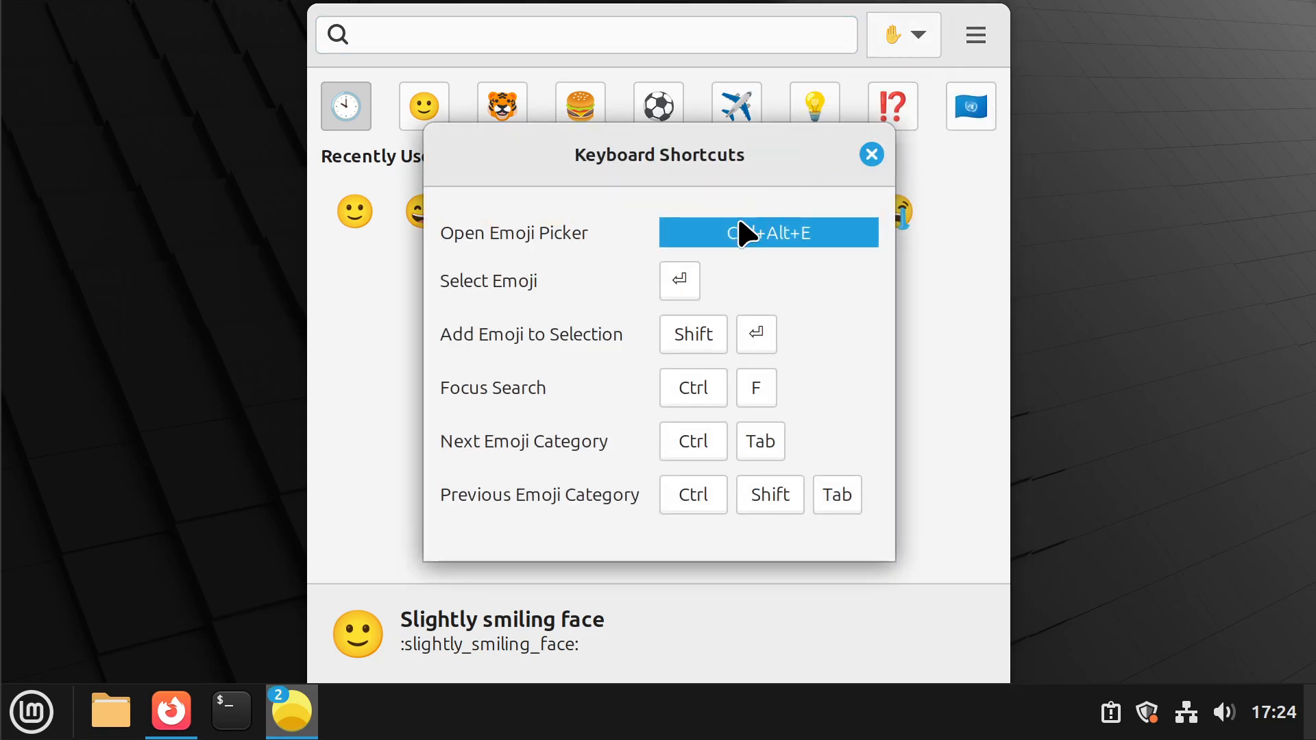
mouse_move(770, 256)
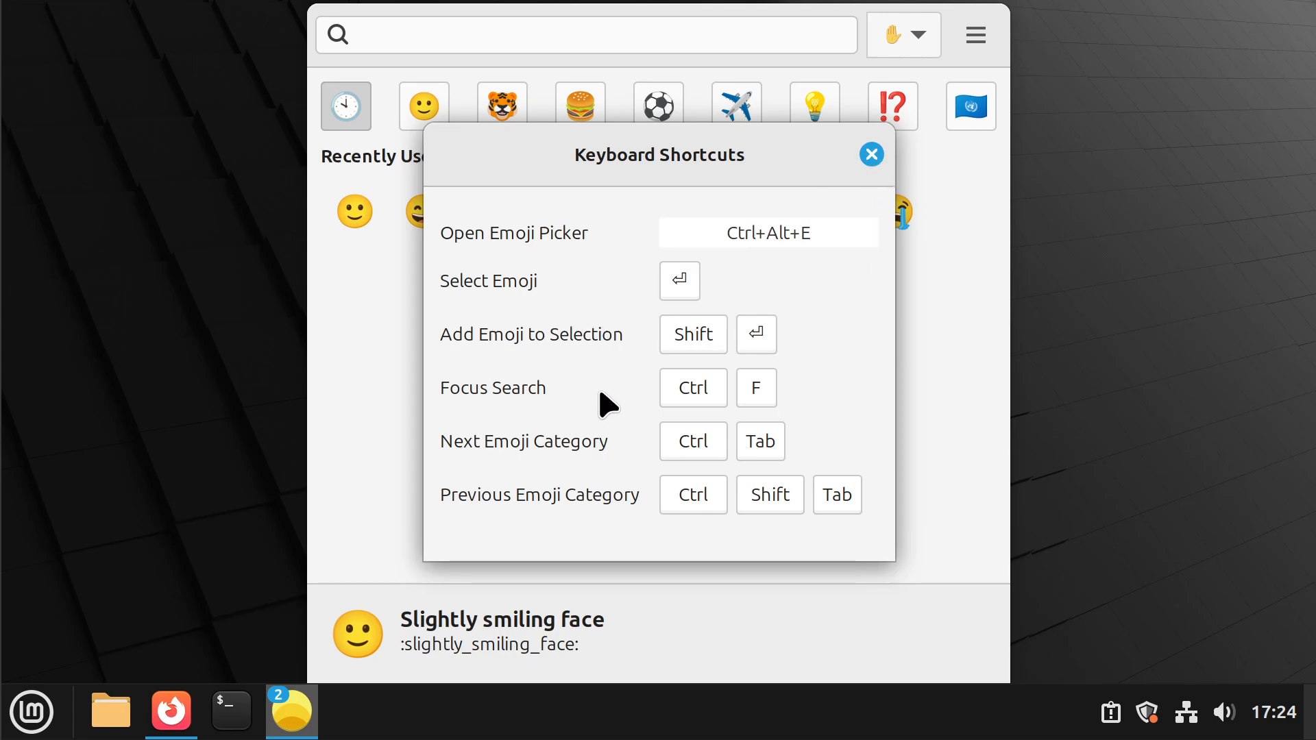
click(766, 233)
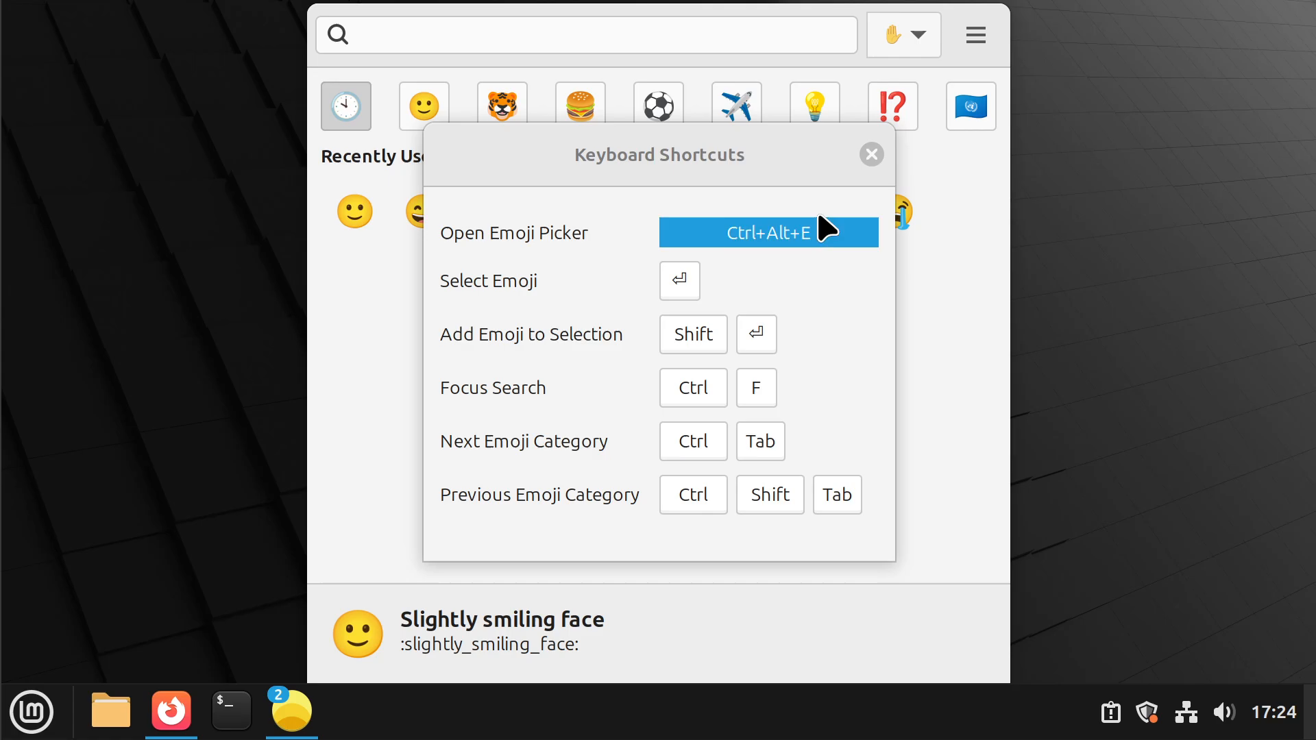
click(32, 711)
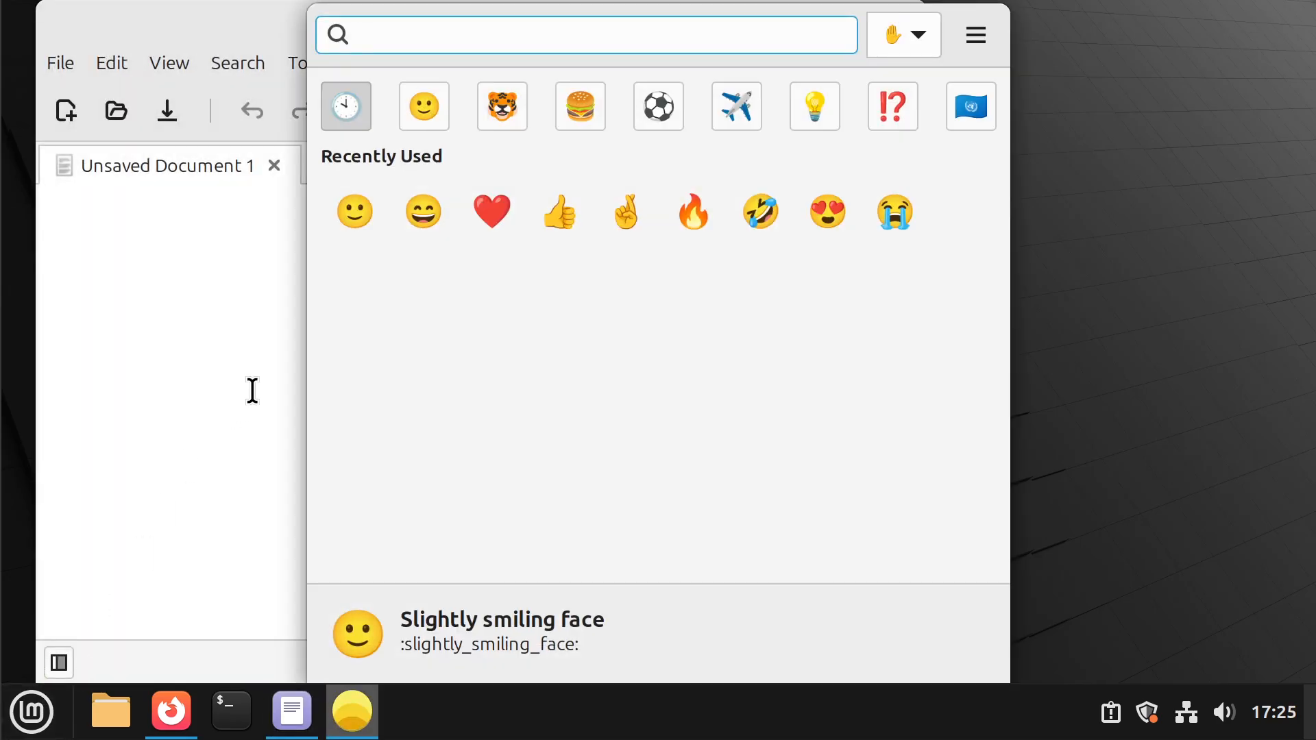
click(586, 35)
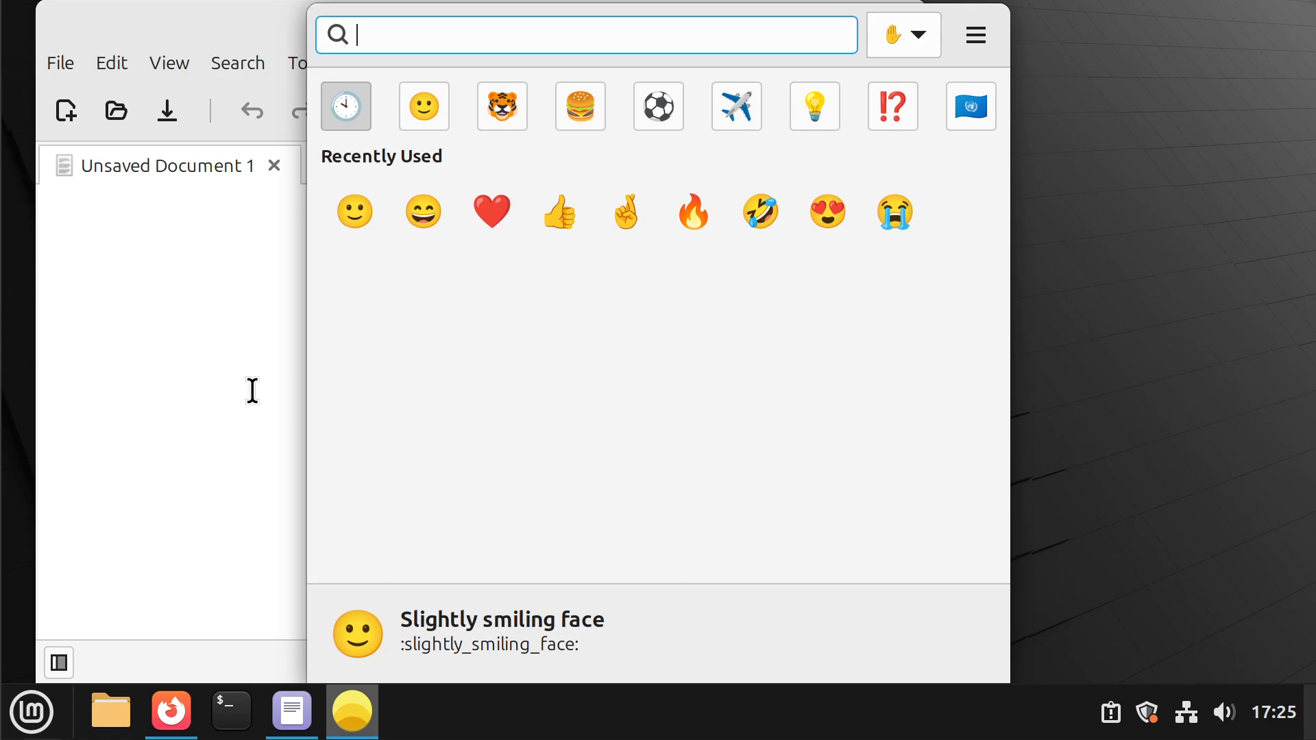
text(monke)
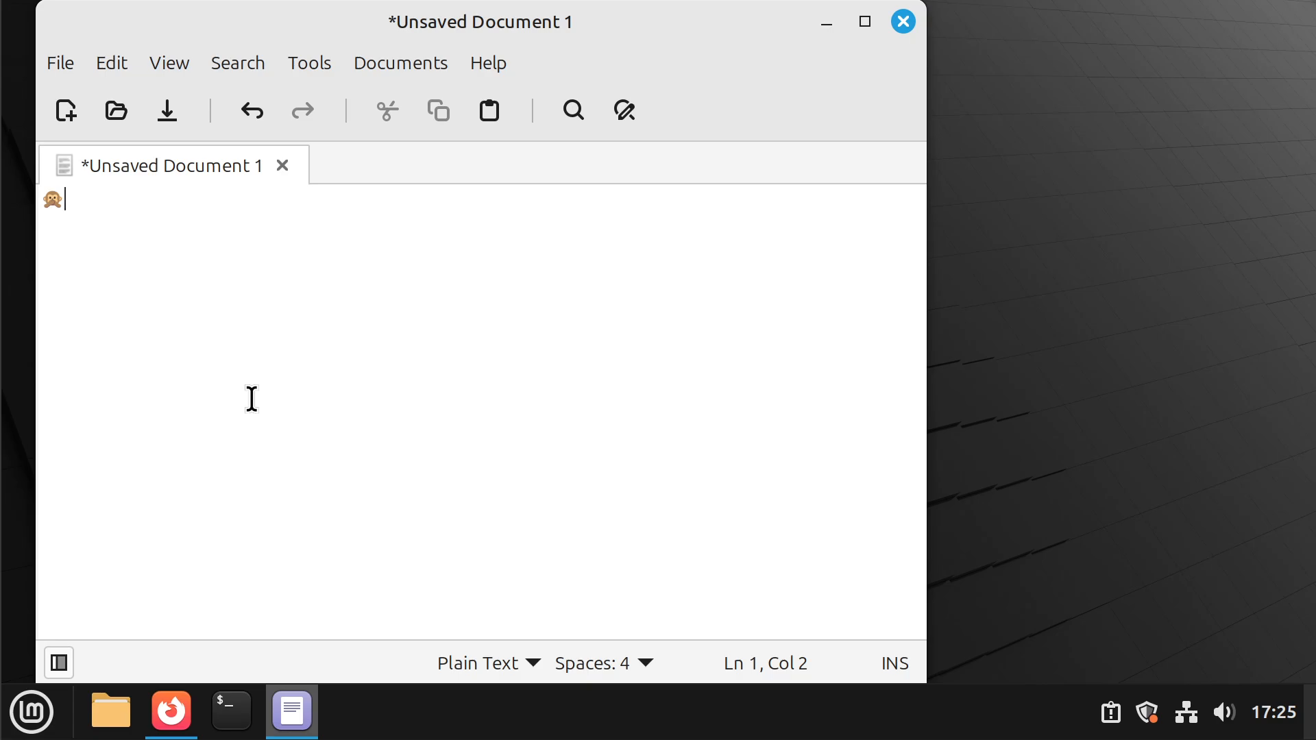
mouse_move(1121, 566)
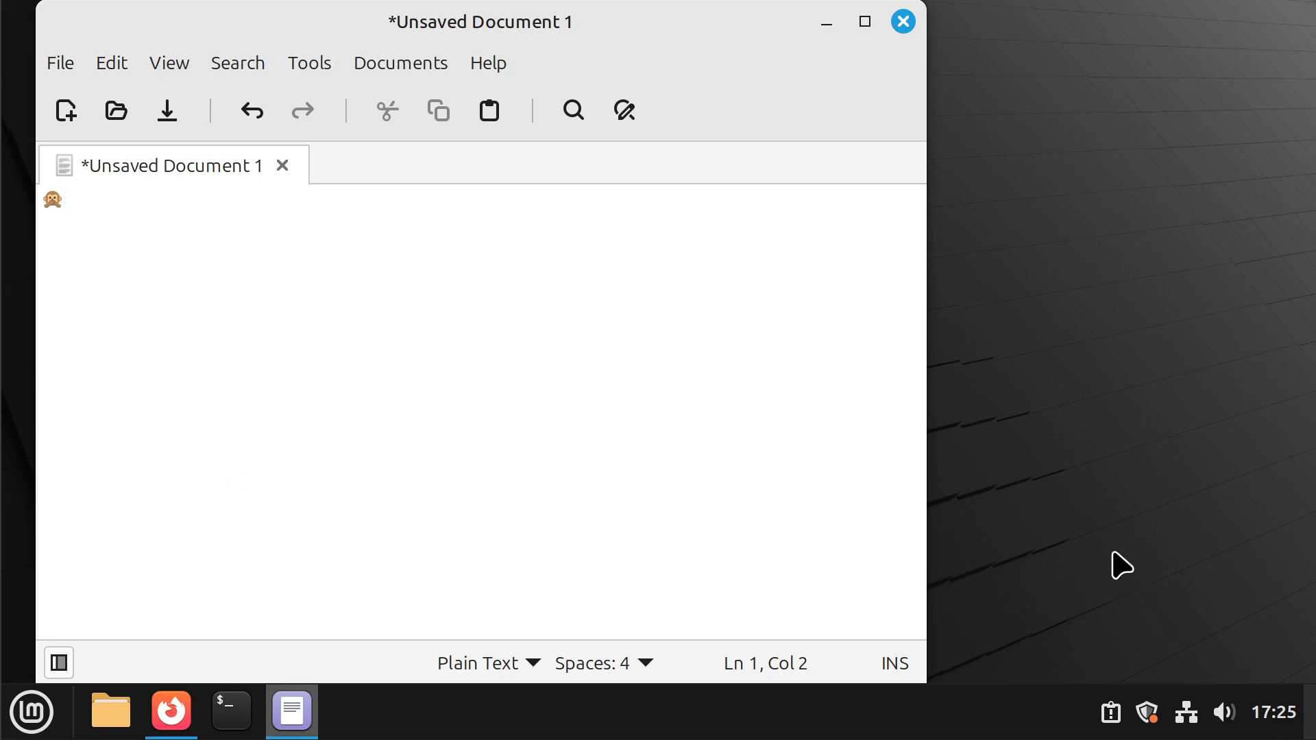
click(64, 200)
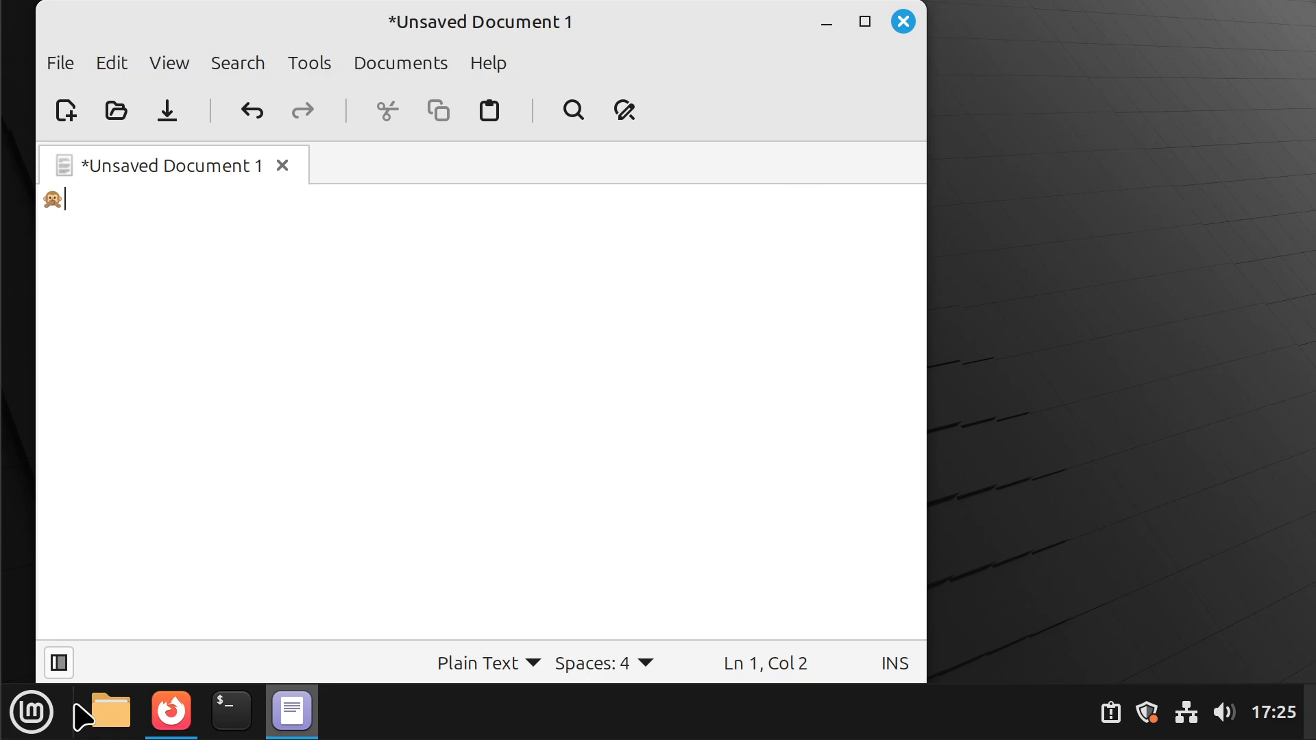
Reopen Emote and reassign its Open Emoji Picker shortcut to Super+period.
click(32, 711)
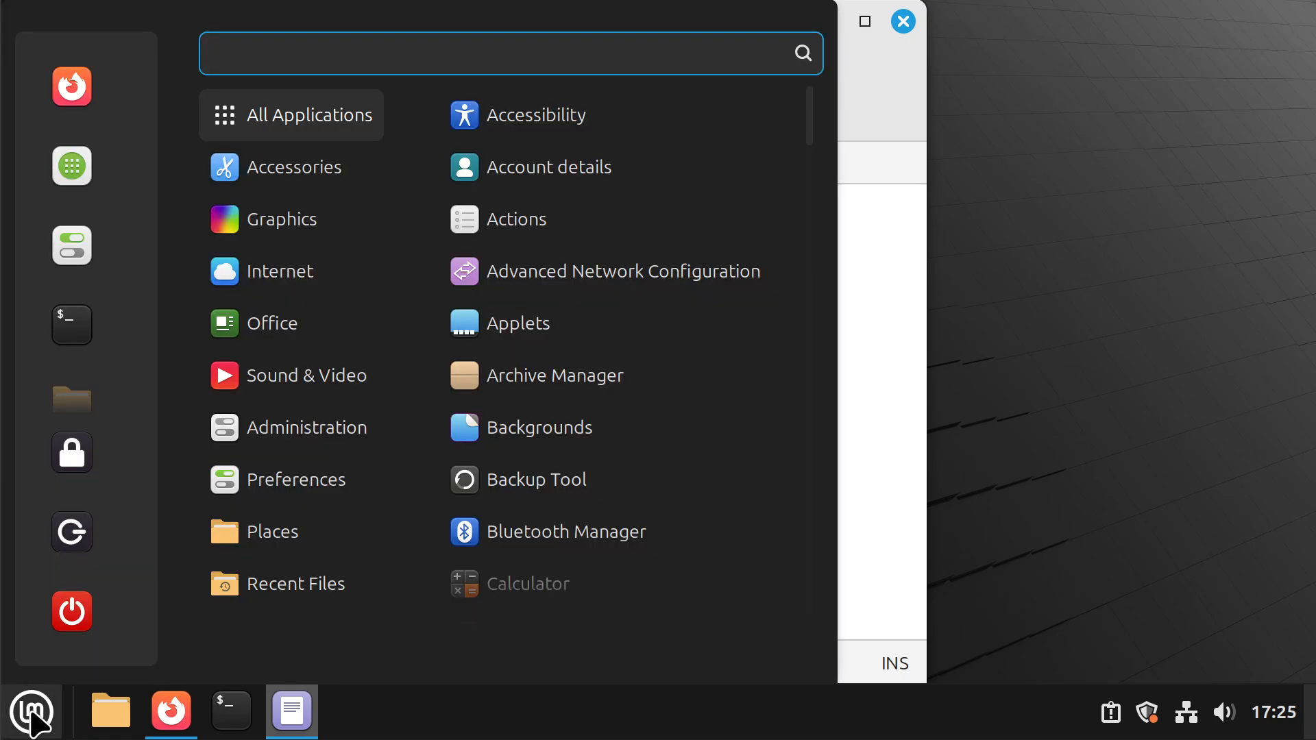
text(emote)
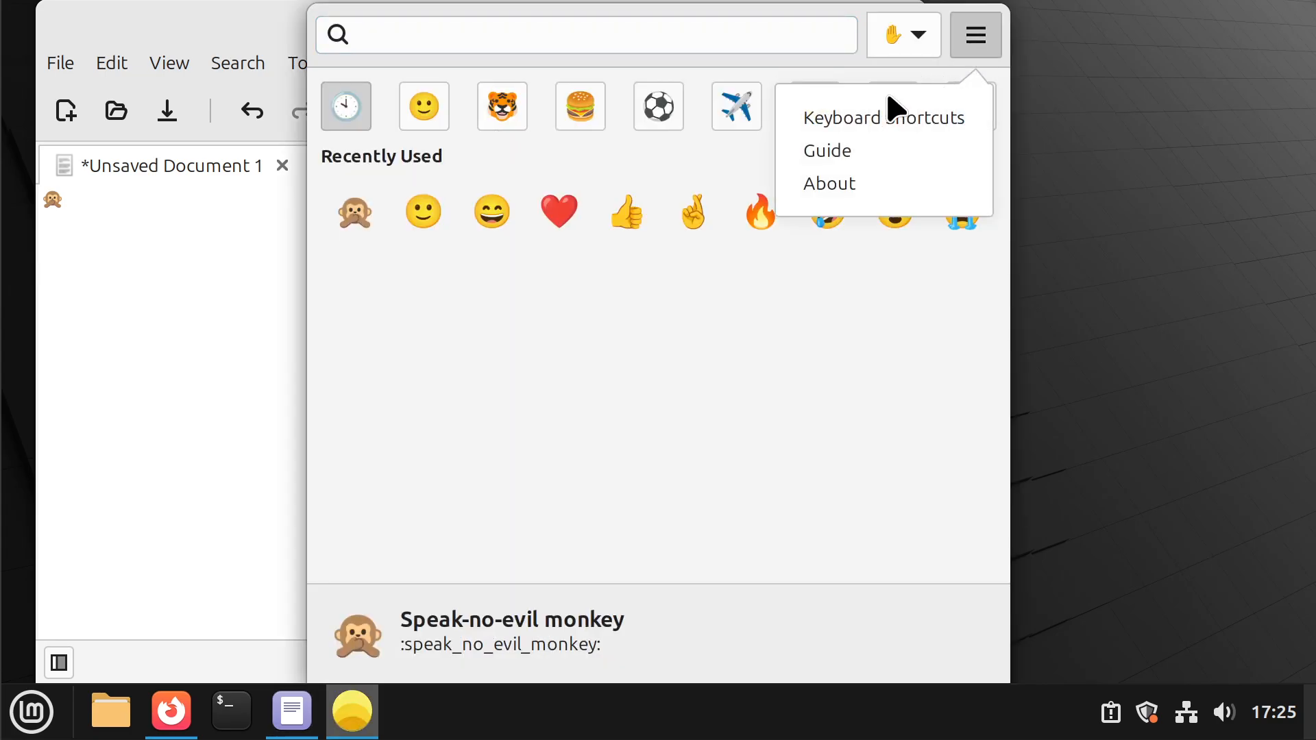
click(883, 118)
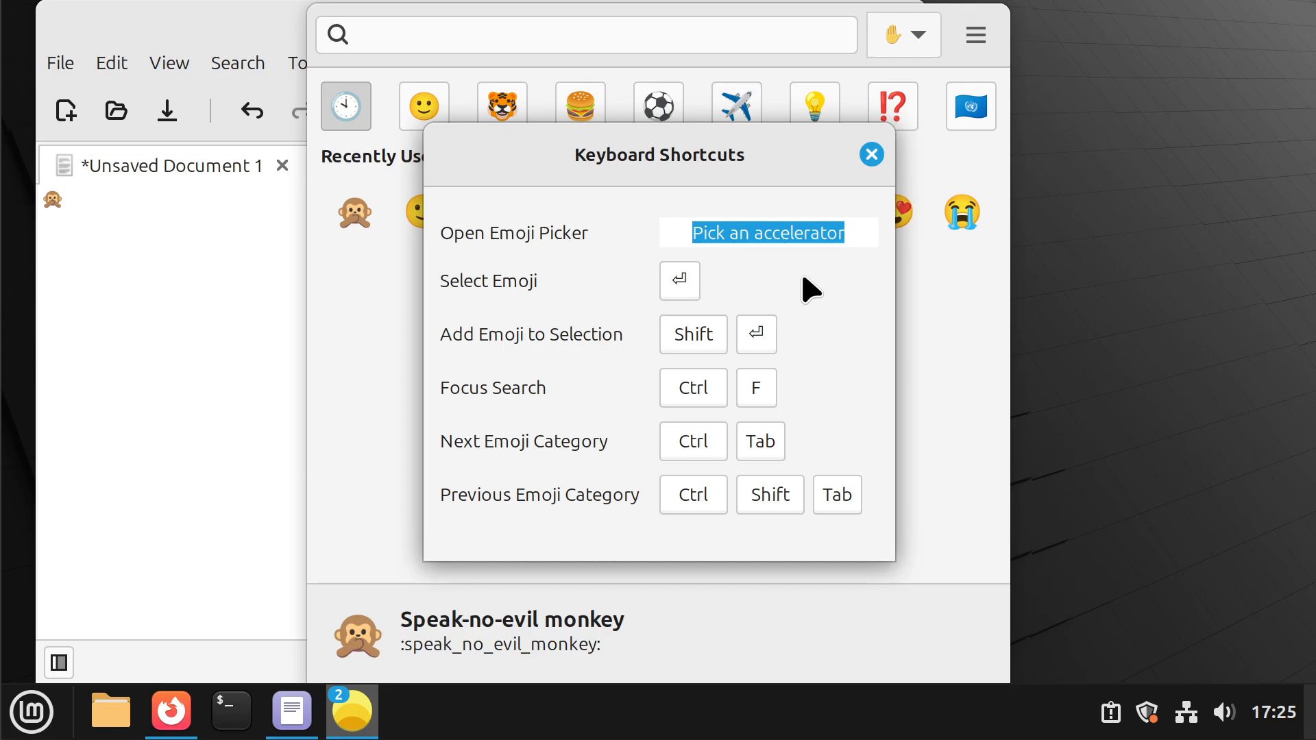
key(Super+period)
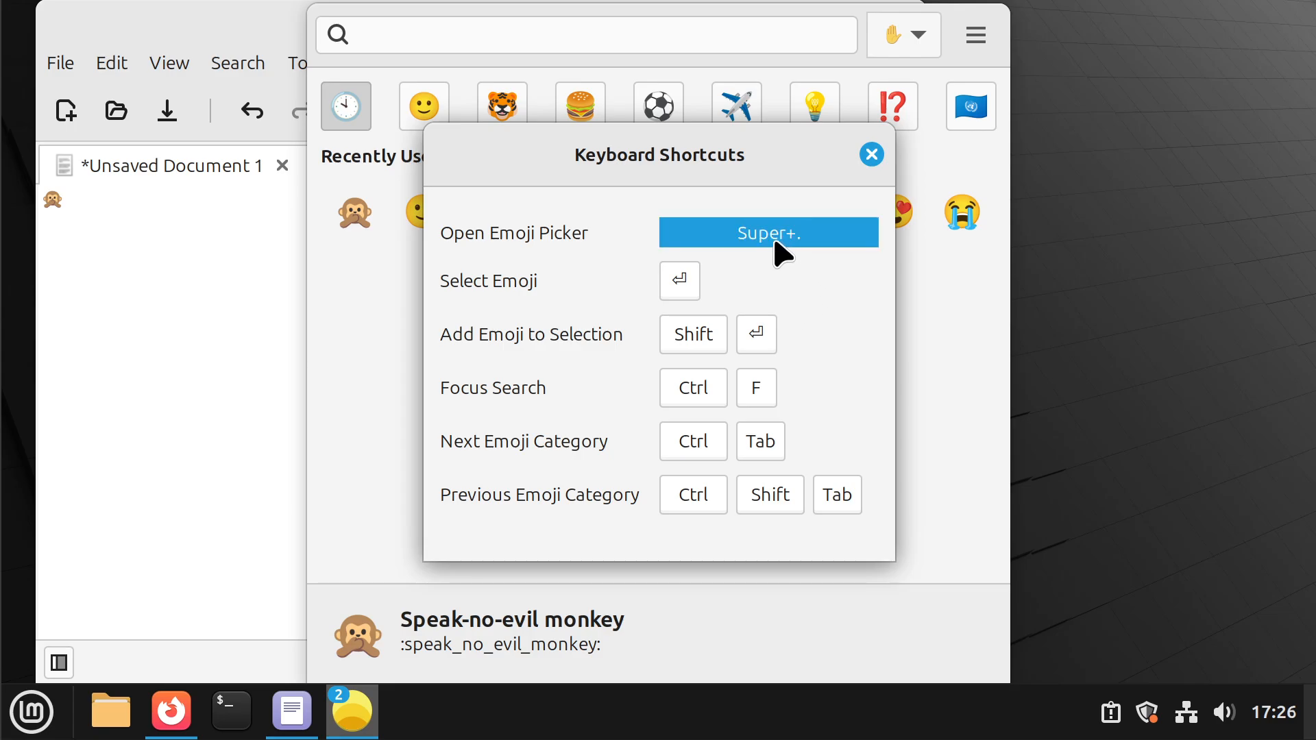
mouse_move(772, 255)
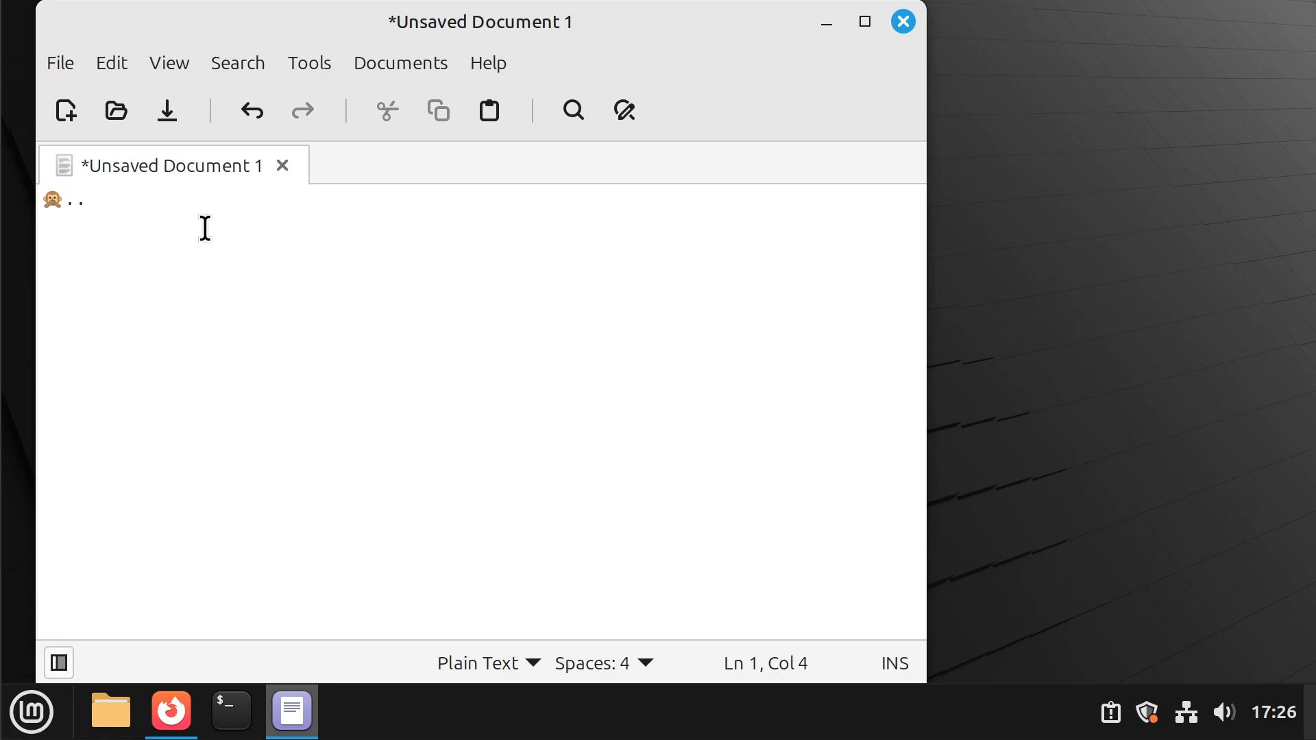
Test Super+period in the text editor, then reopen Emote's Keyboard Shortcuts to reassign the picker shortcut again.
text(..)
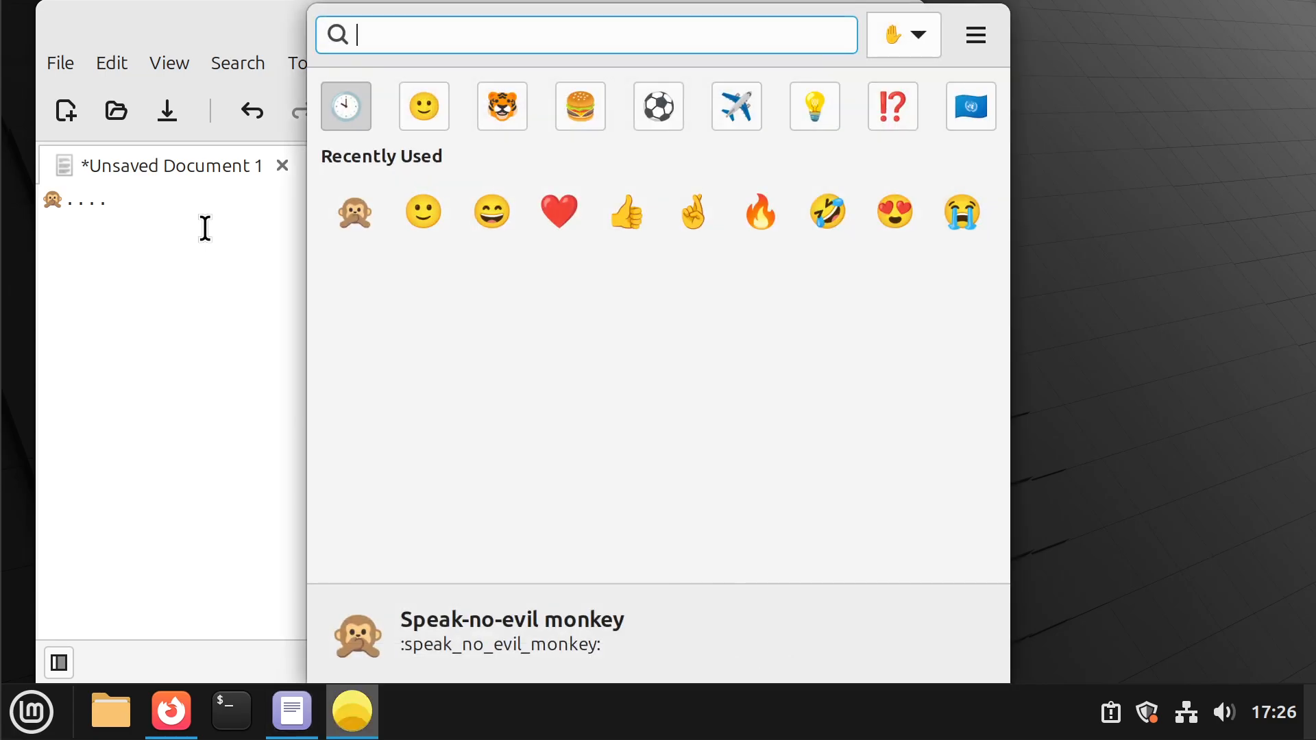
mouse_move(450, 201)
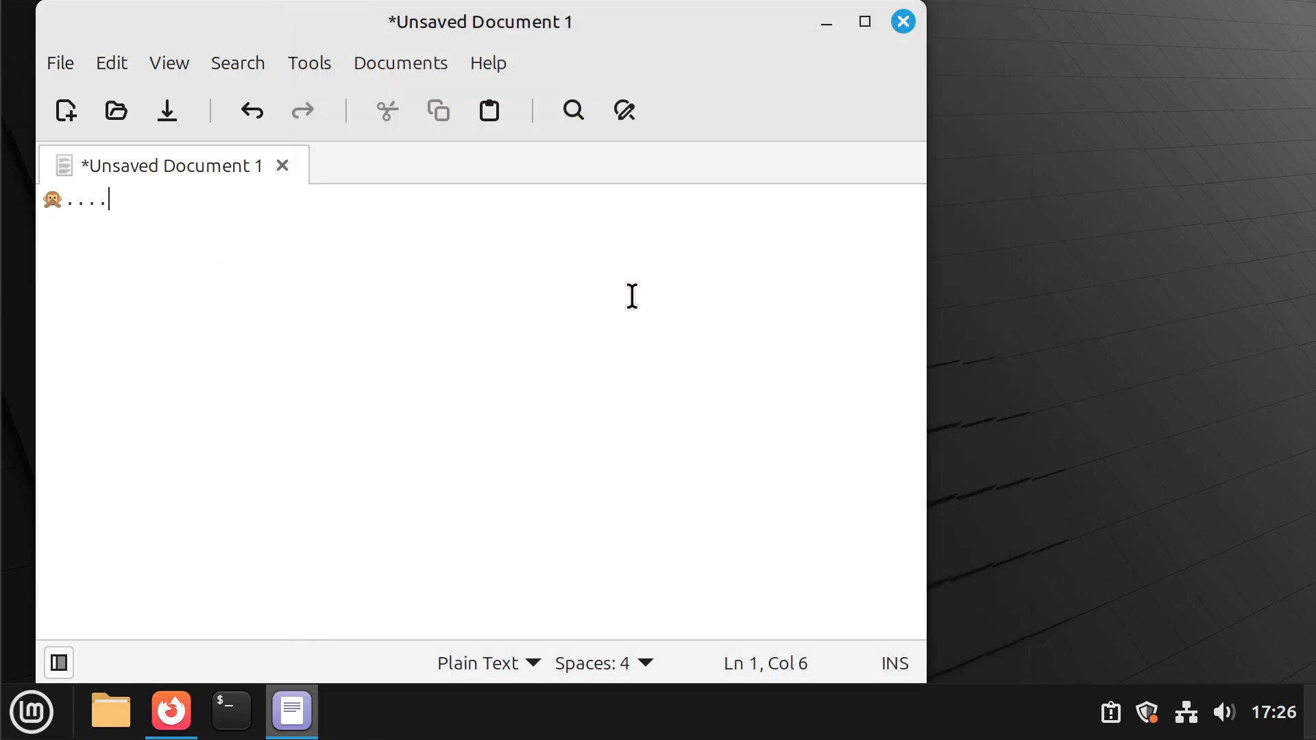
click(32, 712)
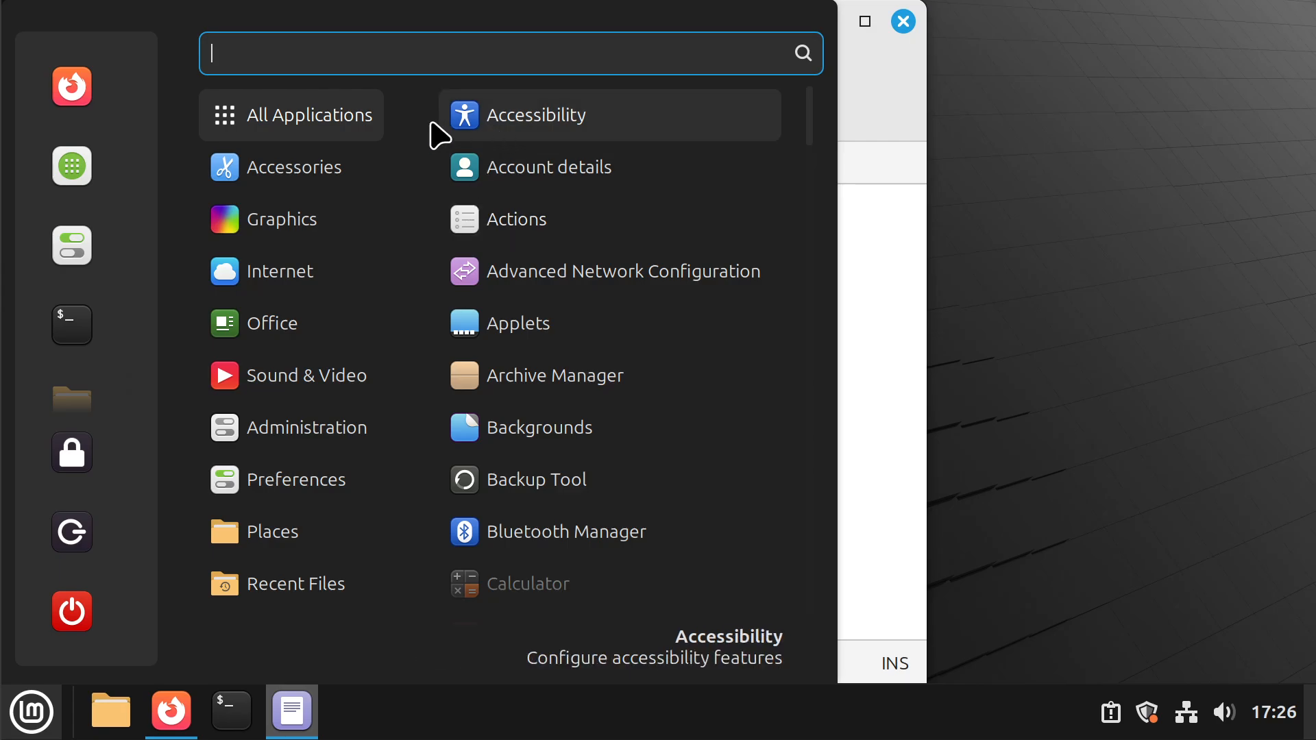
text(emote)
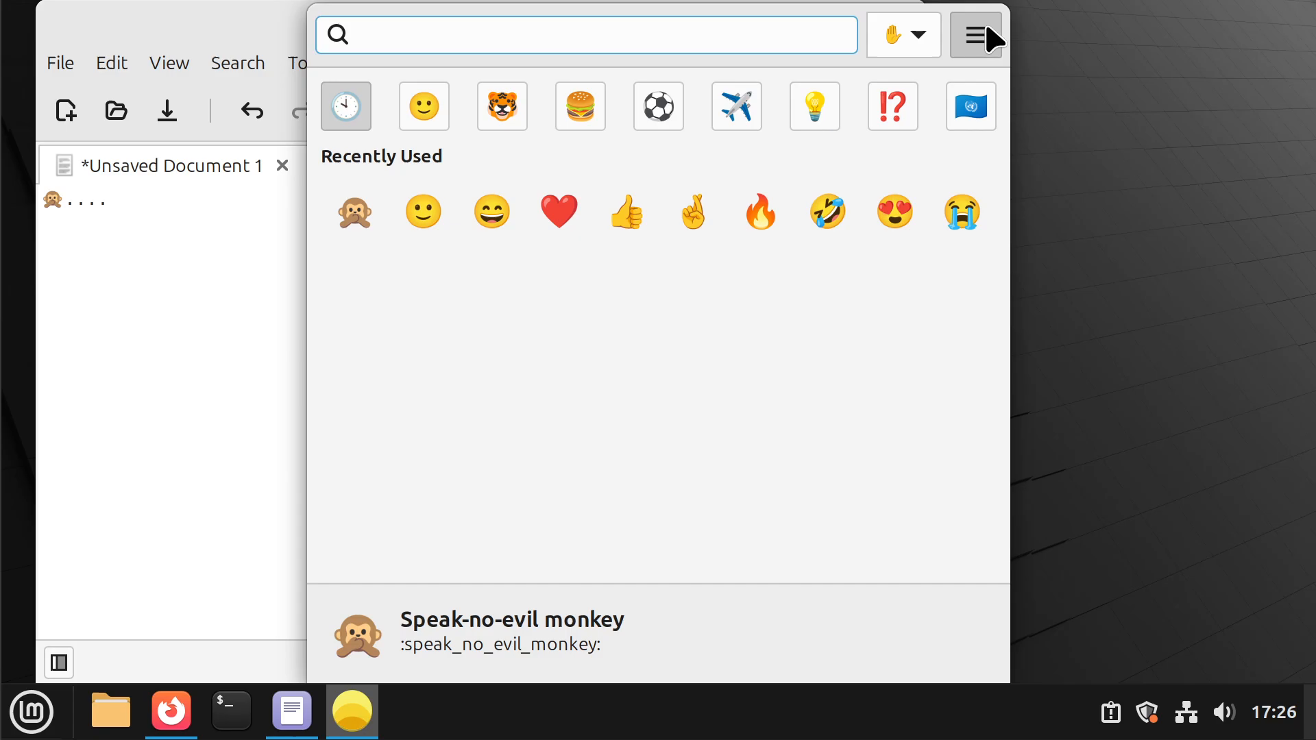
click(974, 35)
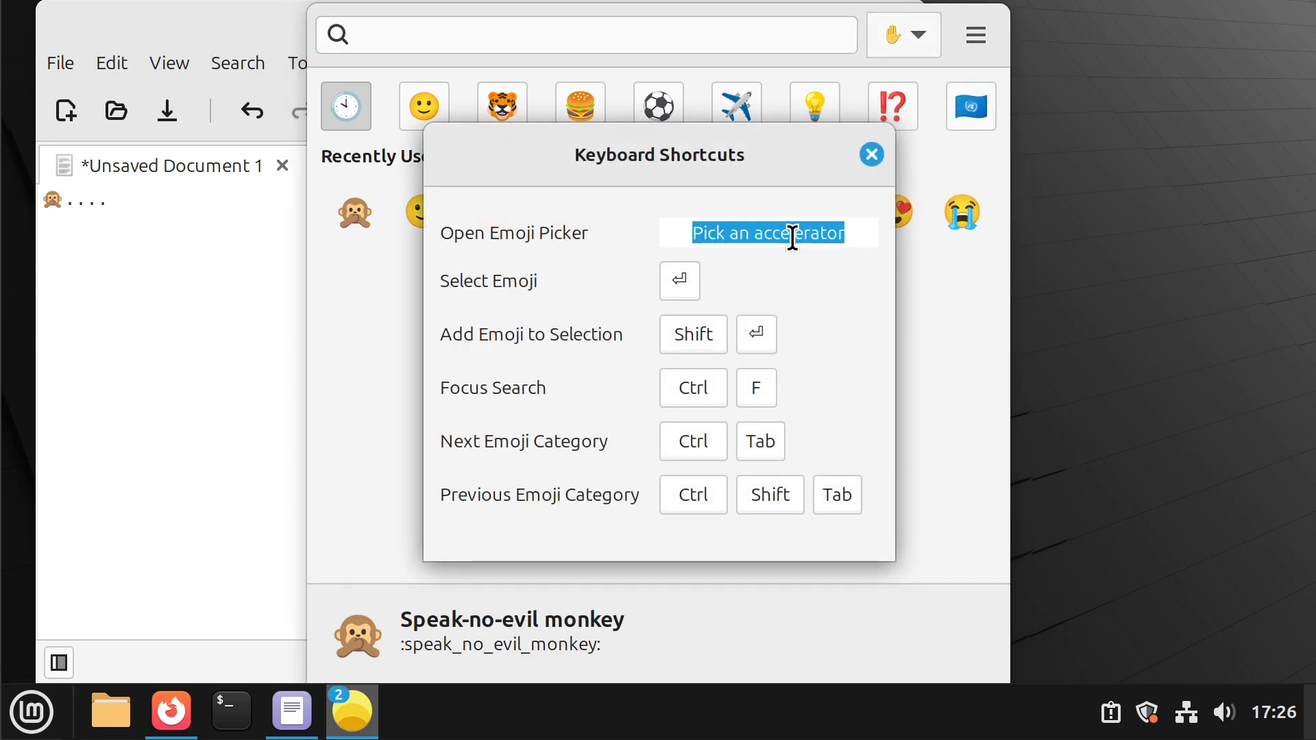
click(871, 154)
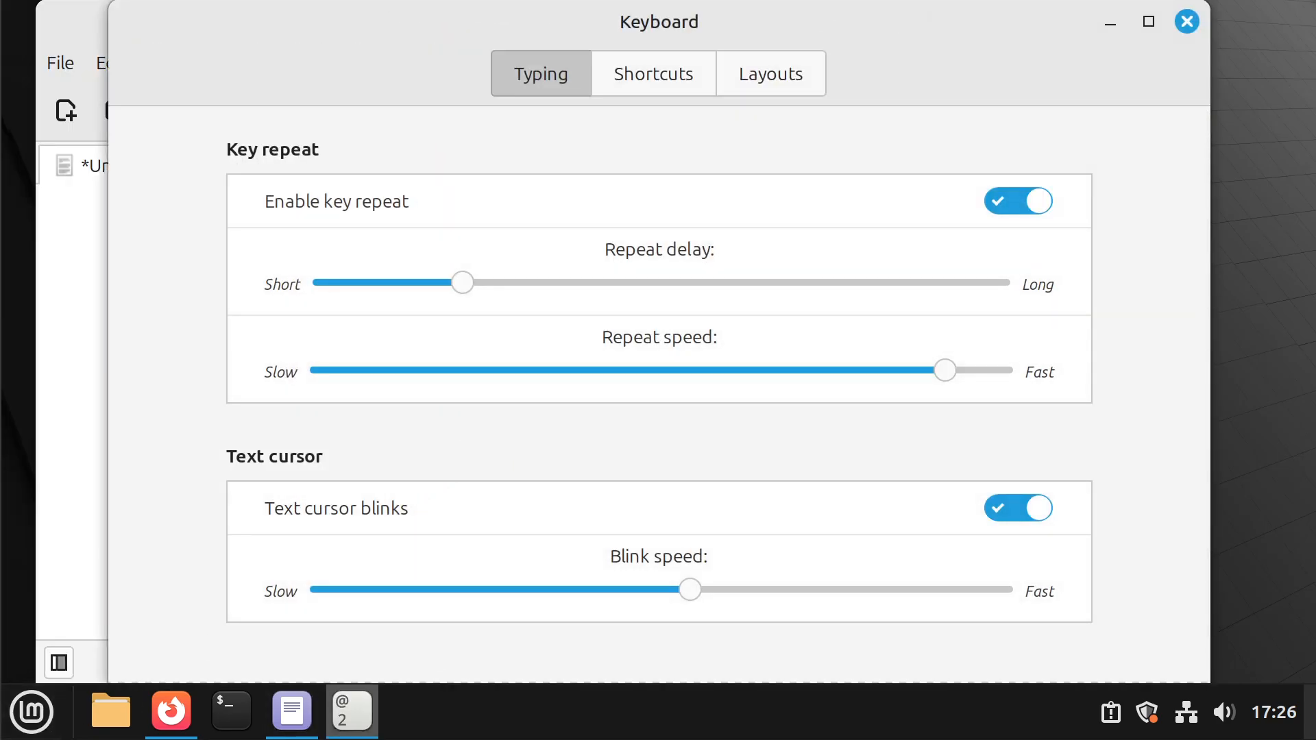
In Keyboard Settings' Custom Shortcuts, start a new shortcut named Emote.
click(653, 73)
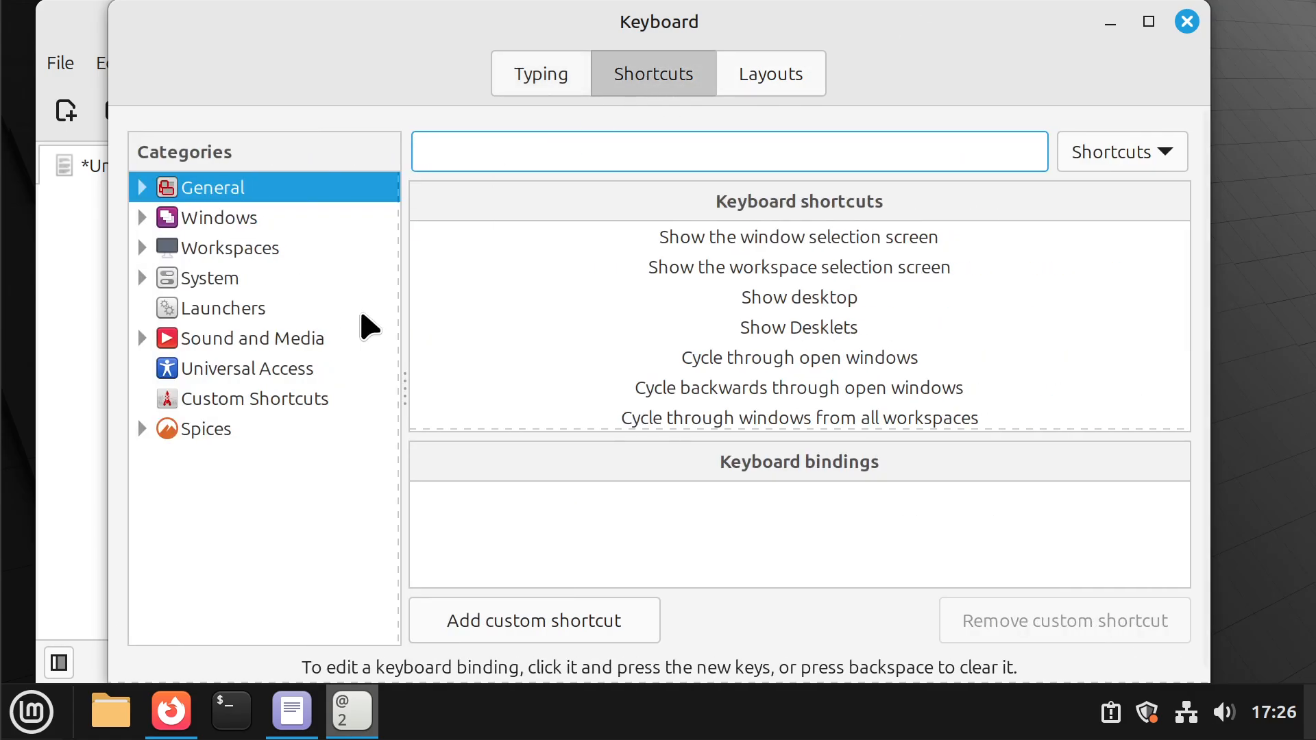
click(255, 397)
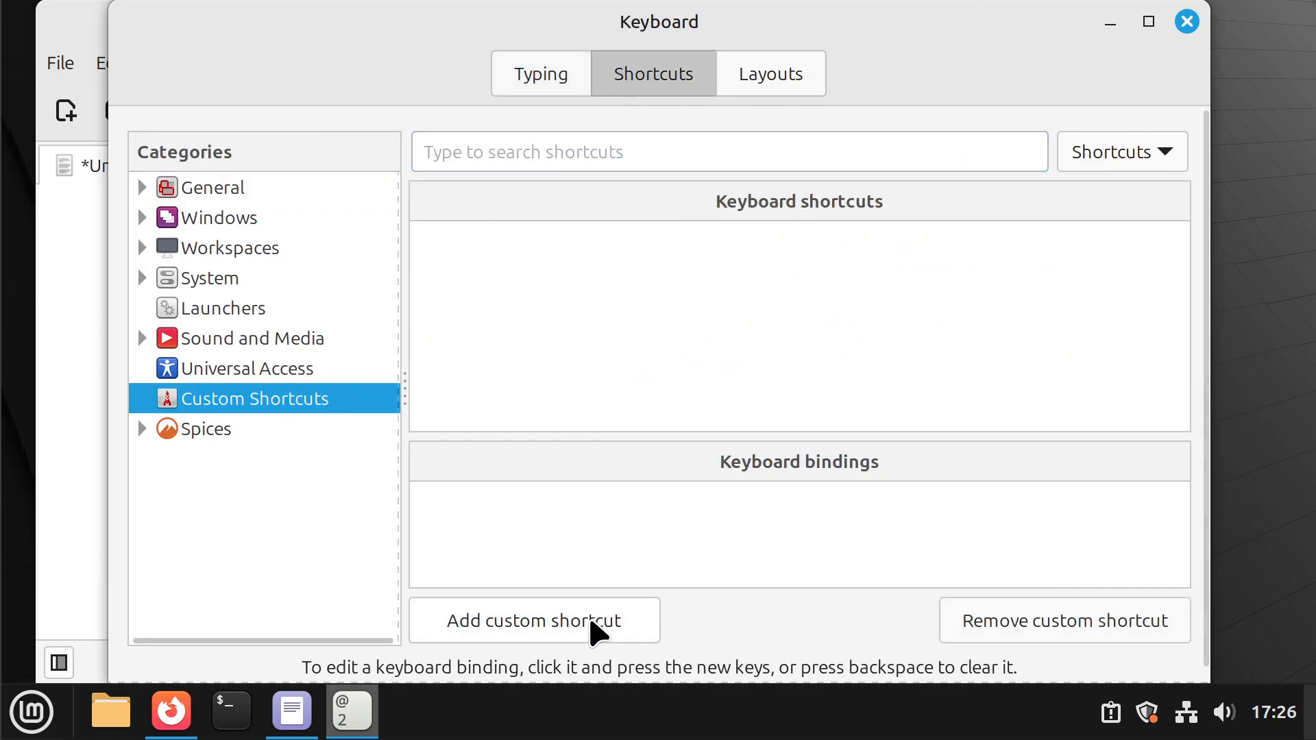
click(533, 620)
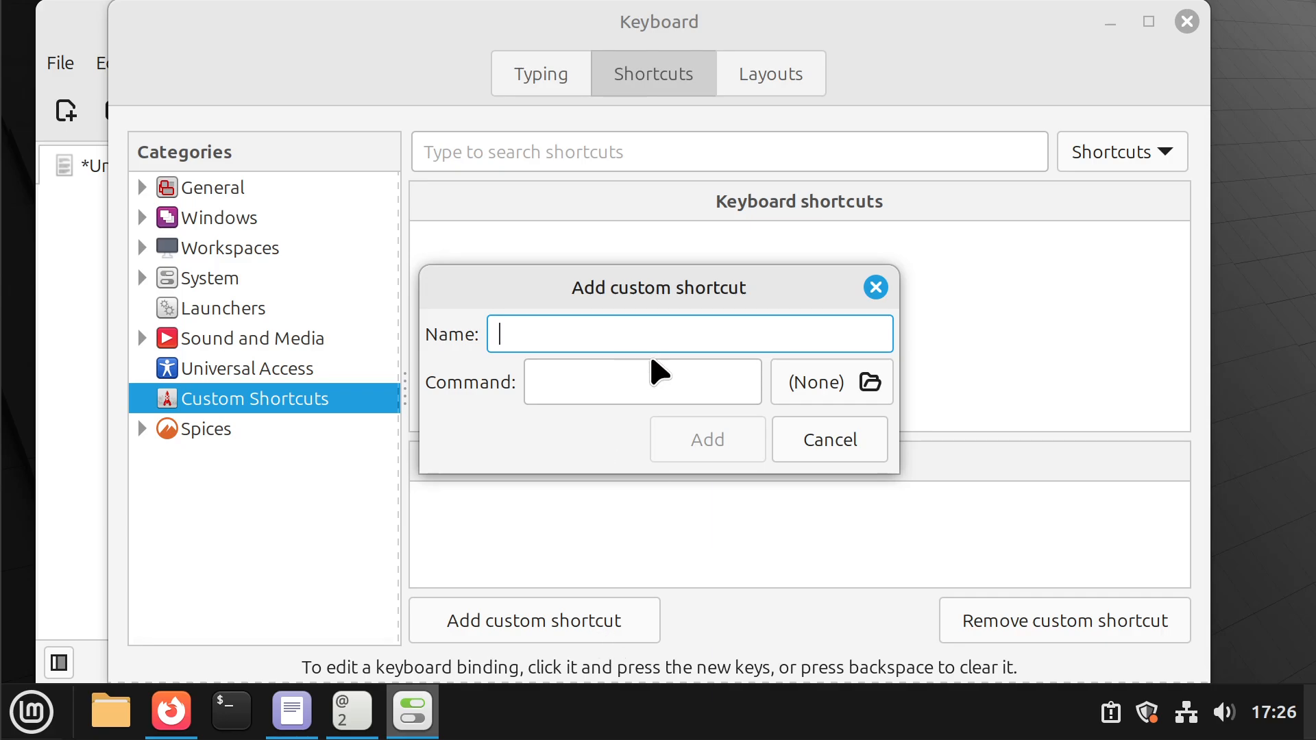
text(Emote)
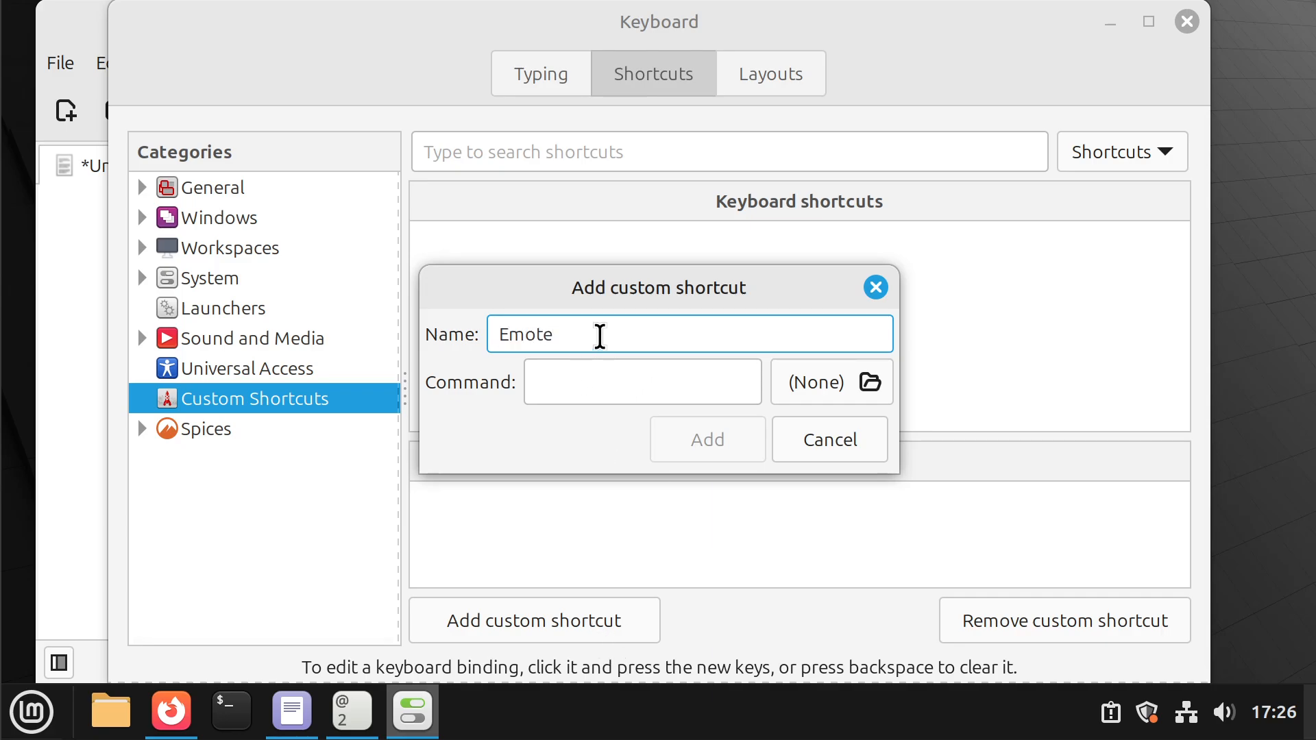
Point the shortcut's command at the /var/lib/flatpak/exports/bin launcher path and open that folder.
click(641, 382)
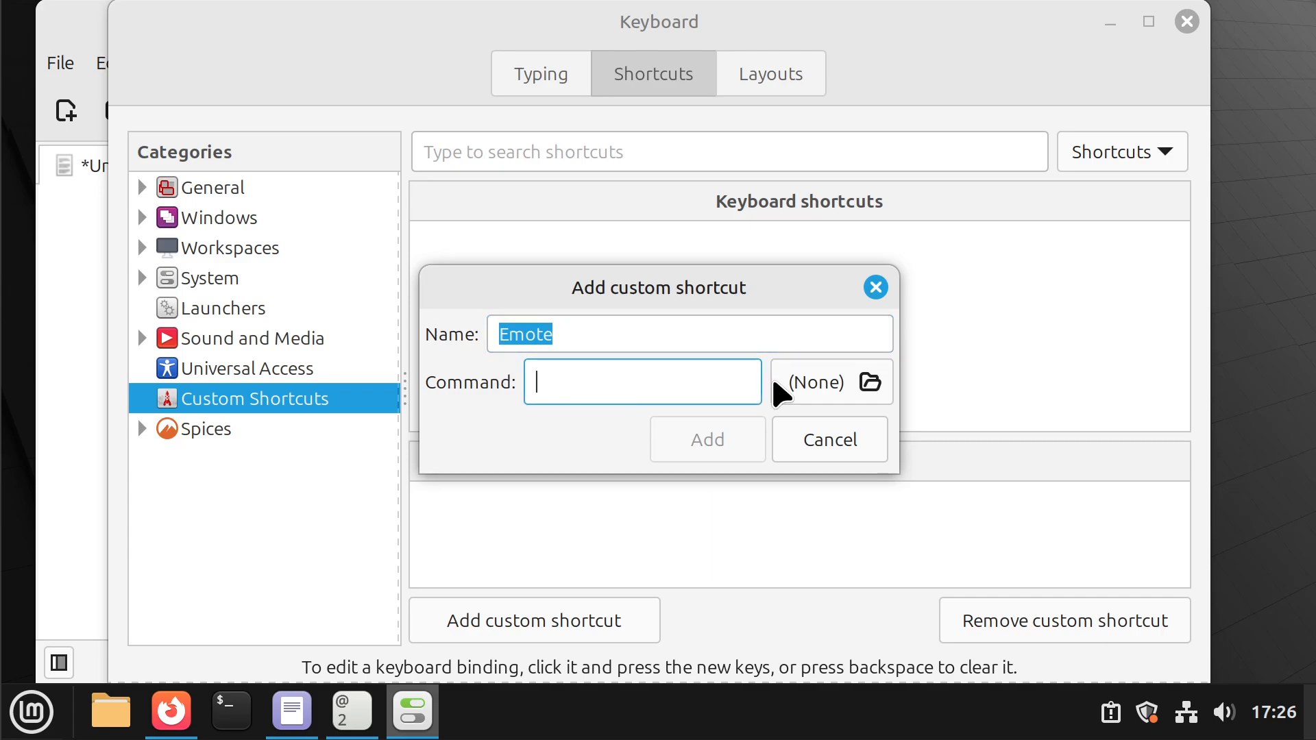
mouse_move(779, 396)
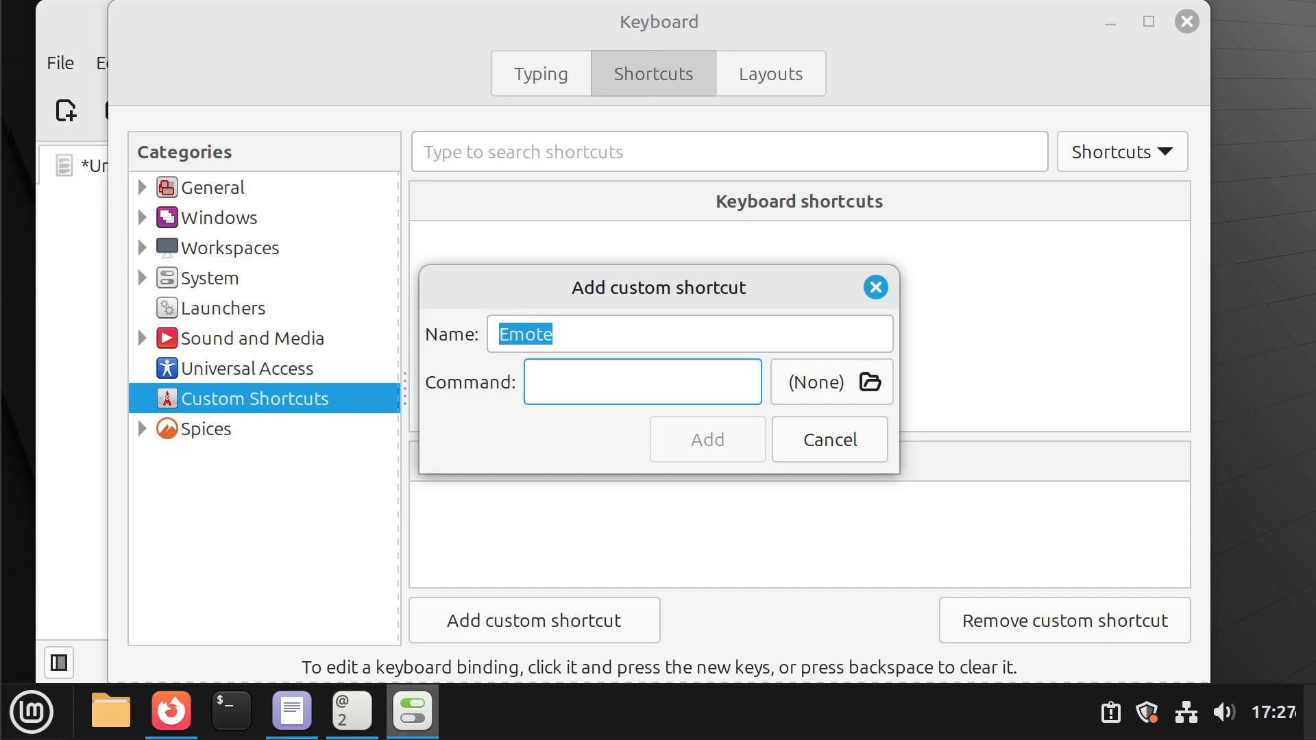
click(642, 383)
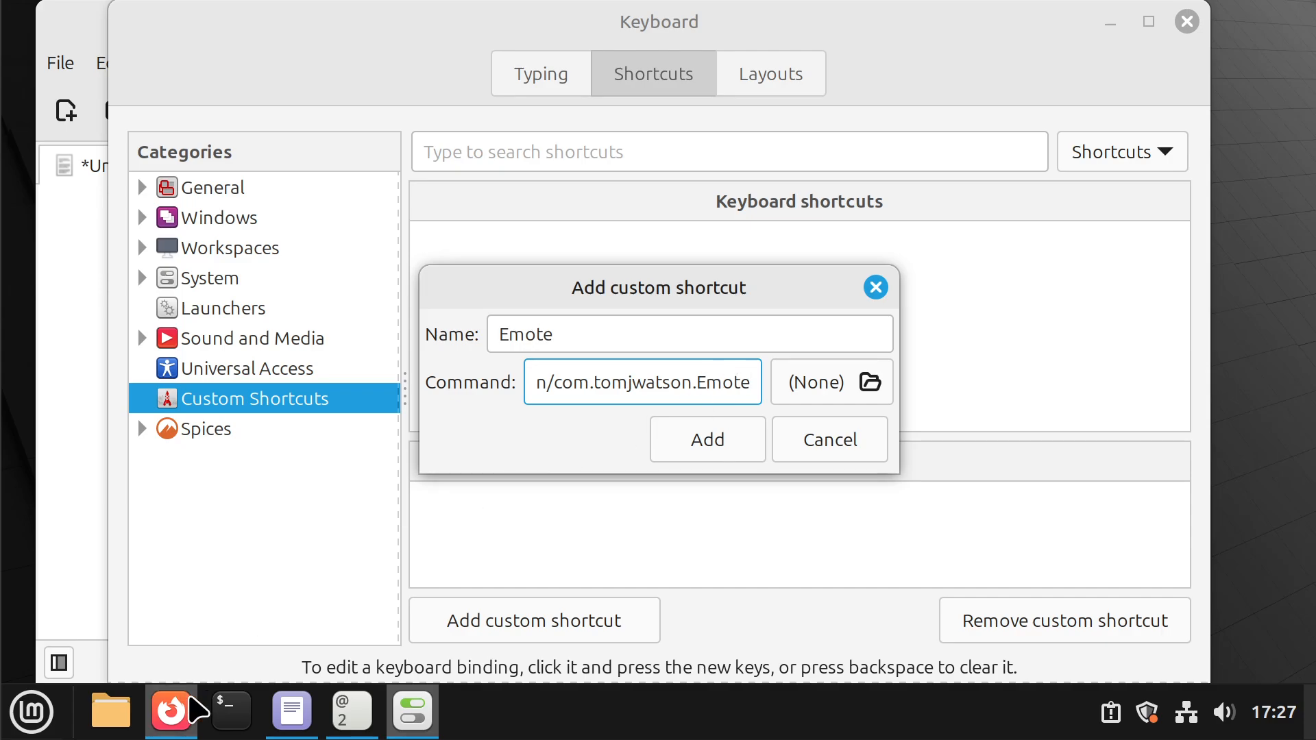
click(291, 711)
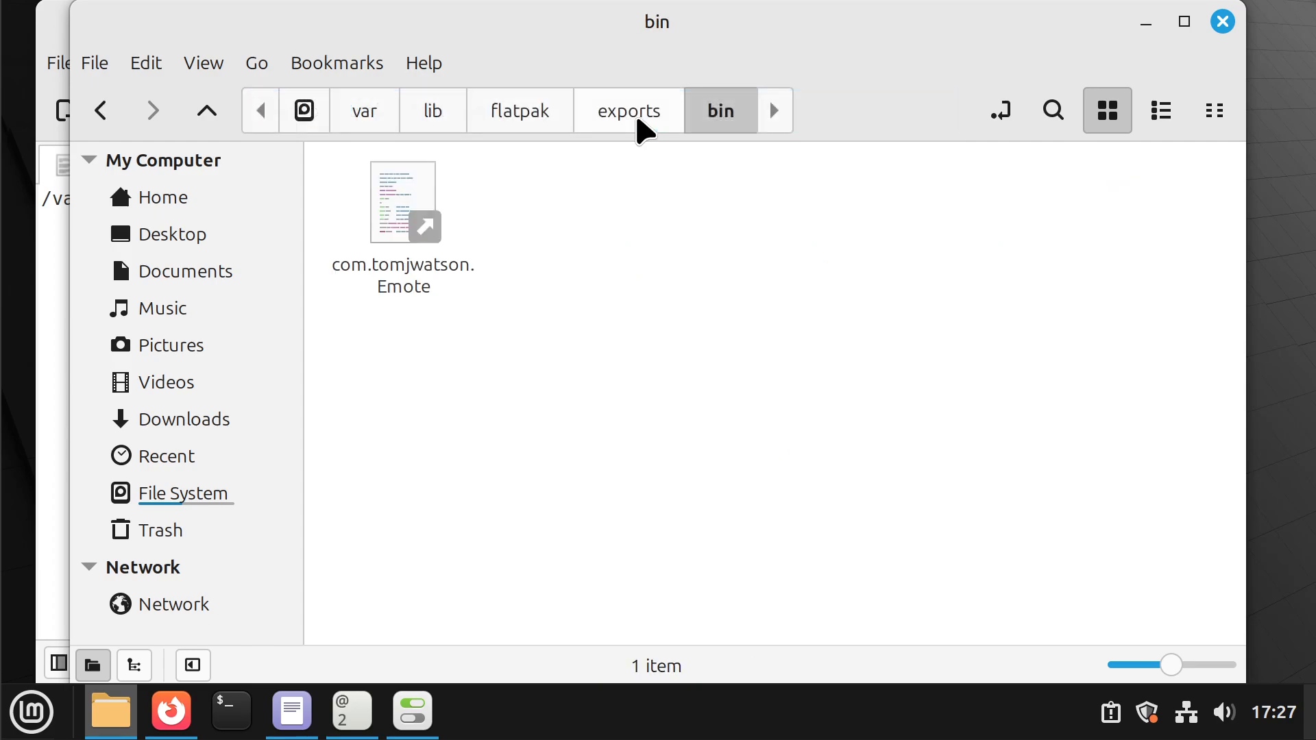
Select the com.tomjwatson.Emote launcher file in the Flatpak exports bin folder.
click(403, 201)
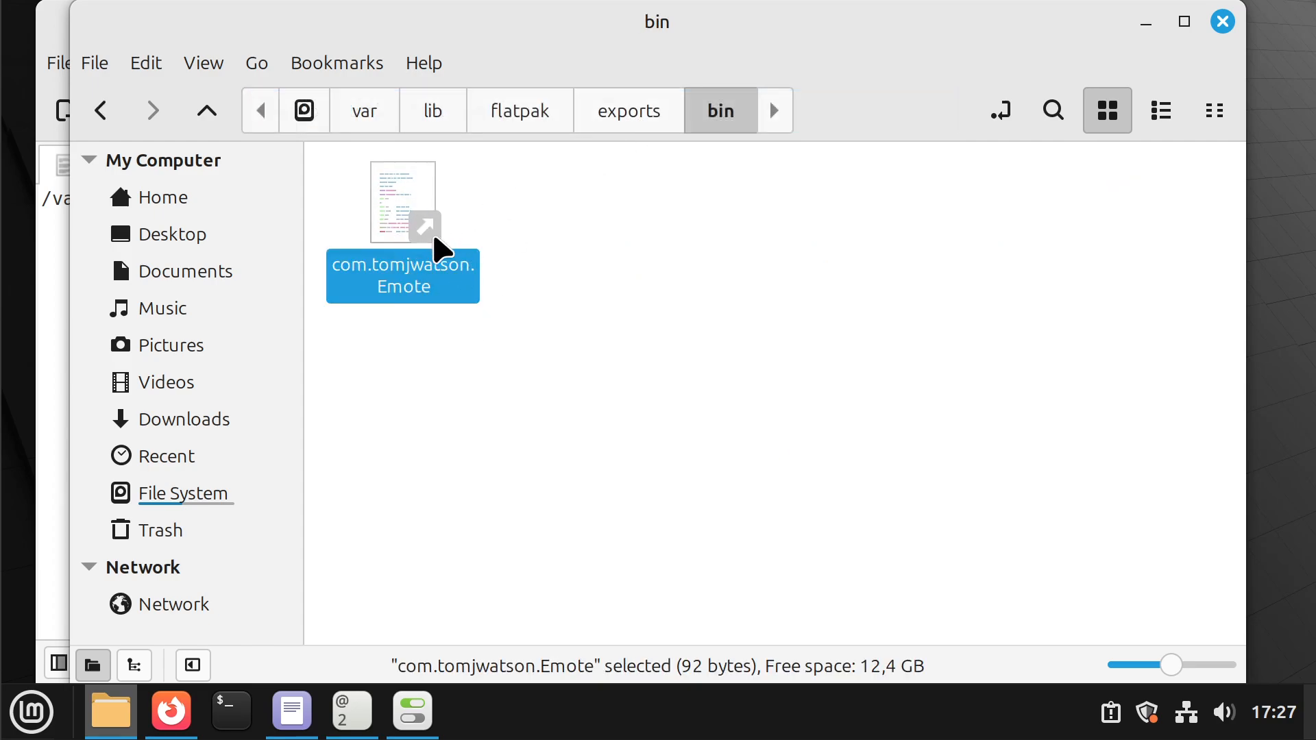
mouse_move(407, 260)
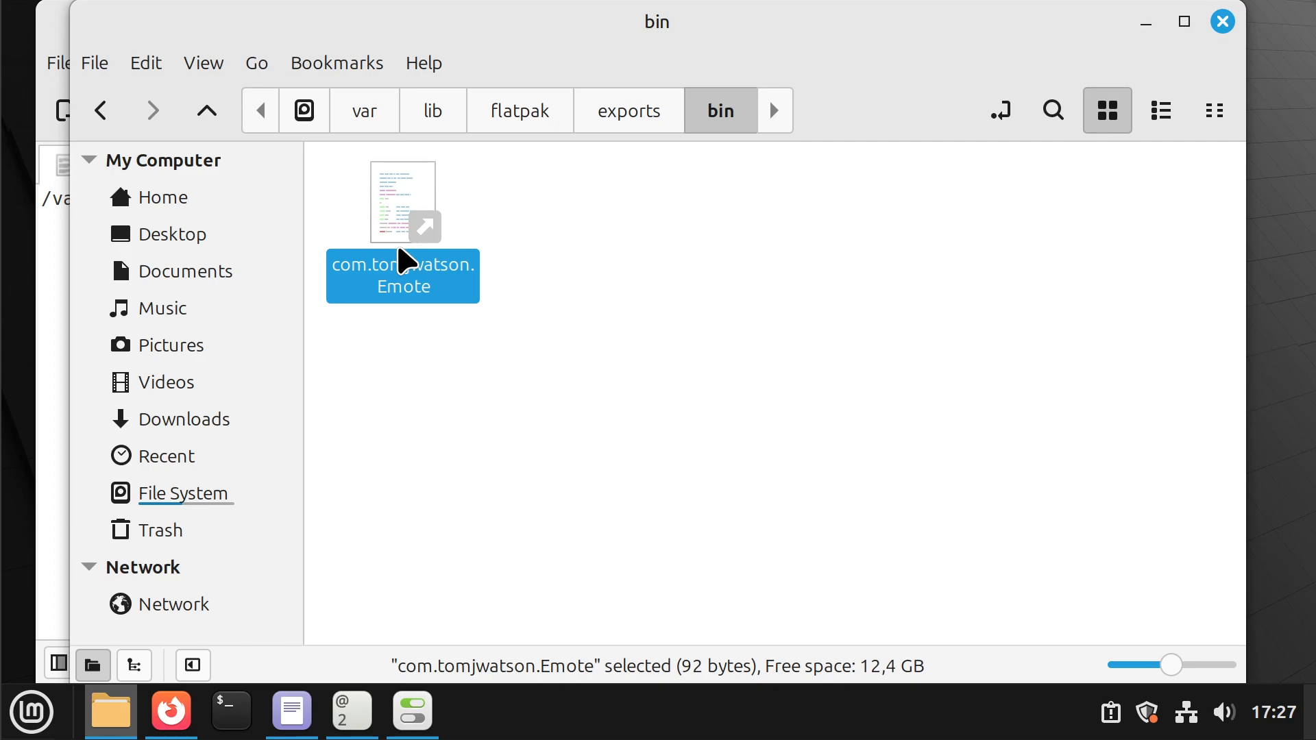
mouse_move(481, 279)
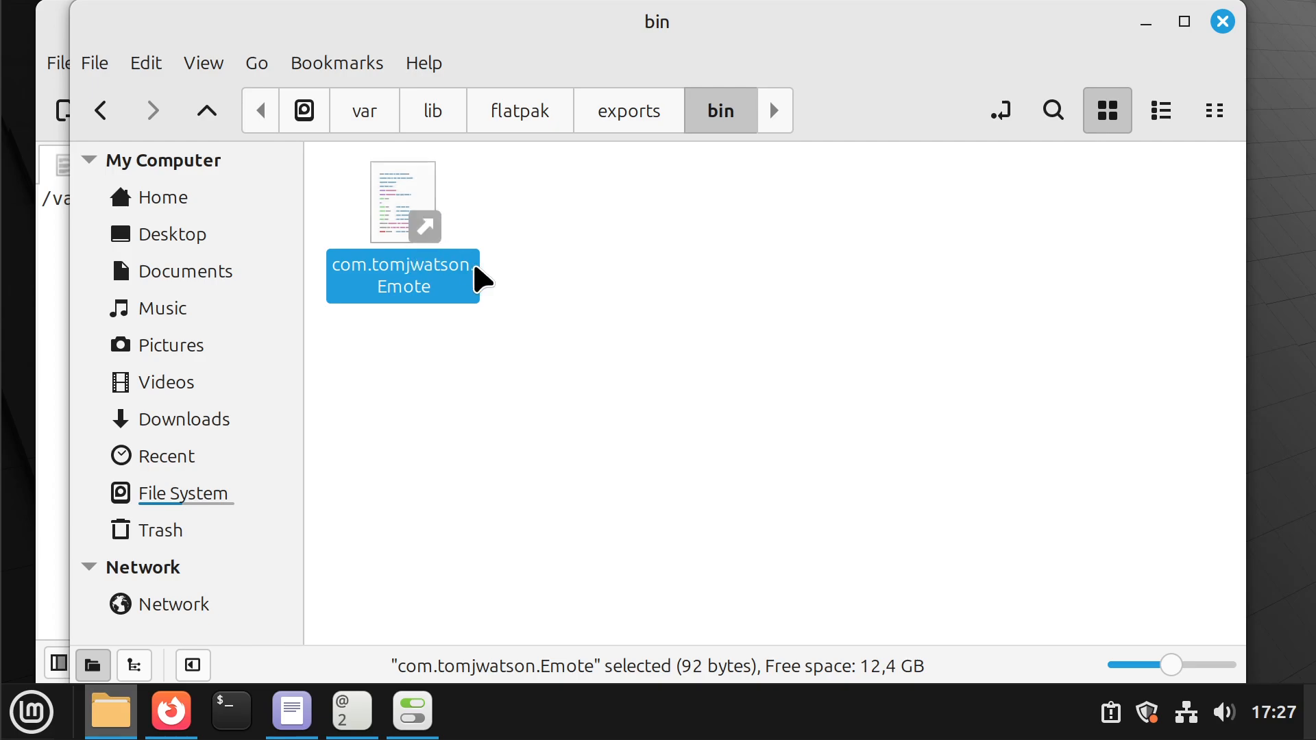
mouse_move(474, 281)
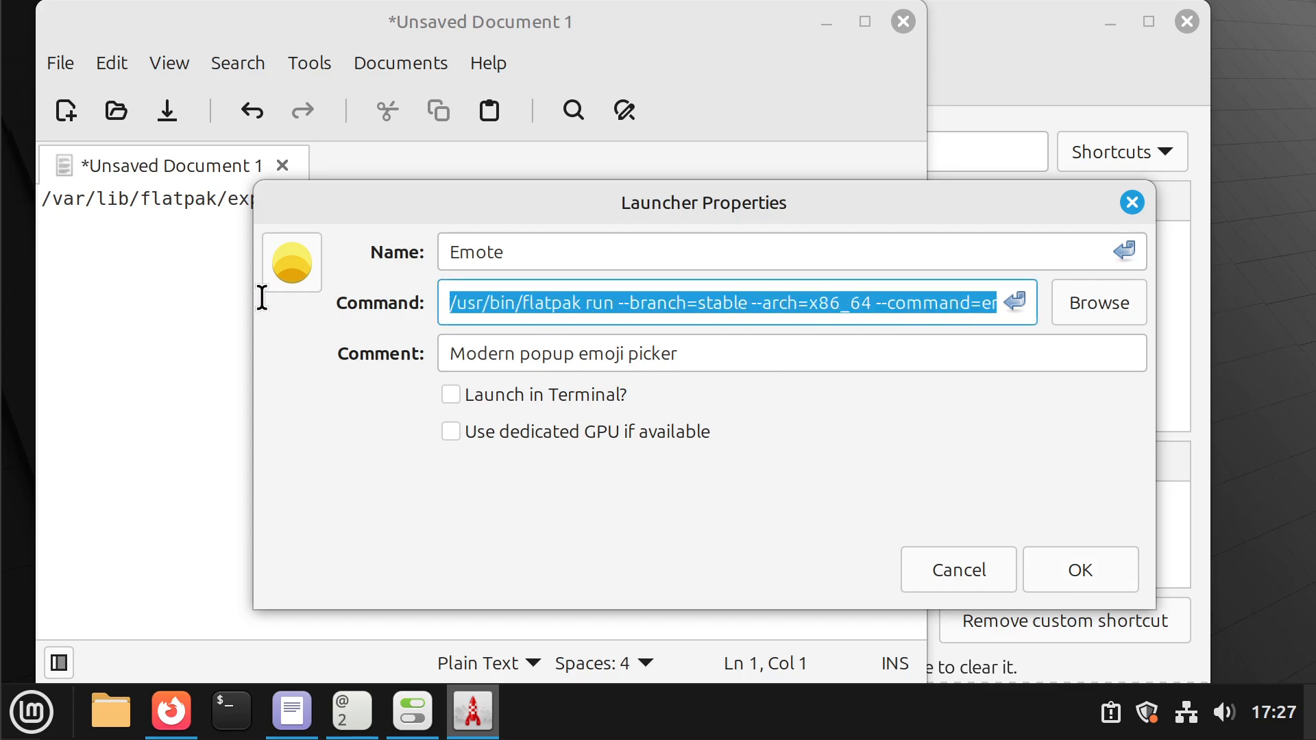
Select Emote's app identifier in the launcher command, check it in the terminal, and return to the shortcut draft.
click(766, 301)
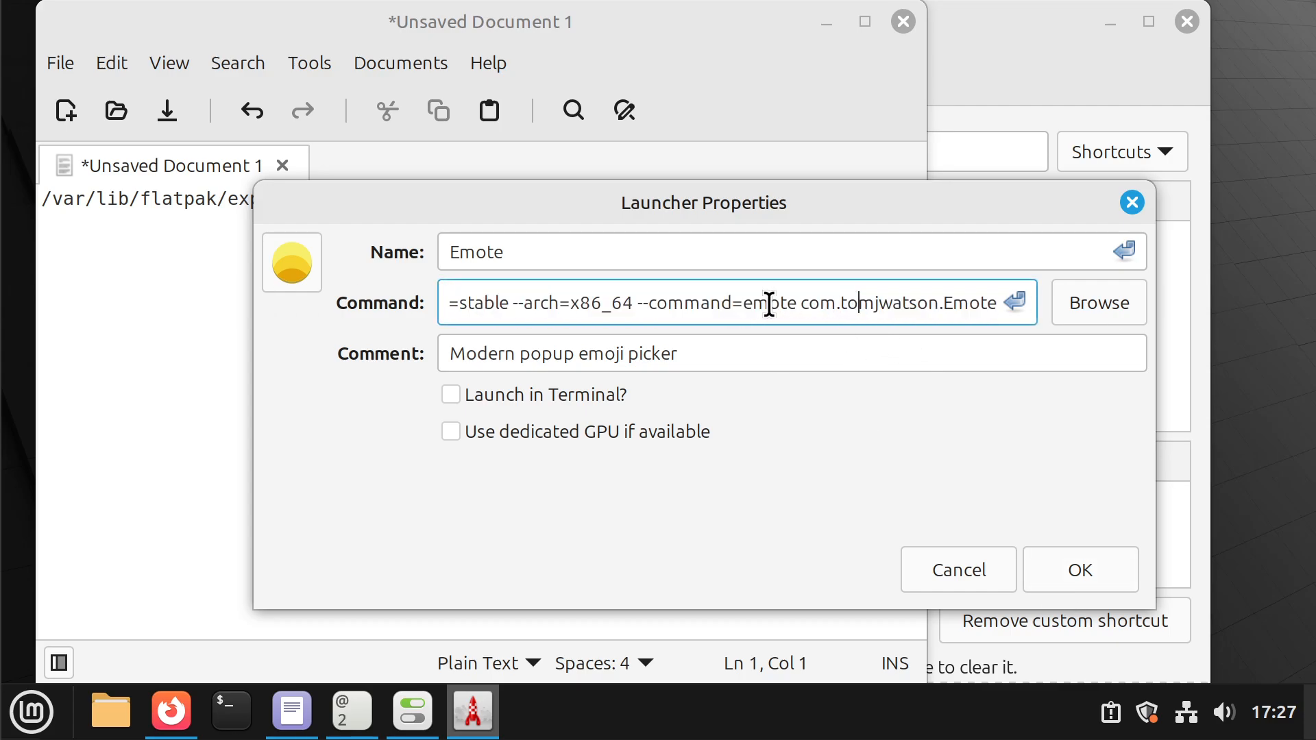
double_click(748, 303)
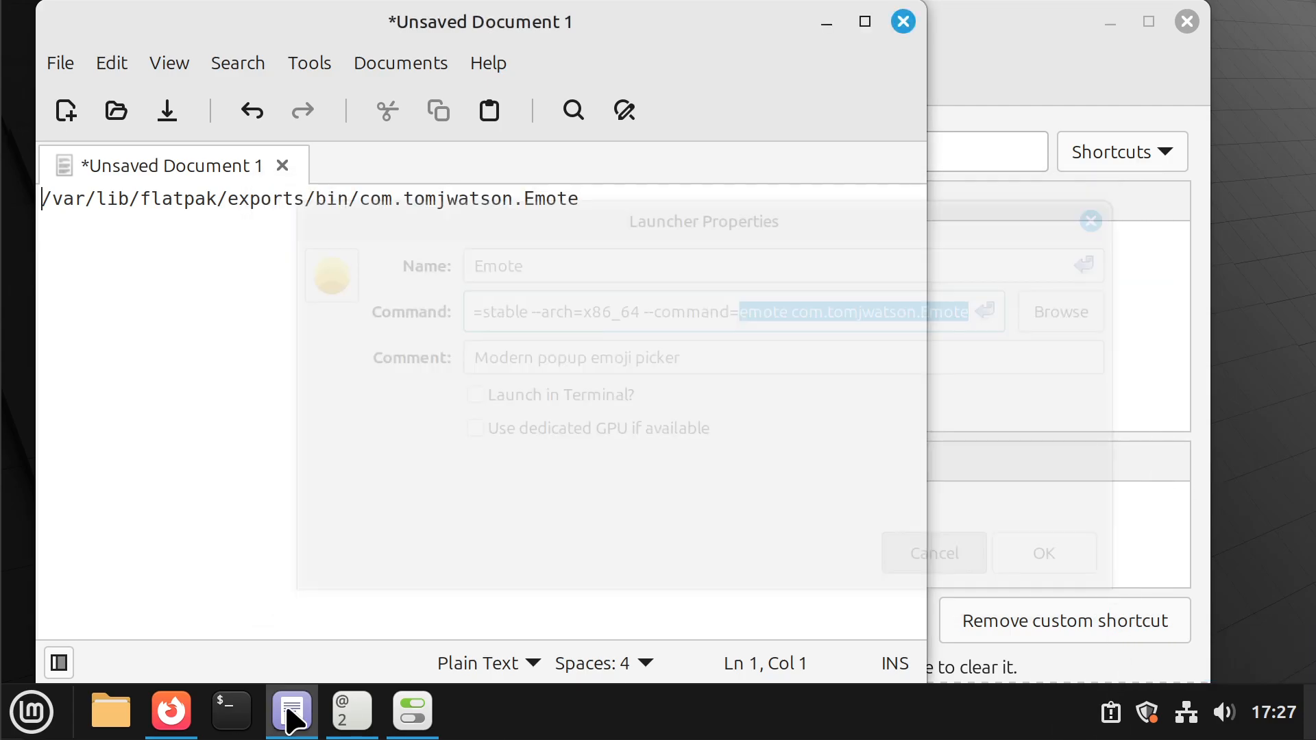
click(230, 711)
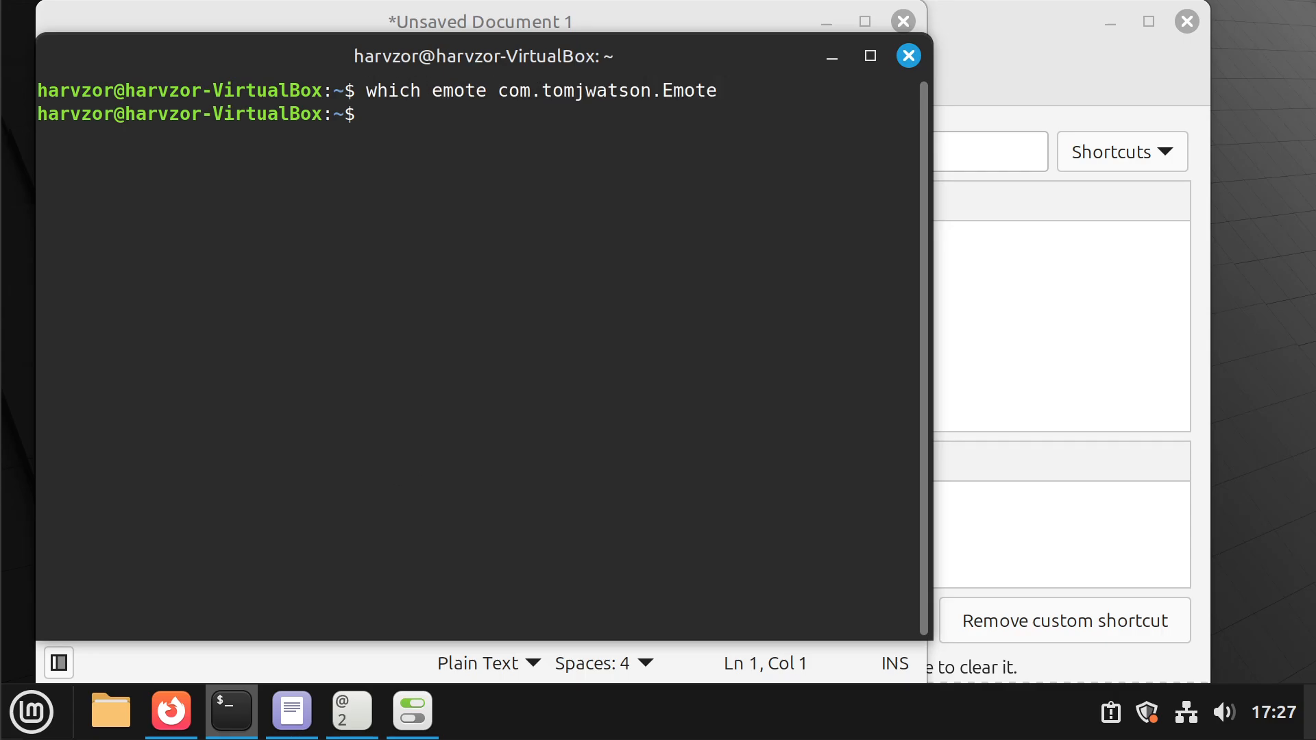
click(291, 712)
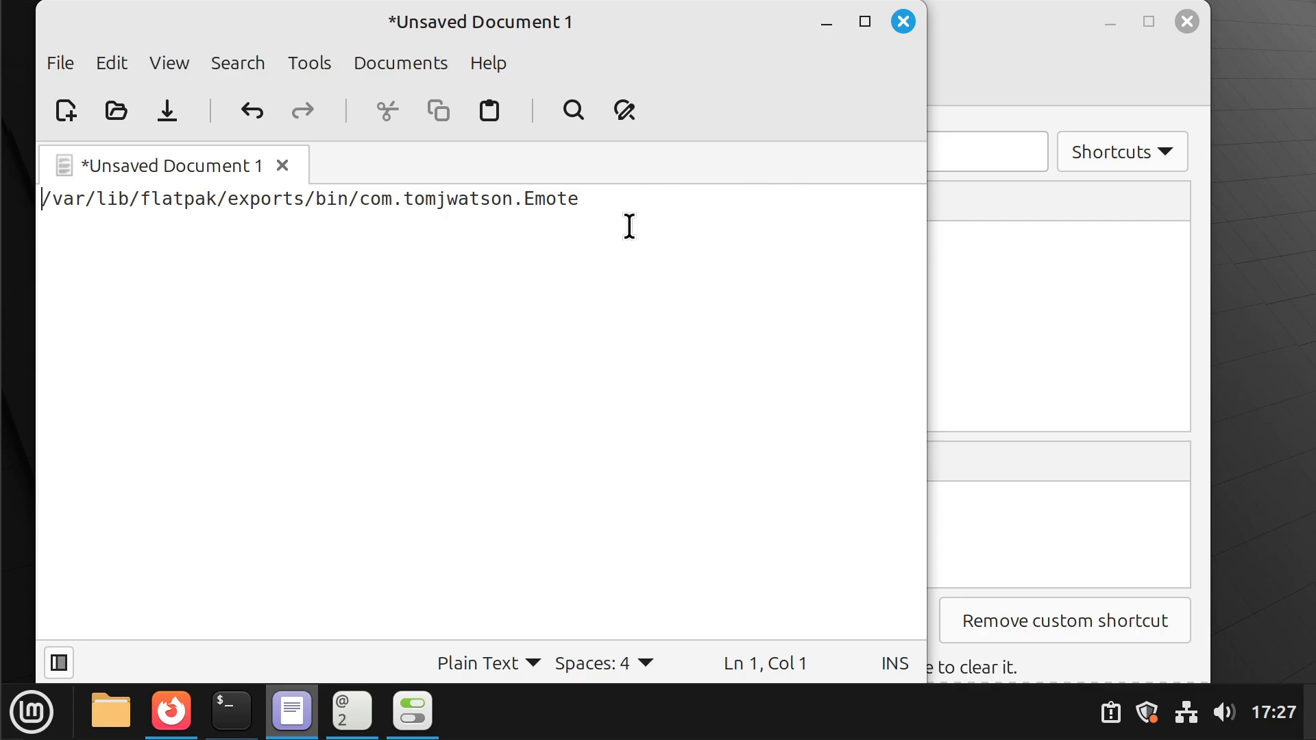
key(ctrl+a)
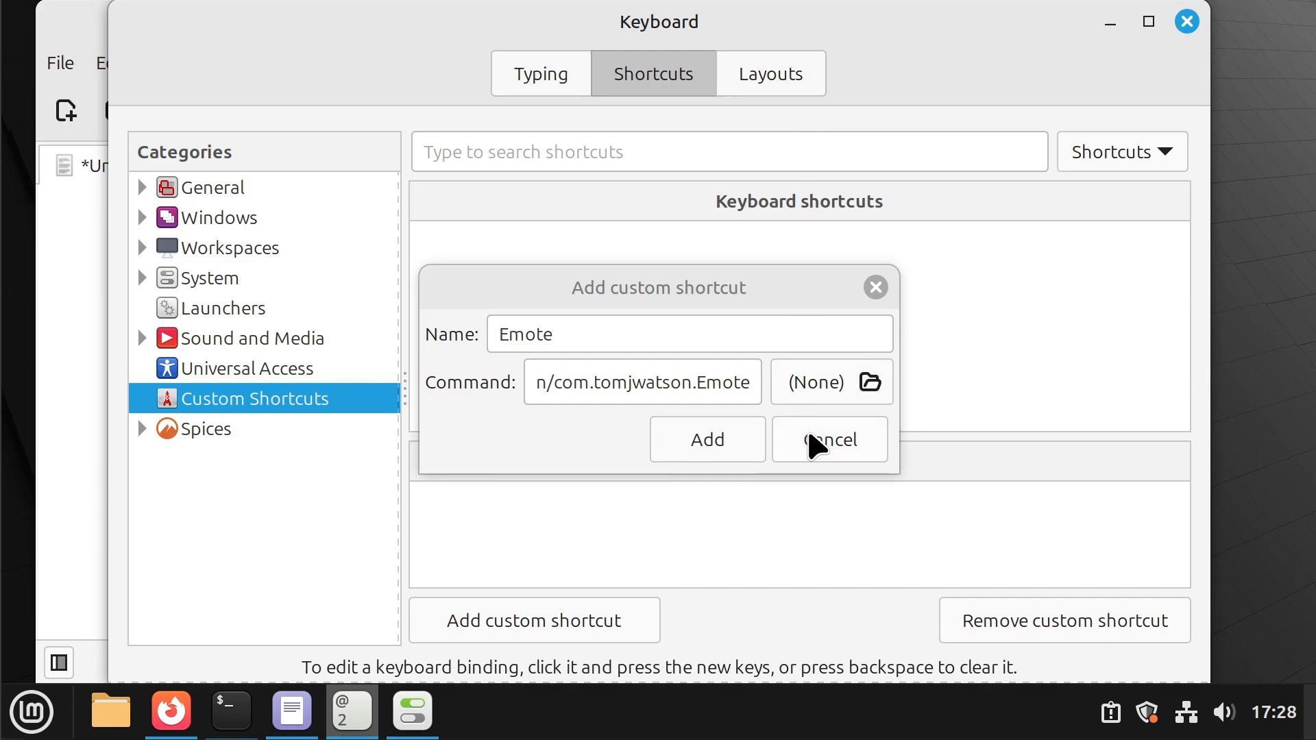
Add the Emote custom shortcut and bind its first slot to Super+period.
click(706, 439)
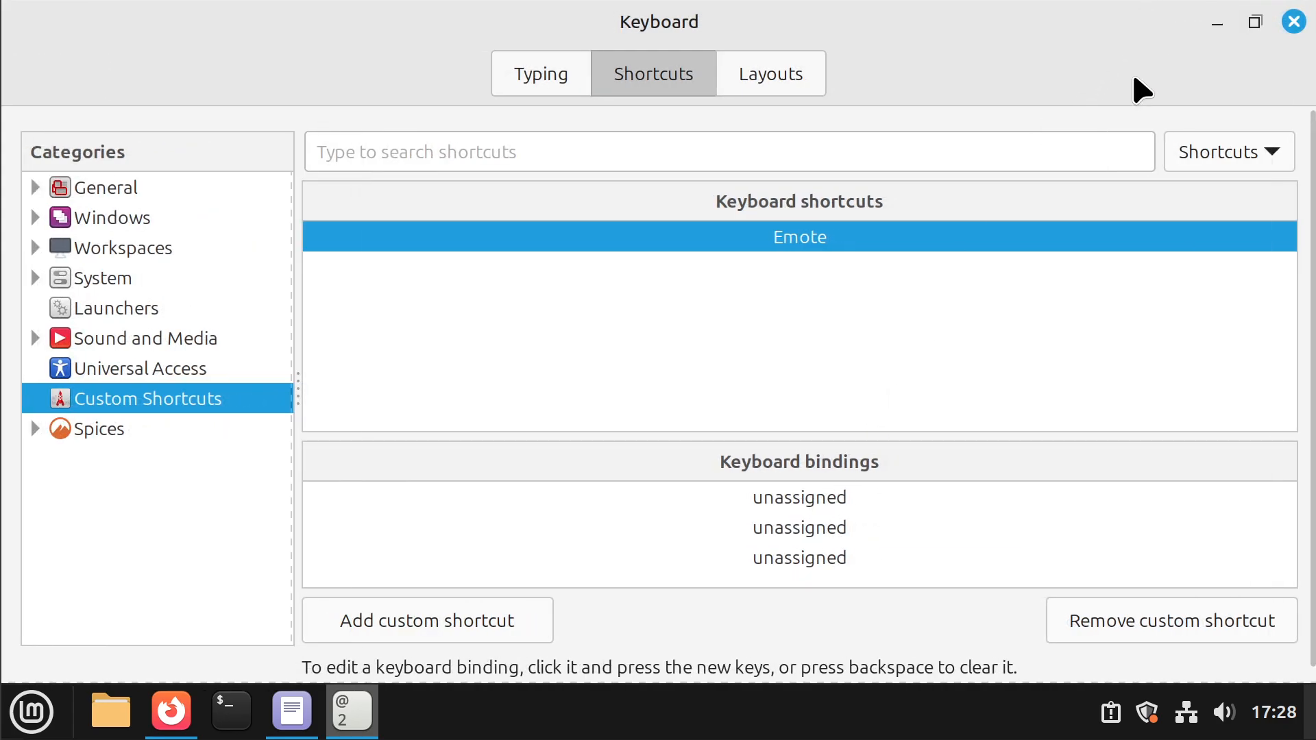
click(798, 496)
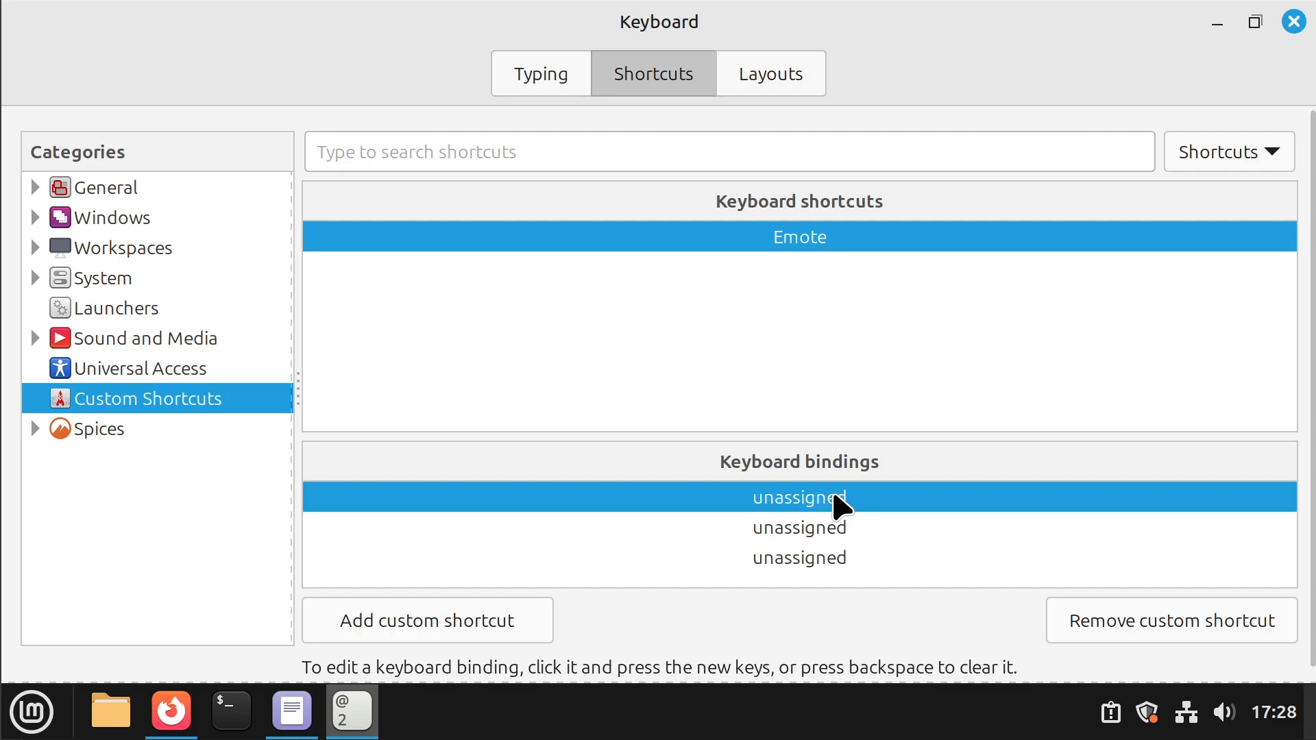
click(797, 496)
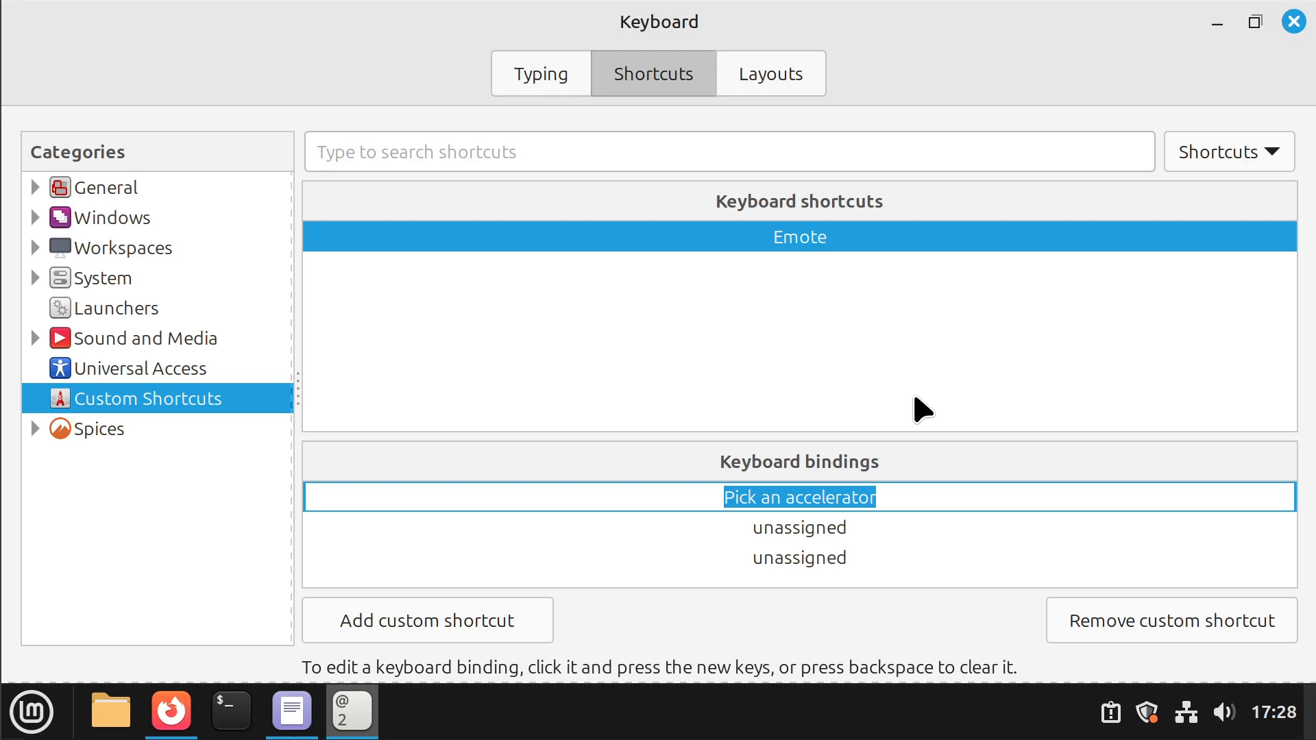
key(Super+period)
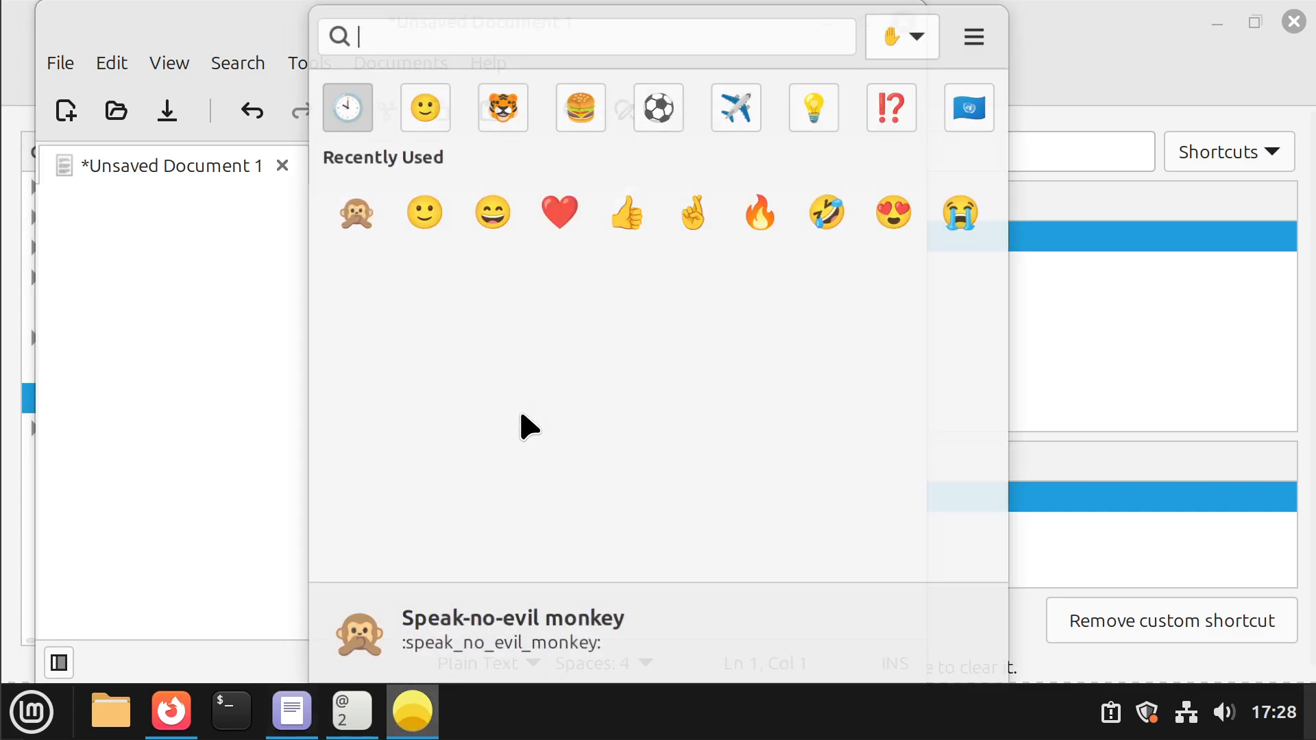
mouse_move(354, 211)
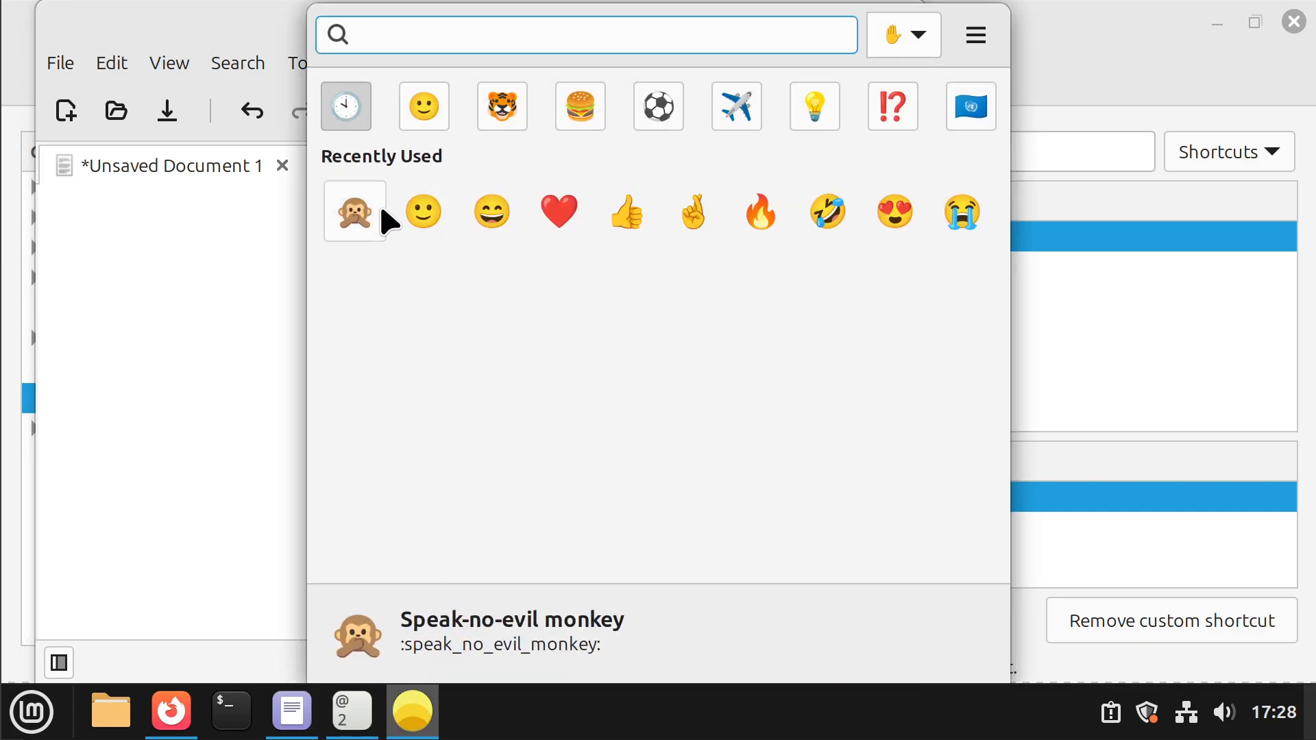
Pick the speak-no-evil monkey from Emote's Recently Used, then bring Keyboard settings forward.
click(353, 211)
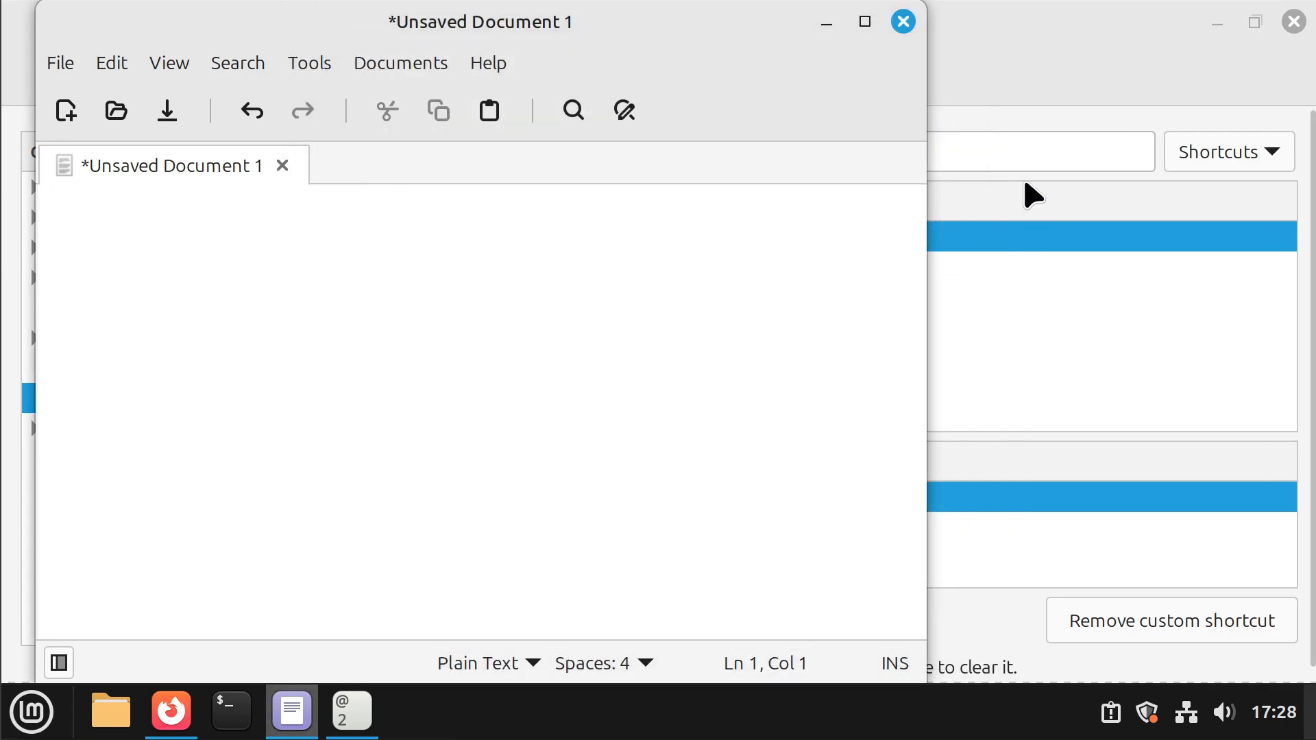
click(351, 712)
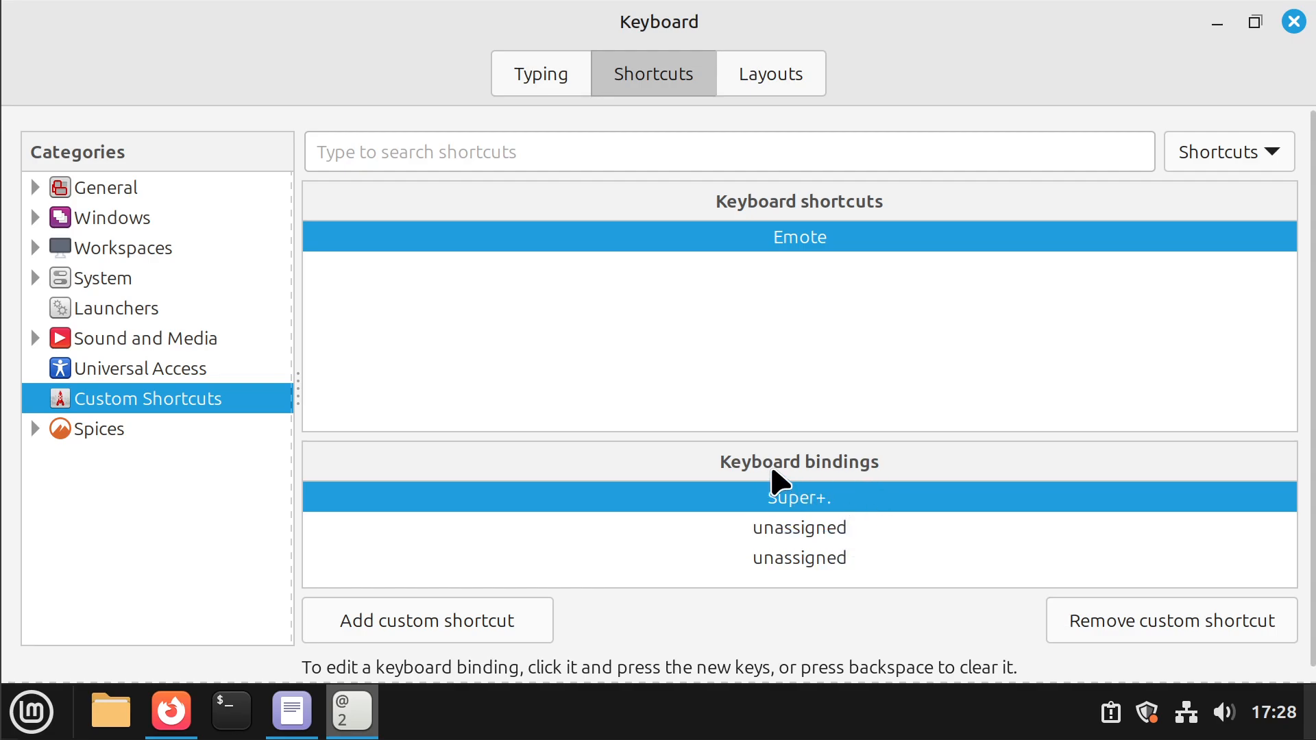
mouse_move(847, 512)
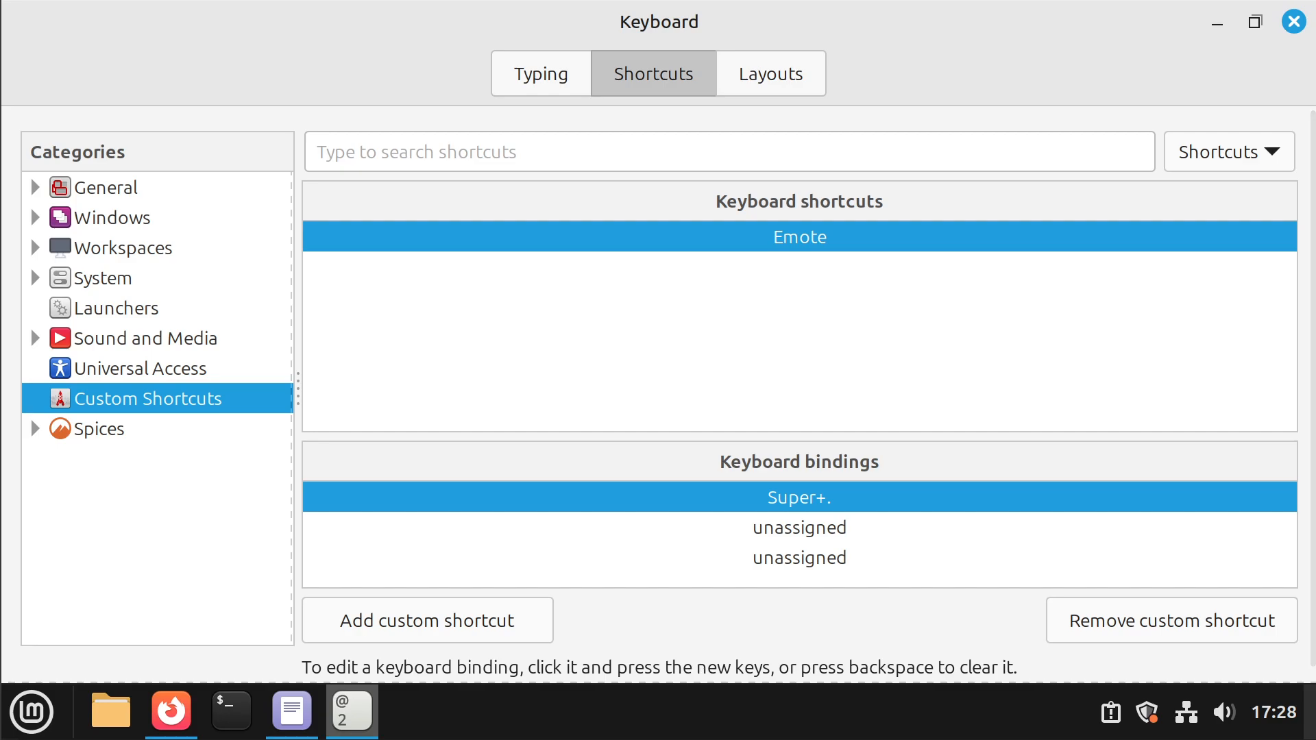
mouse_move(790, 517)
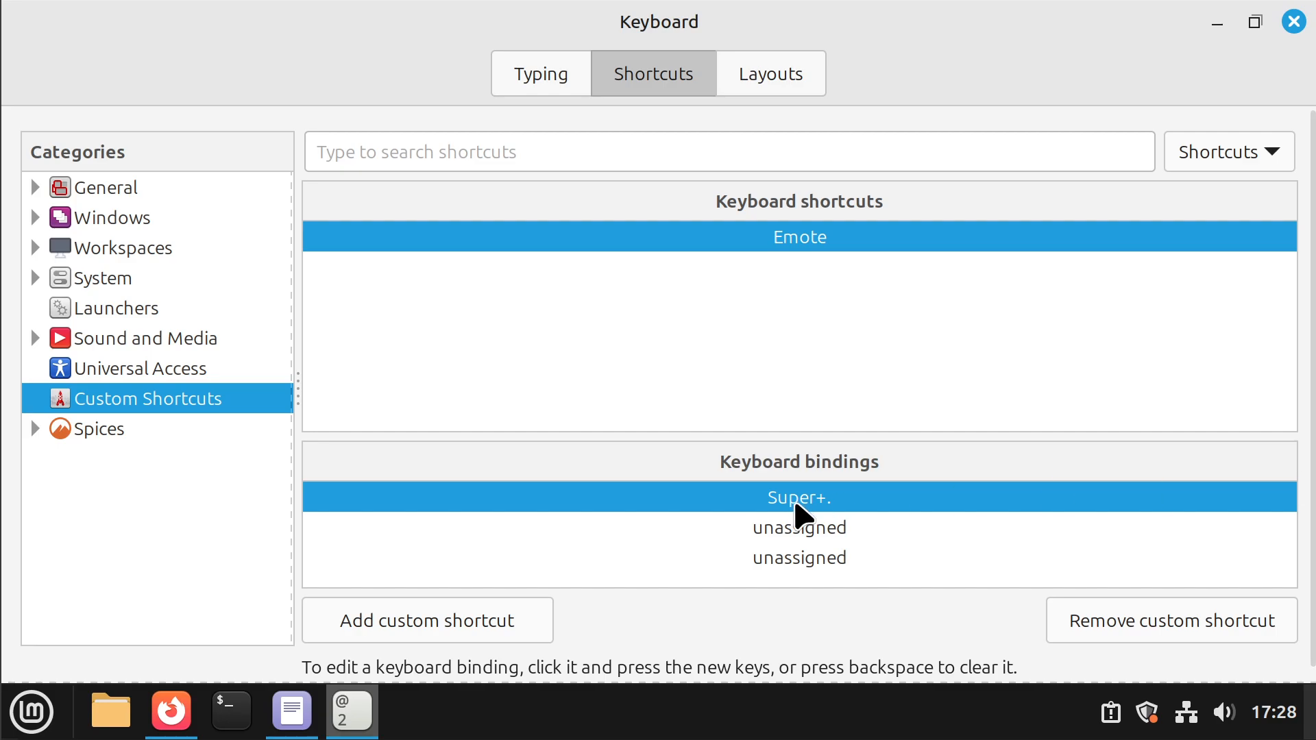
Re-record Emote's key binding as Super+Q instead of Super+period.
click(797, 496)
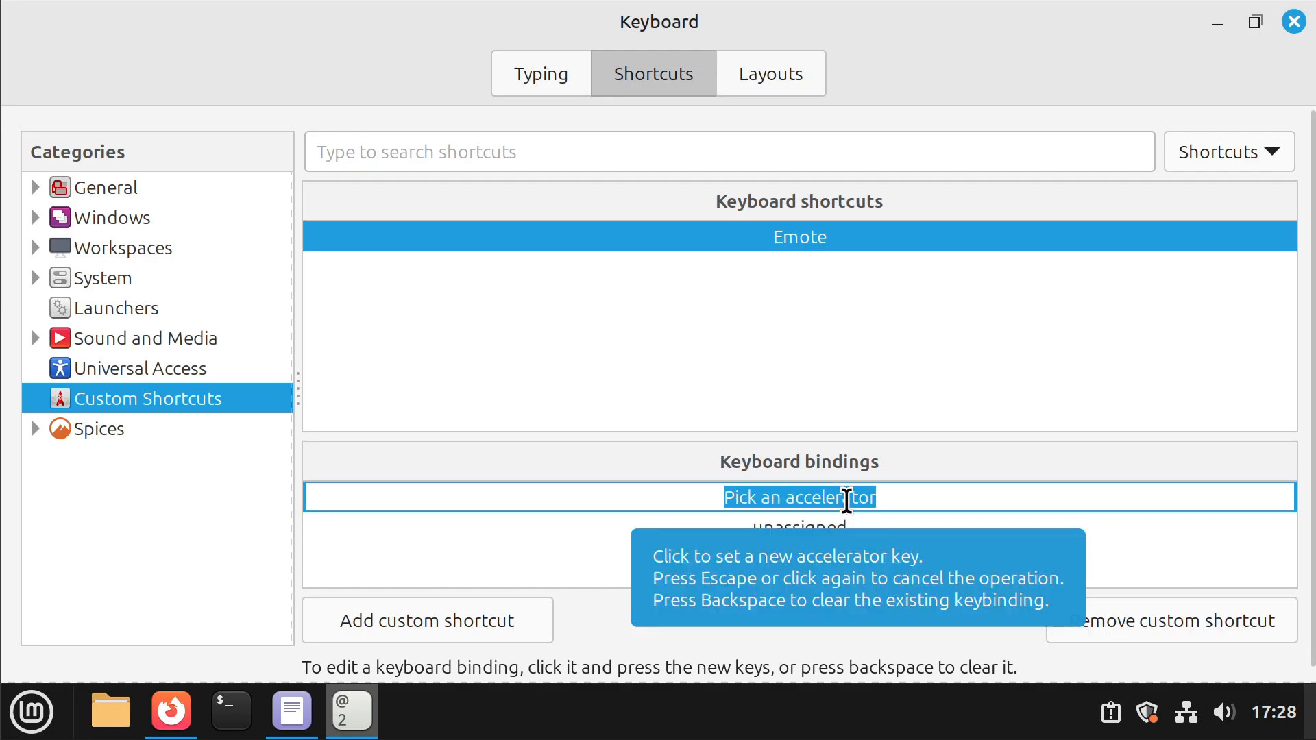
key(Super+q)
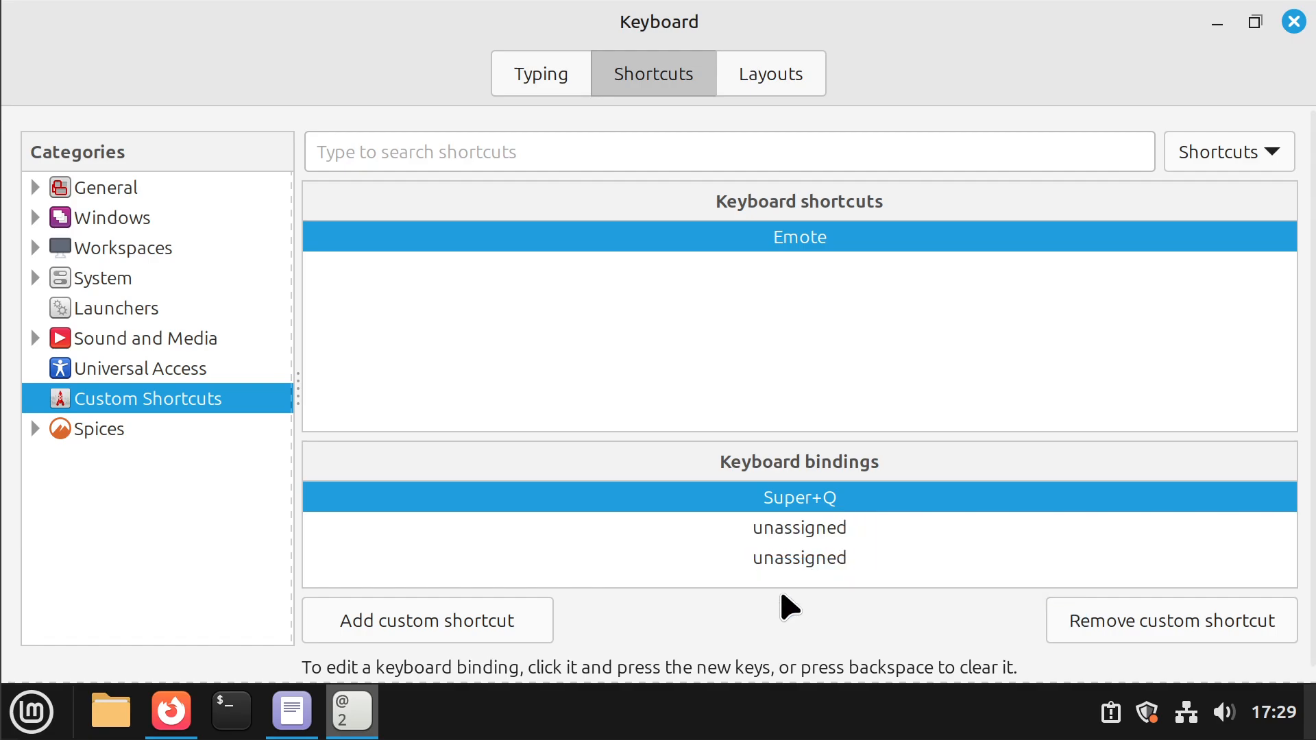
click(290, 712)
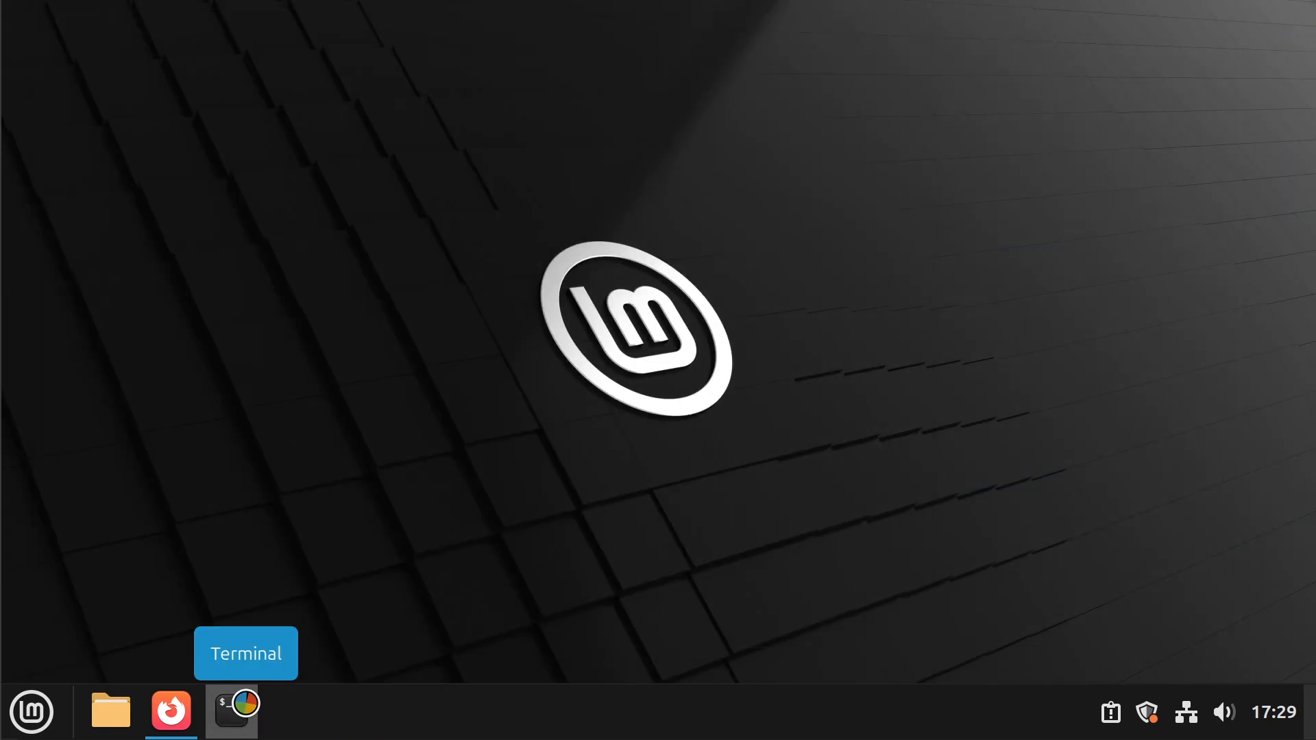
Enter 'dconf dump /org/cinnamon/ > cinnamon.dconf' in a fresh terminal.
click(231, 711)
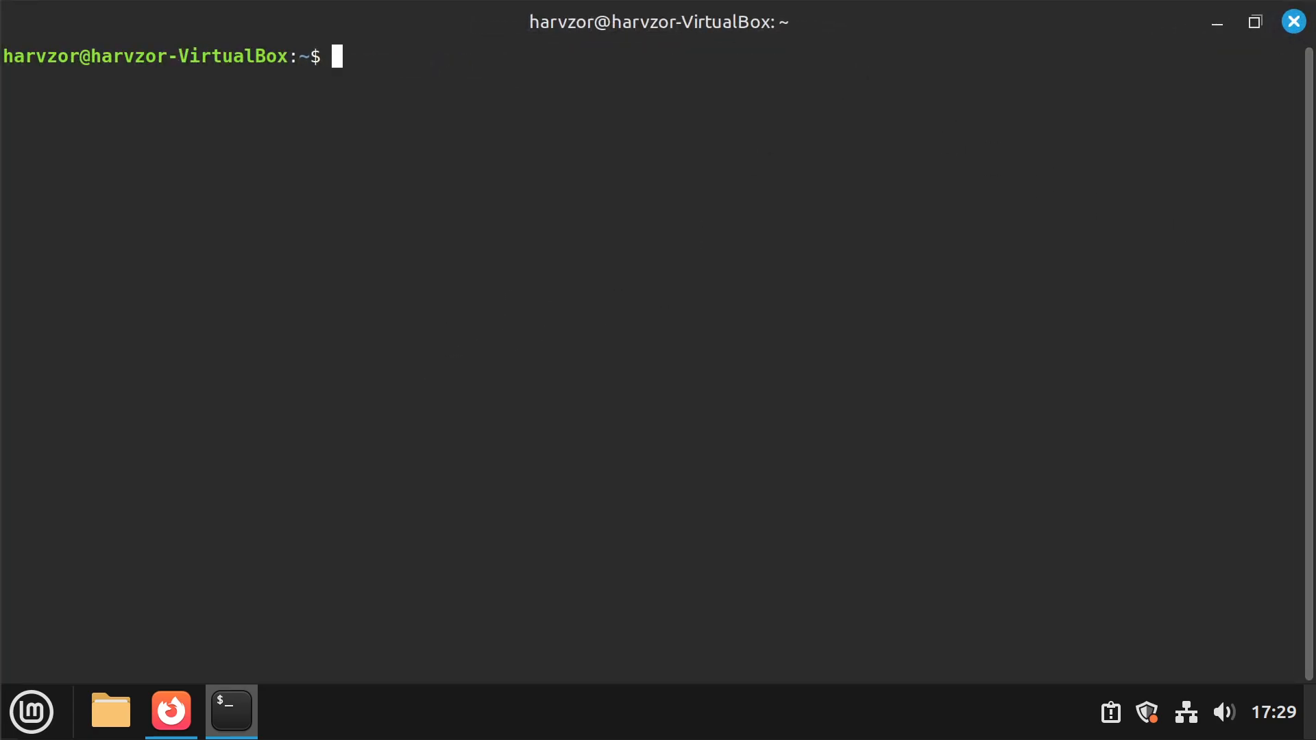
text(dconf dump /org/cinnamon/ > cinnamon.dconf)
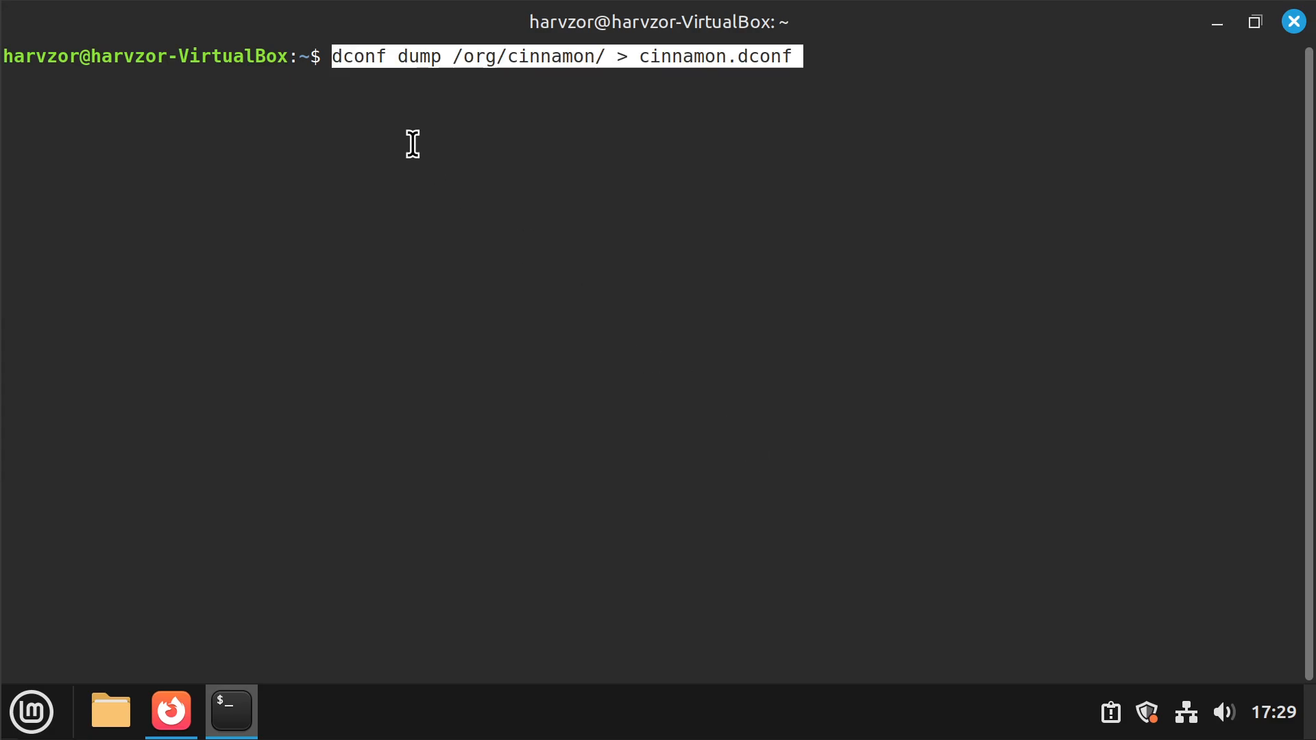
mouse_move(466, 66)
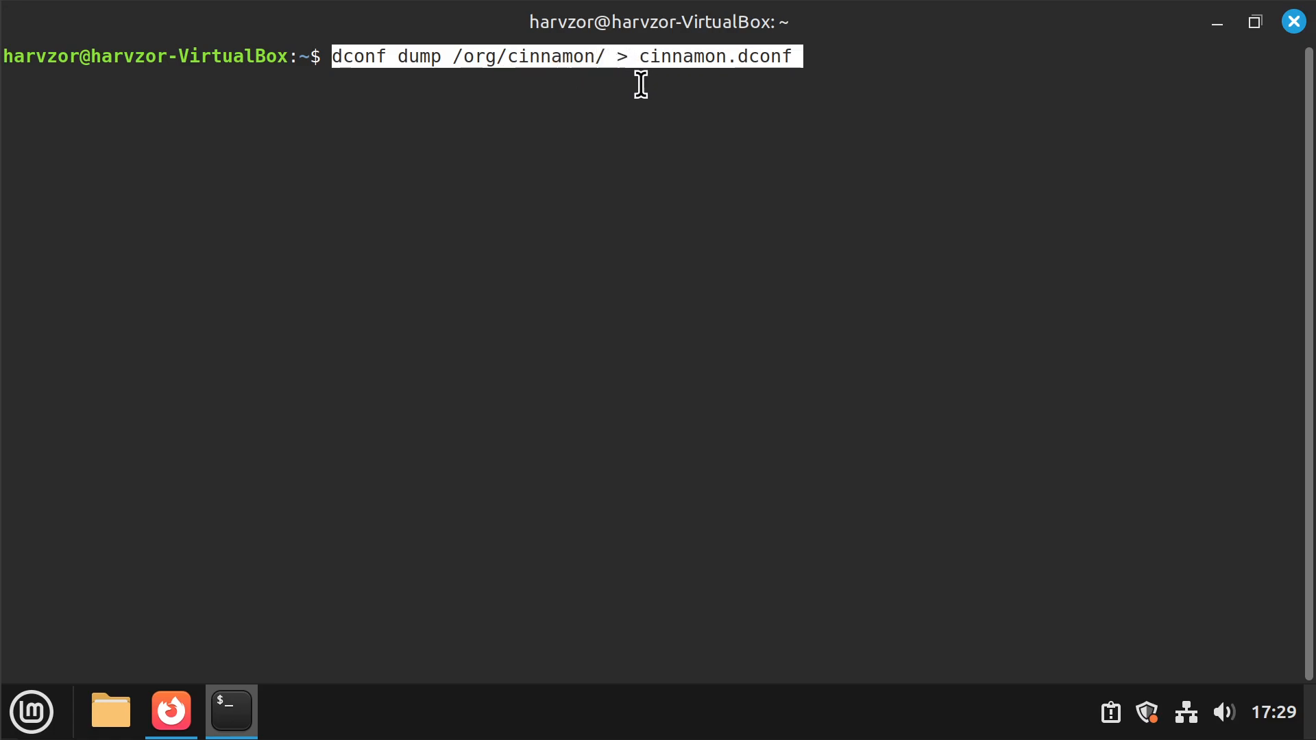
mouse_move(676, 60)
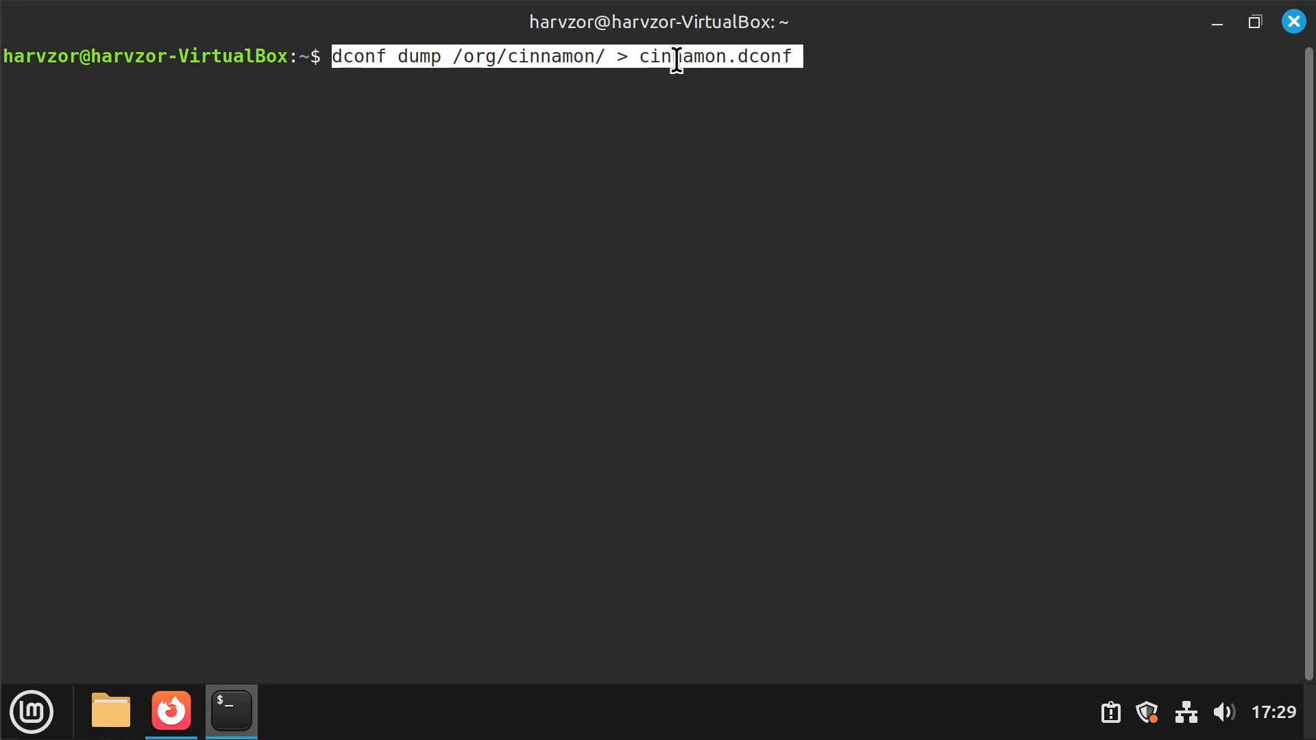
mouse_move(604, 58)
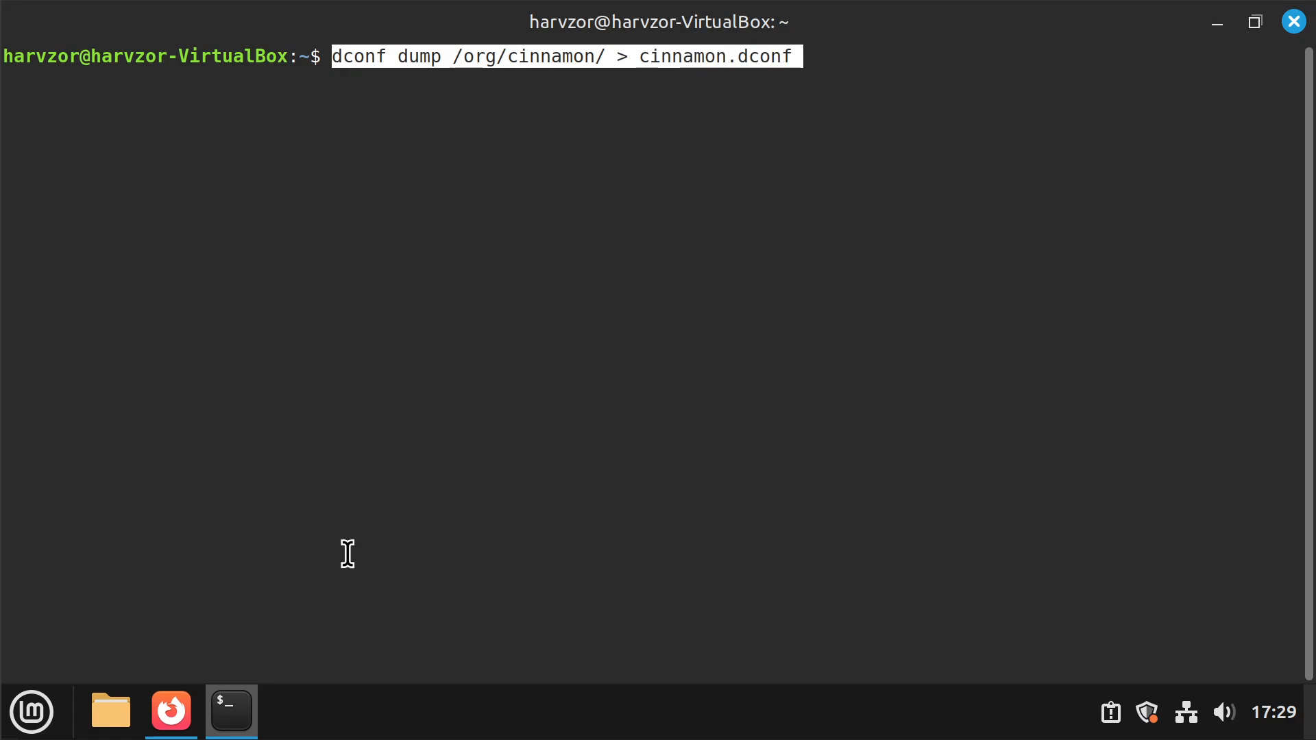
click(110, 711)
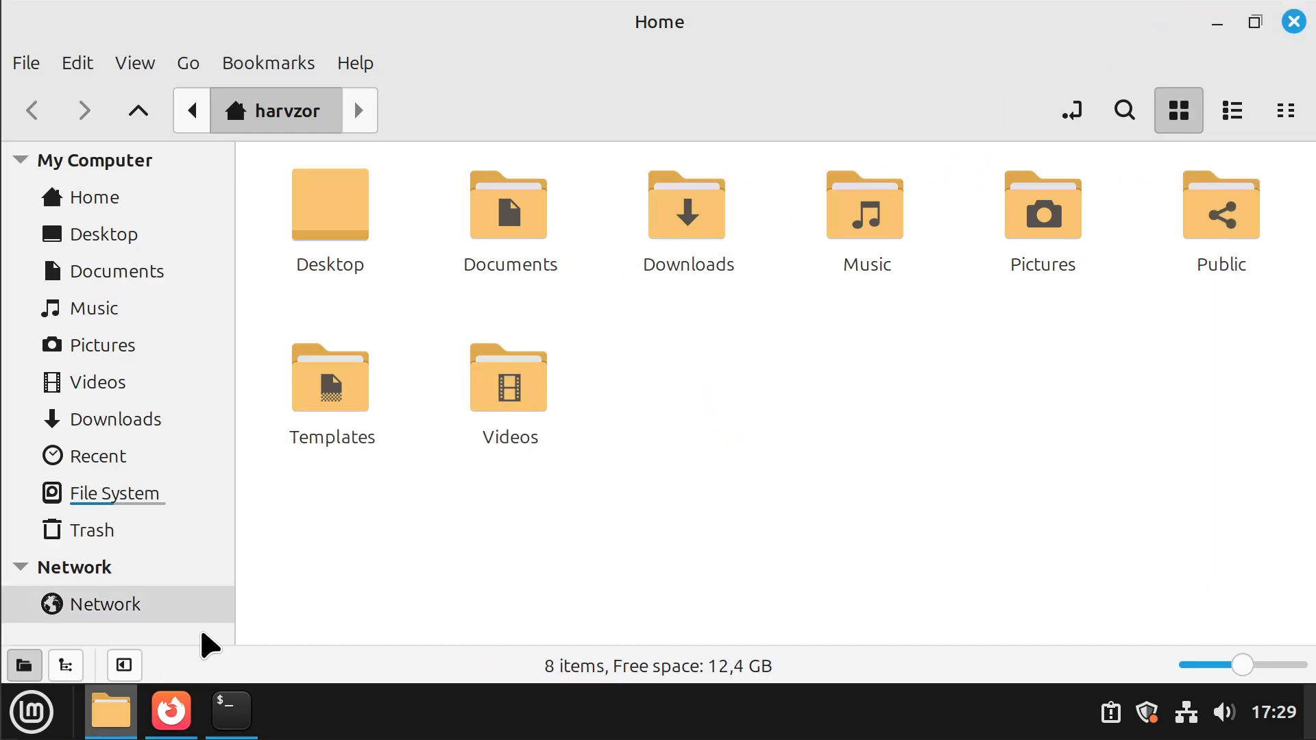
Open cinnamon.dconf from the home folder with the text editor.
click(230, 711)
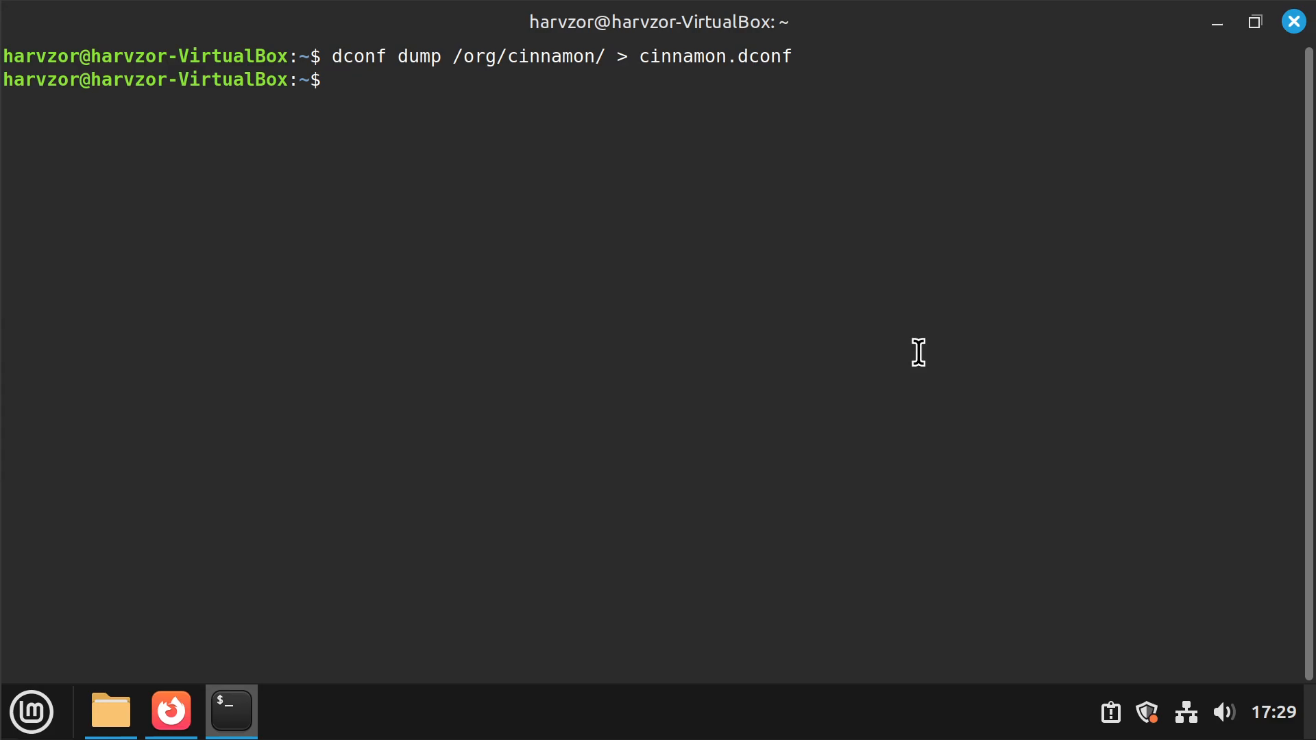
click(109, 712)
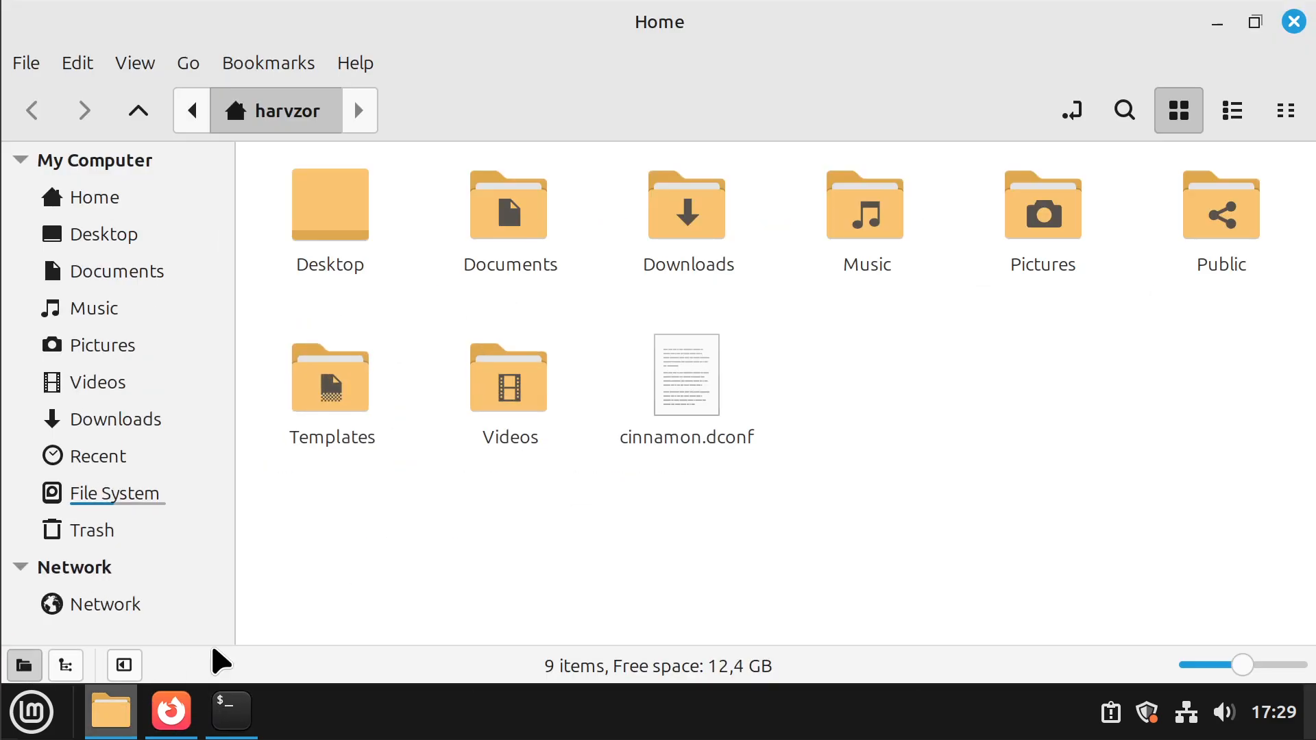
right_click(685, 374)
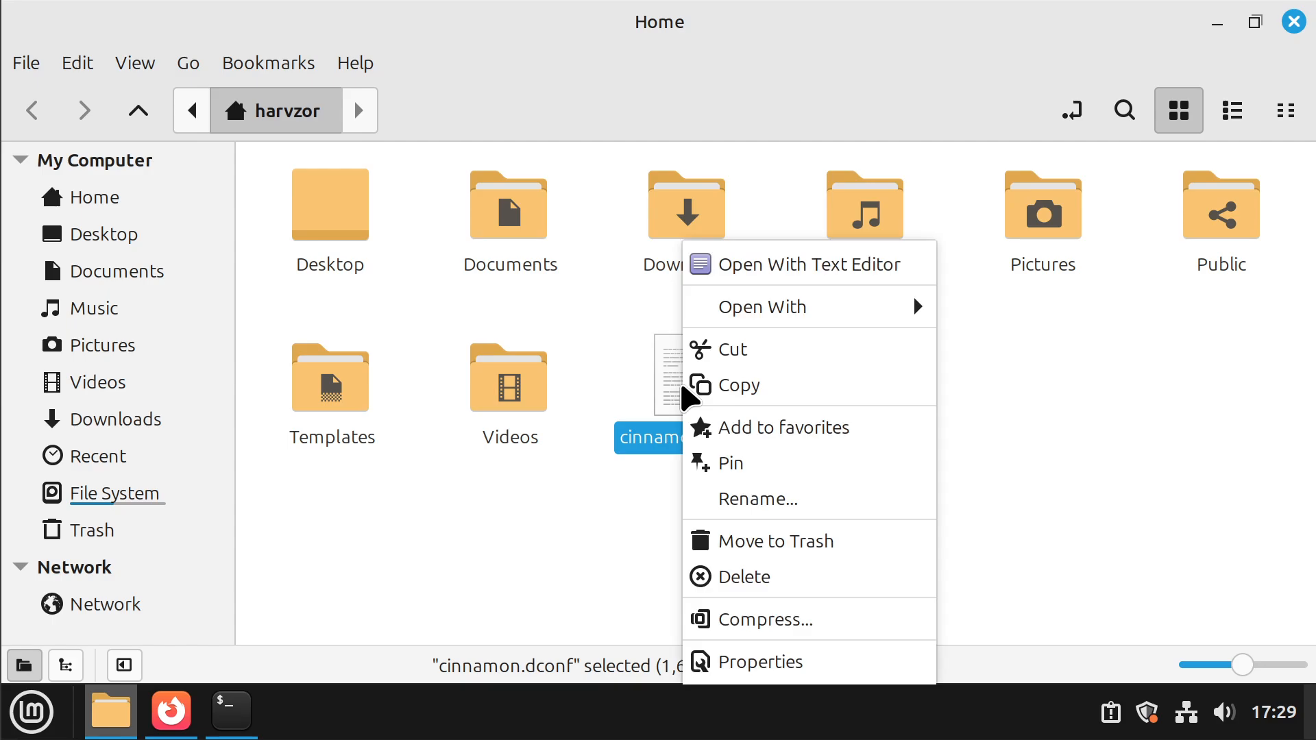
click(809, 263)
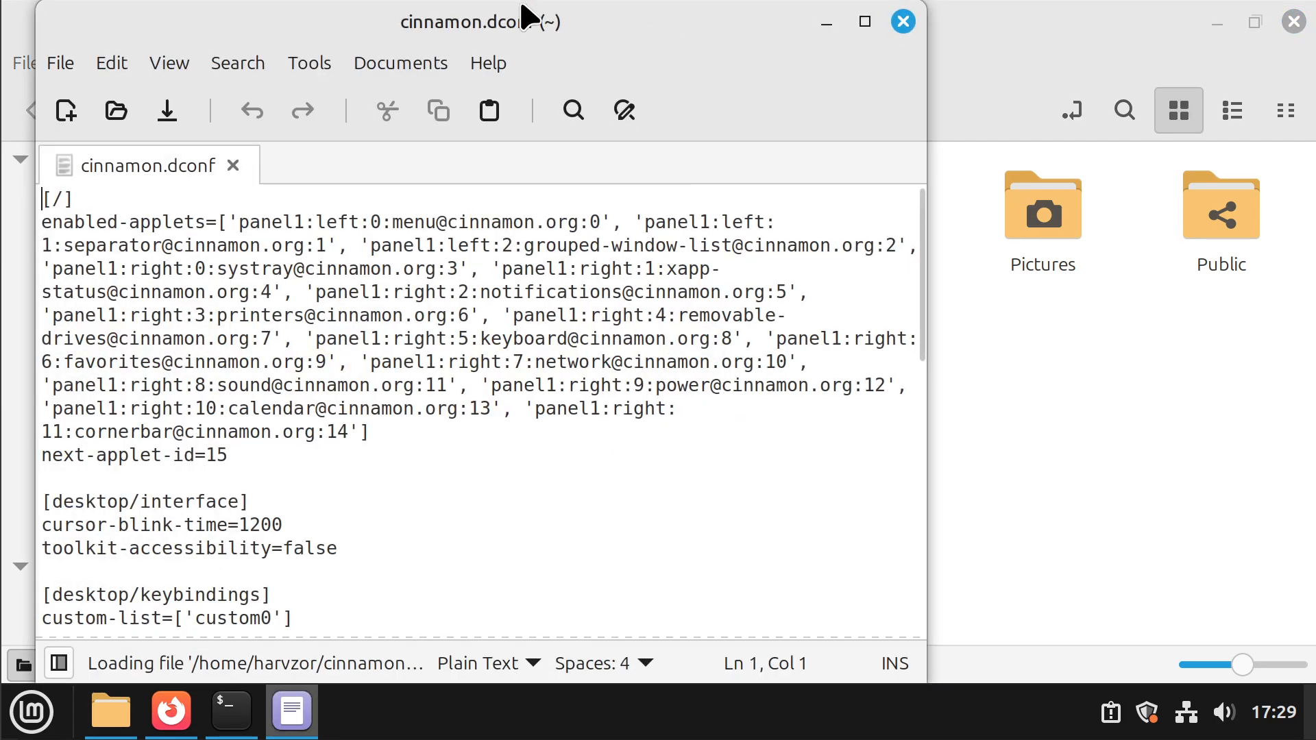
Replace <Super>q with <Super>period in the Emote binding, save and close cinnamon.dconf.
click(863, 22)
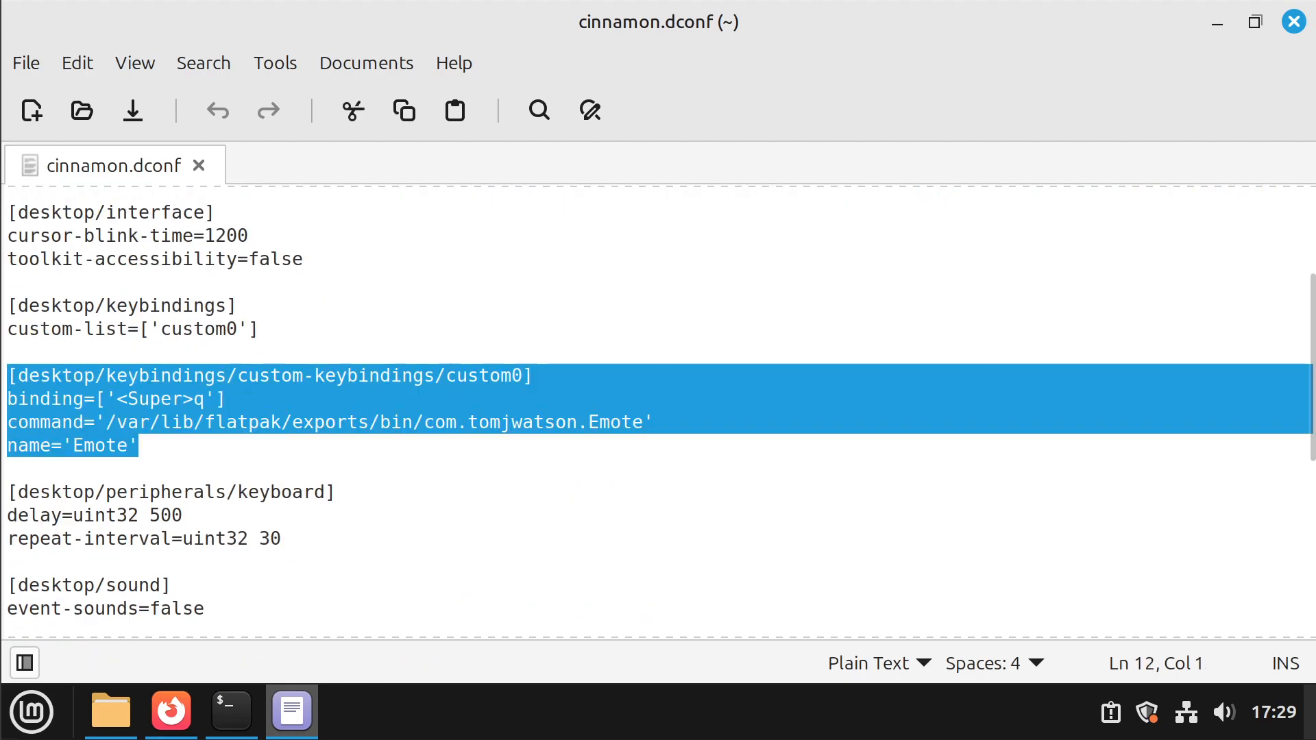
click(127, 446)
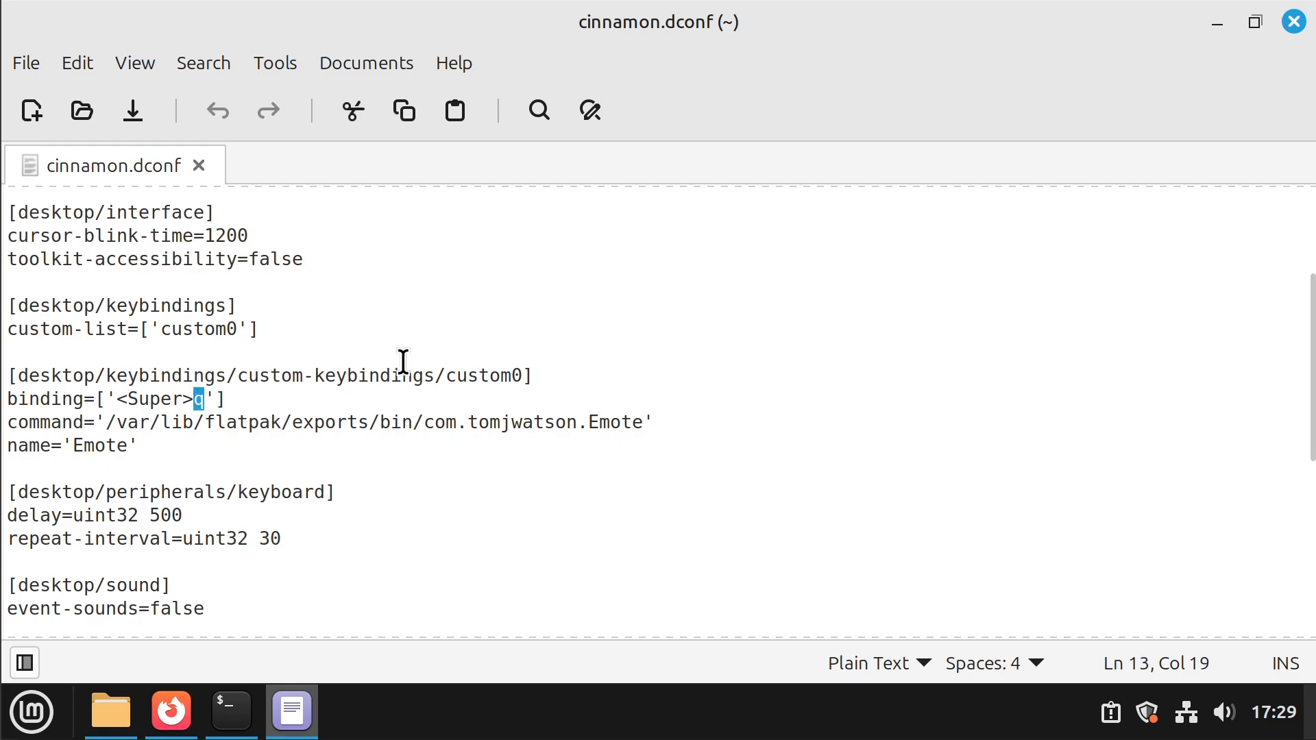
mouse_move(549, 341)
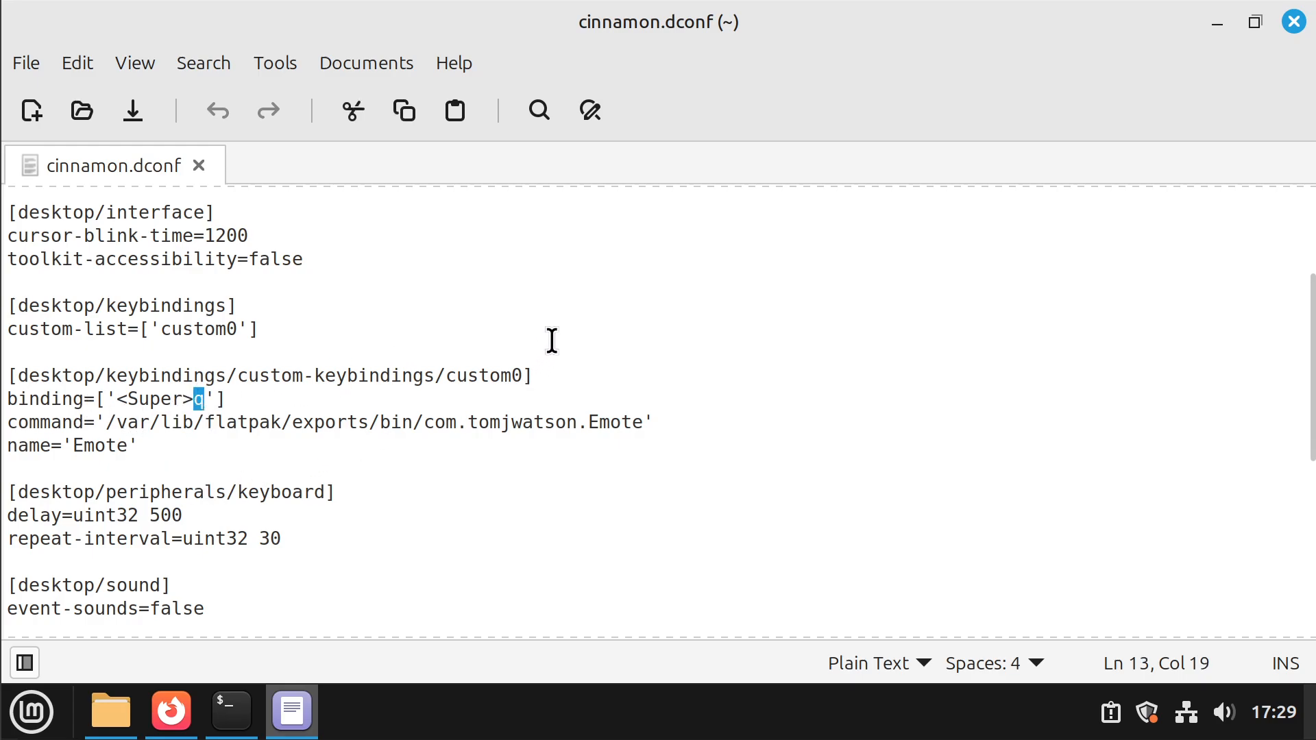
text(period)
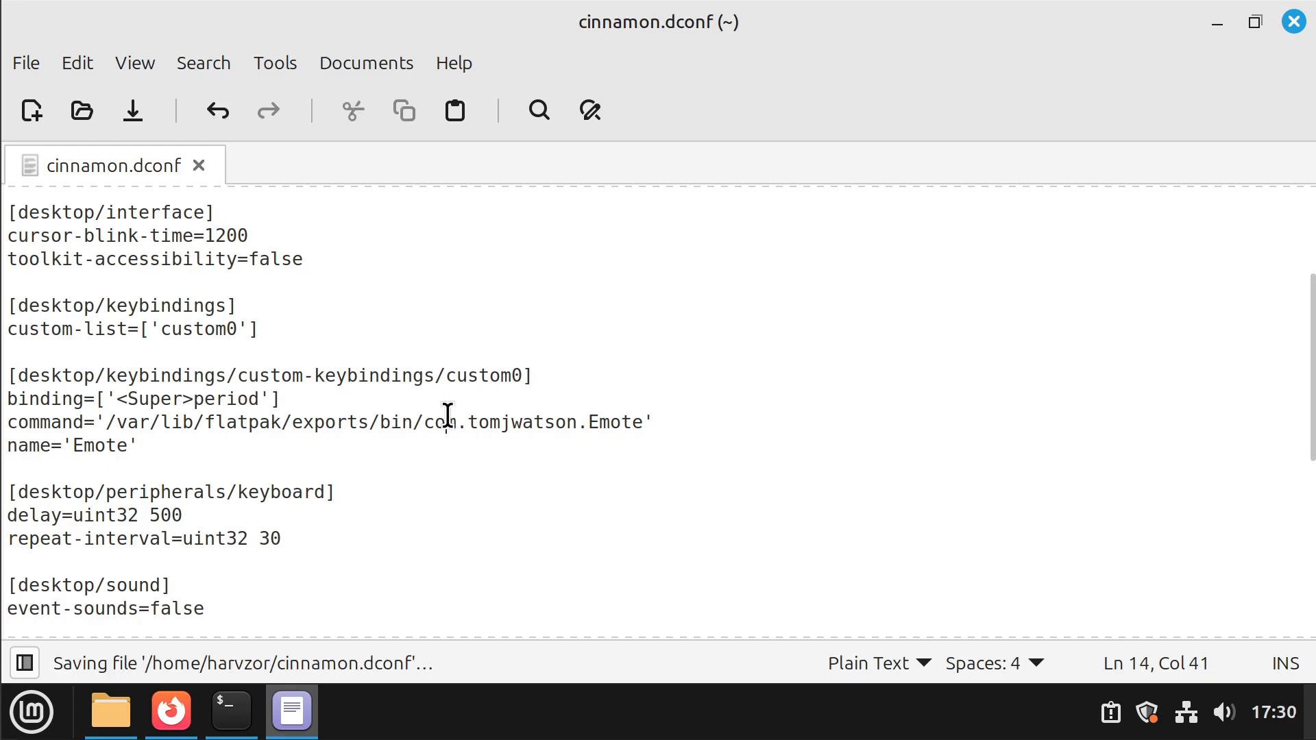
click(110, 711)
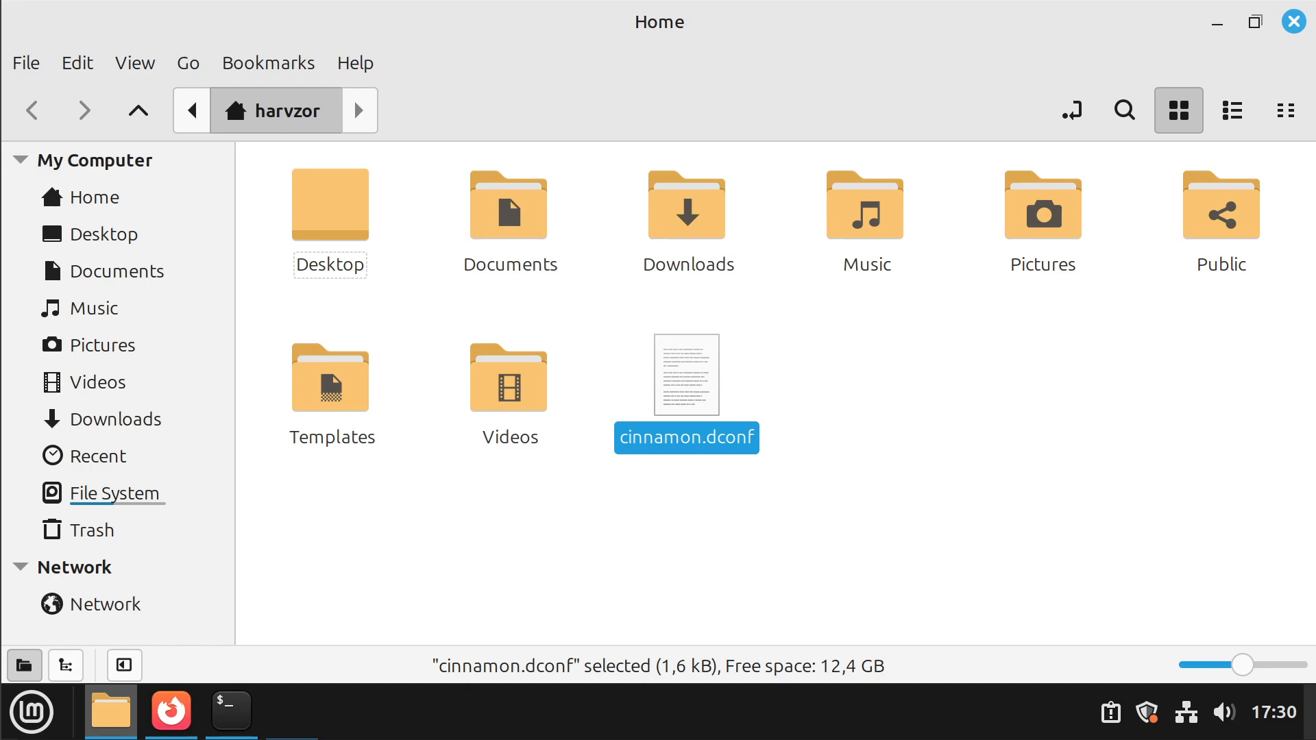
Paste the dconf load command for cinnamon.dconf at the terminal prompt.
click(231, 711)
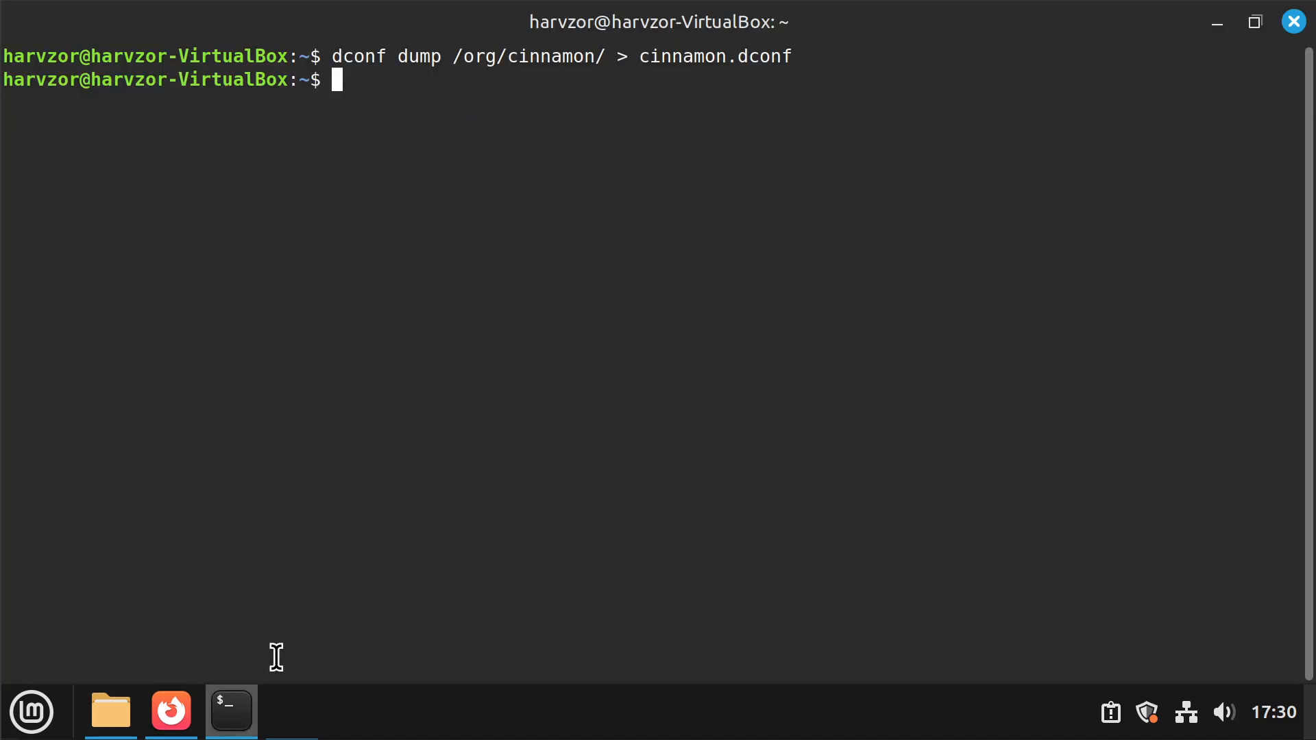
right_click(491, 373)
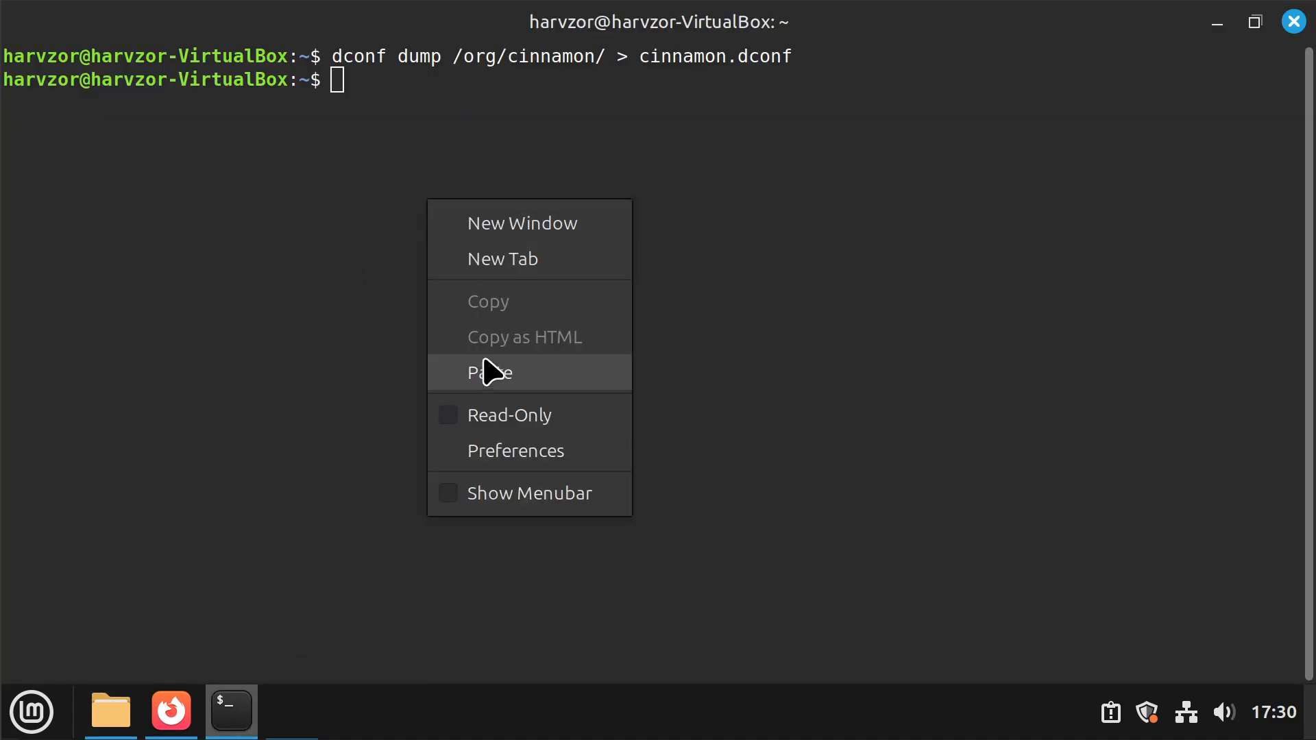
click(488, 373)
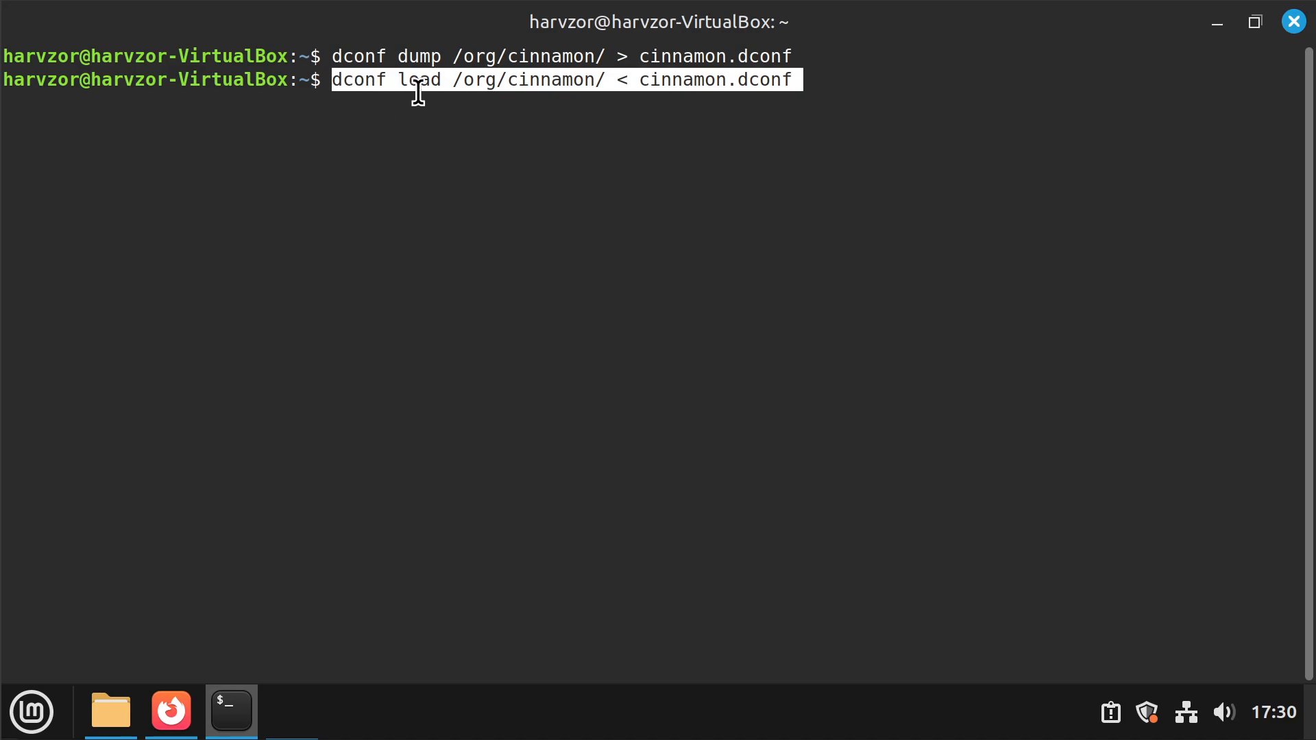
mouse_move(569, 88)
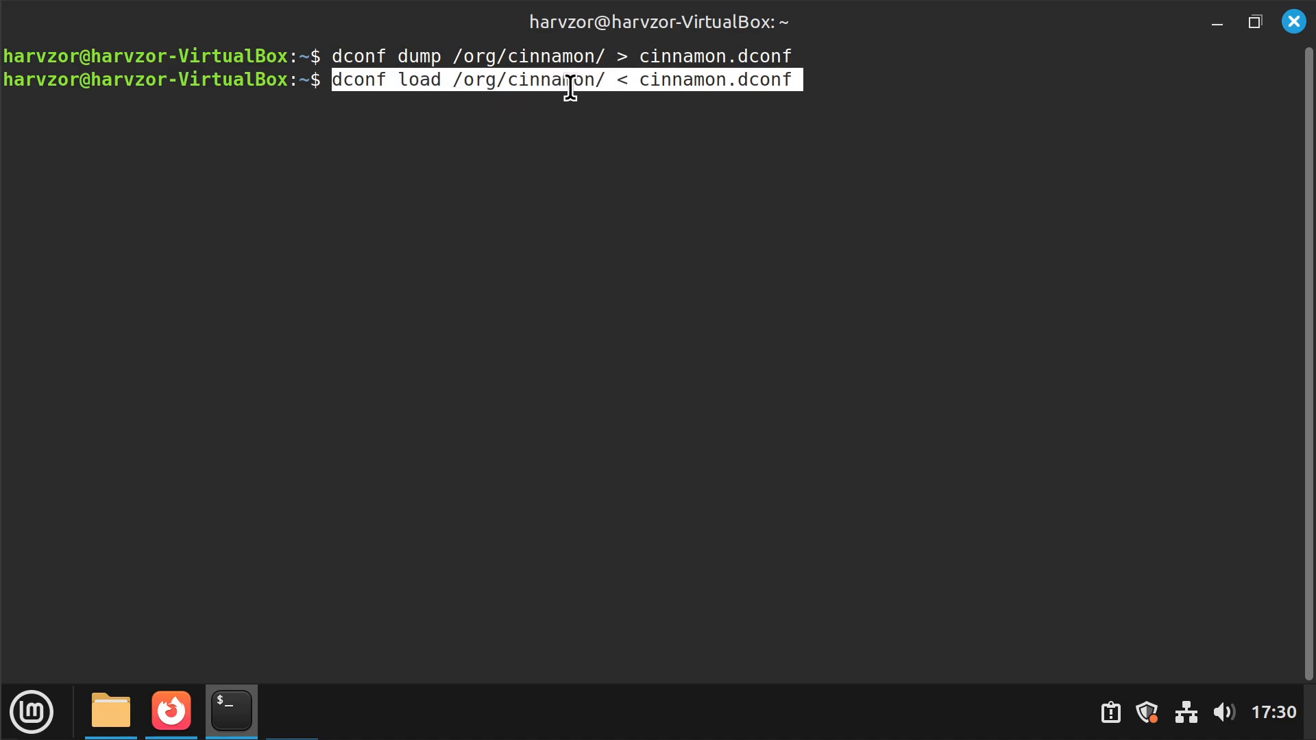
mouse_move(634, 80)
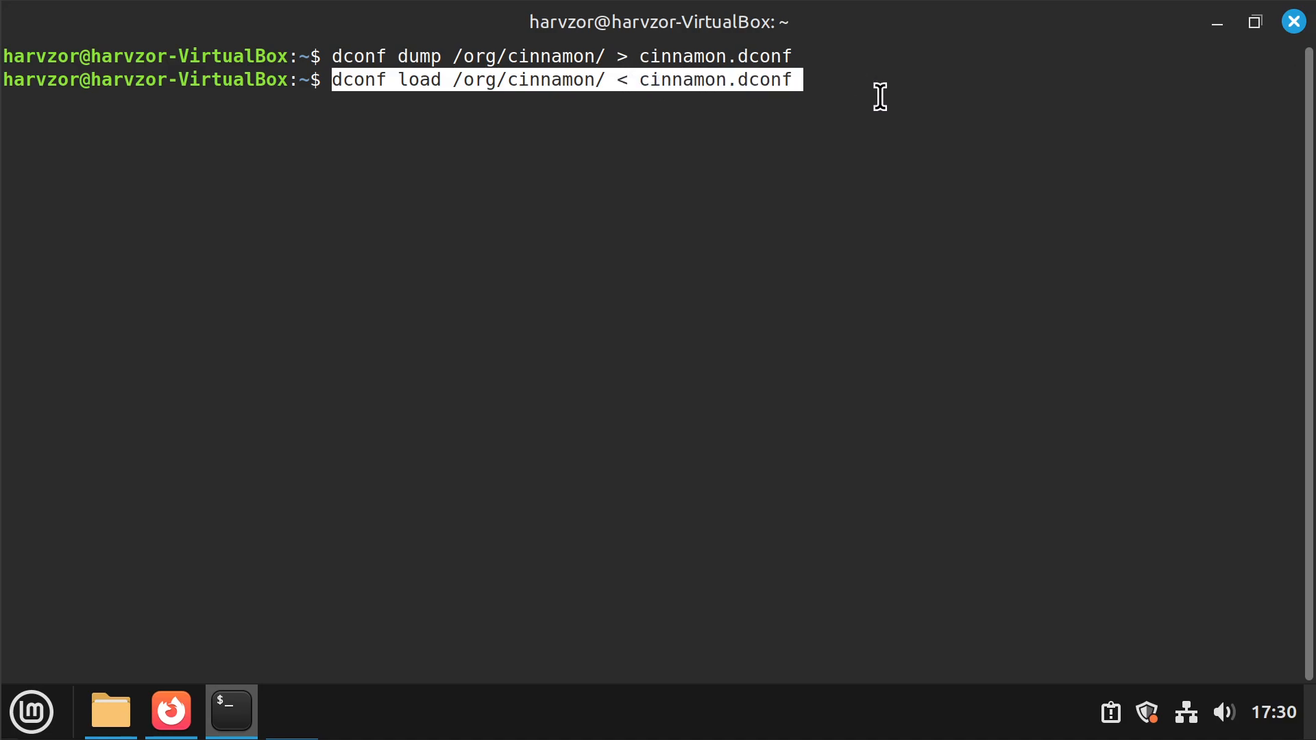
mouse_move(31, 711)
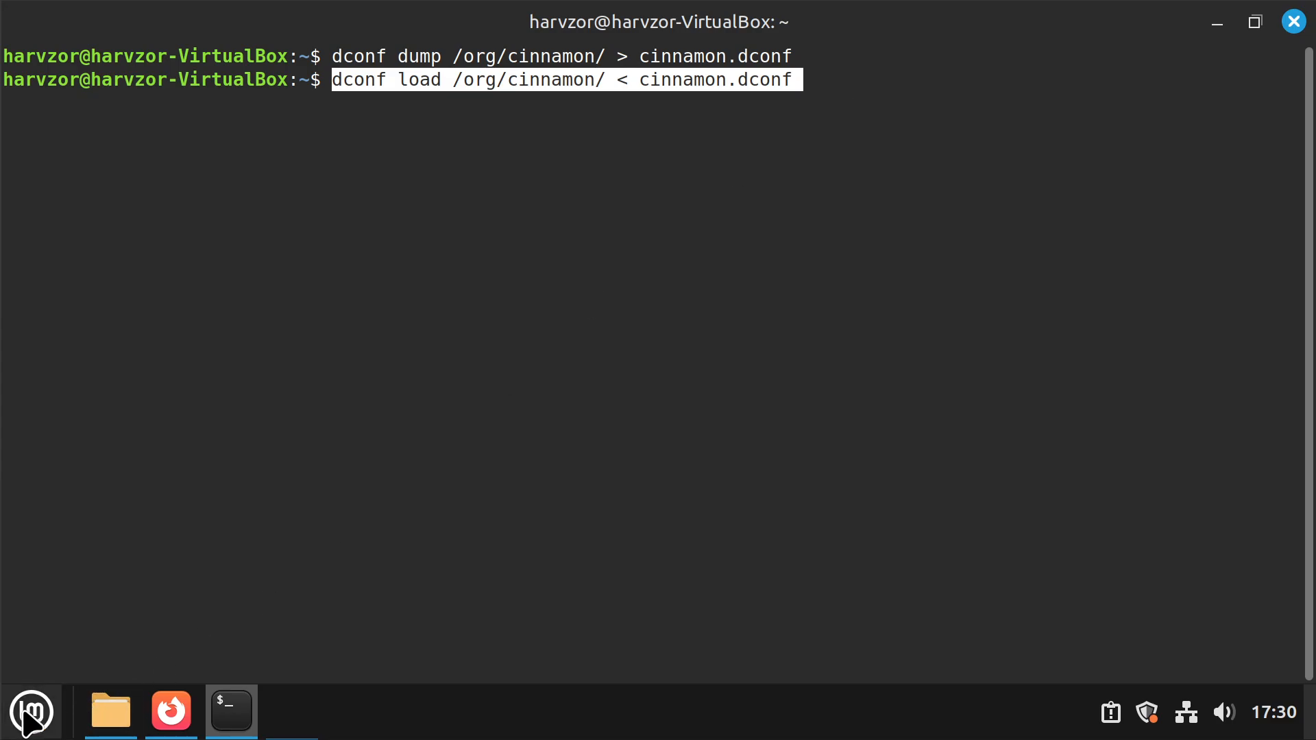
click(32, 711)
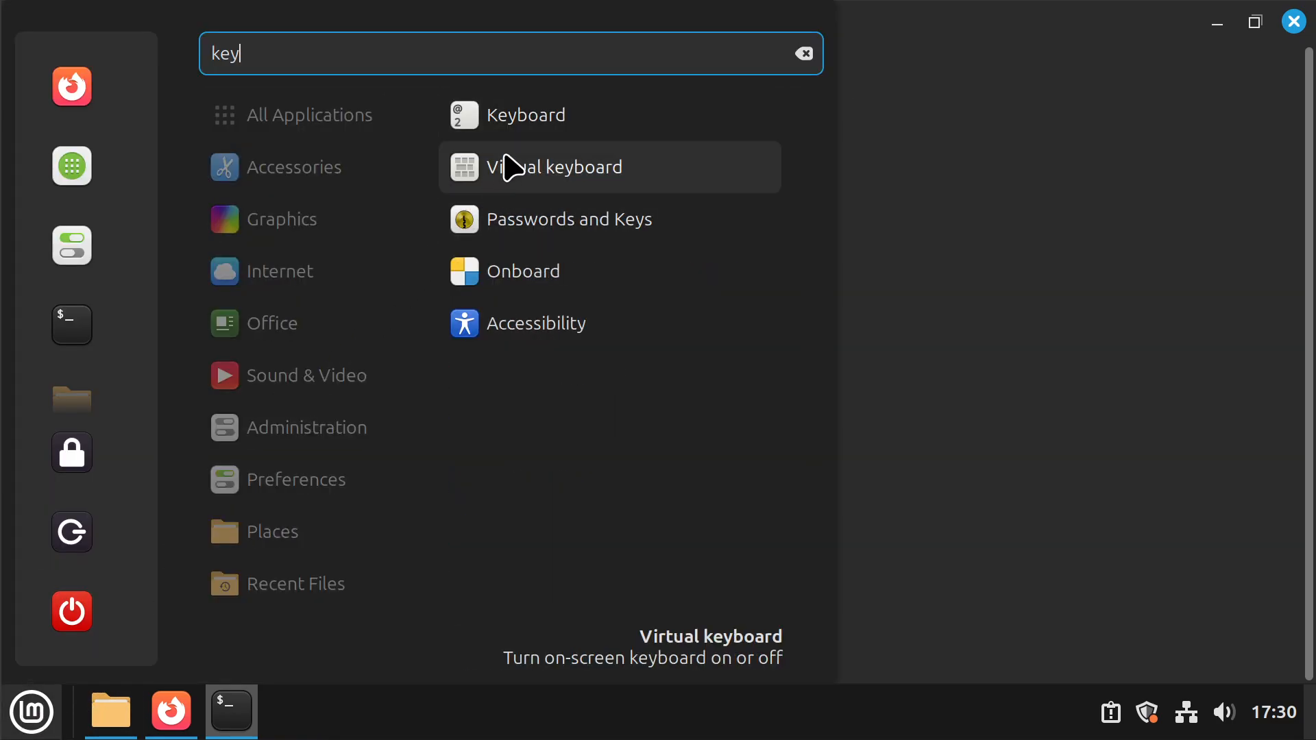
Check in Keyboard settings that Emote's custom shortcut reads Super+. again, then close the window.
click(527, 115)
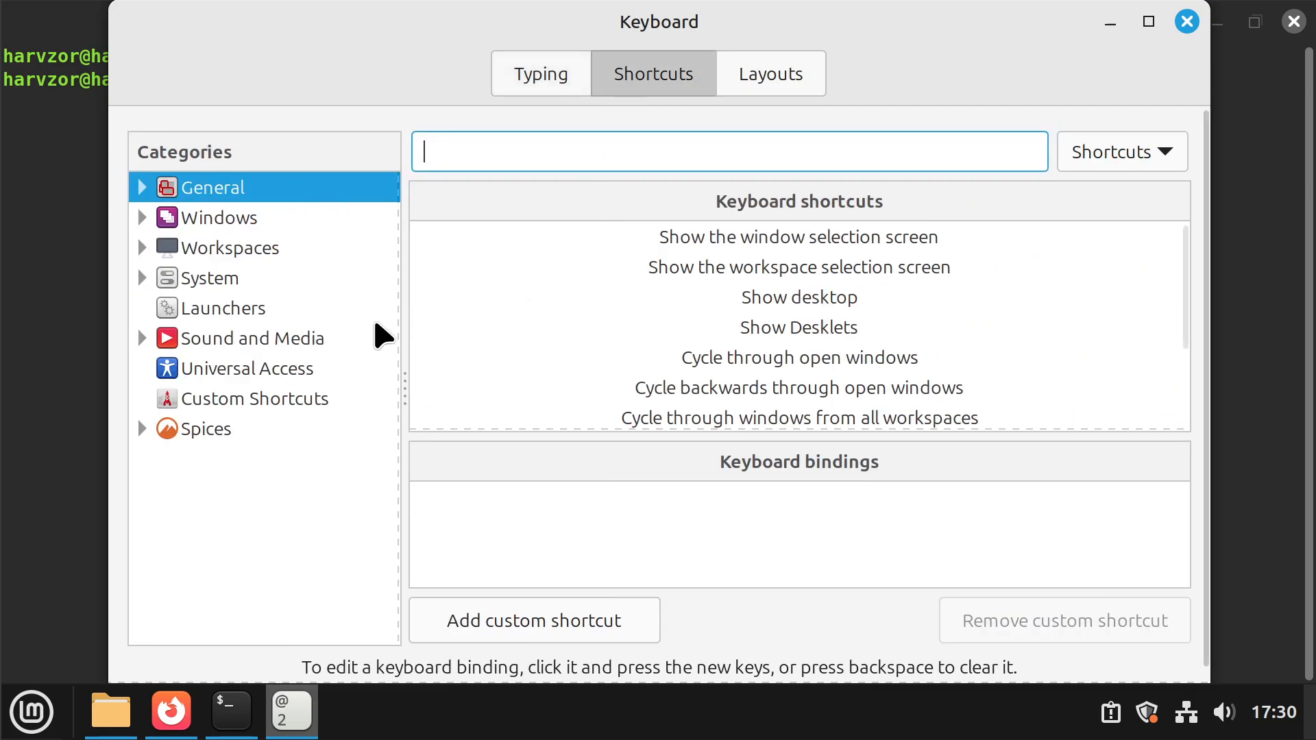
click(254, 397)
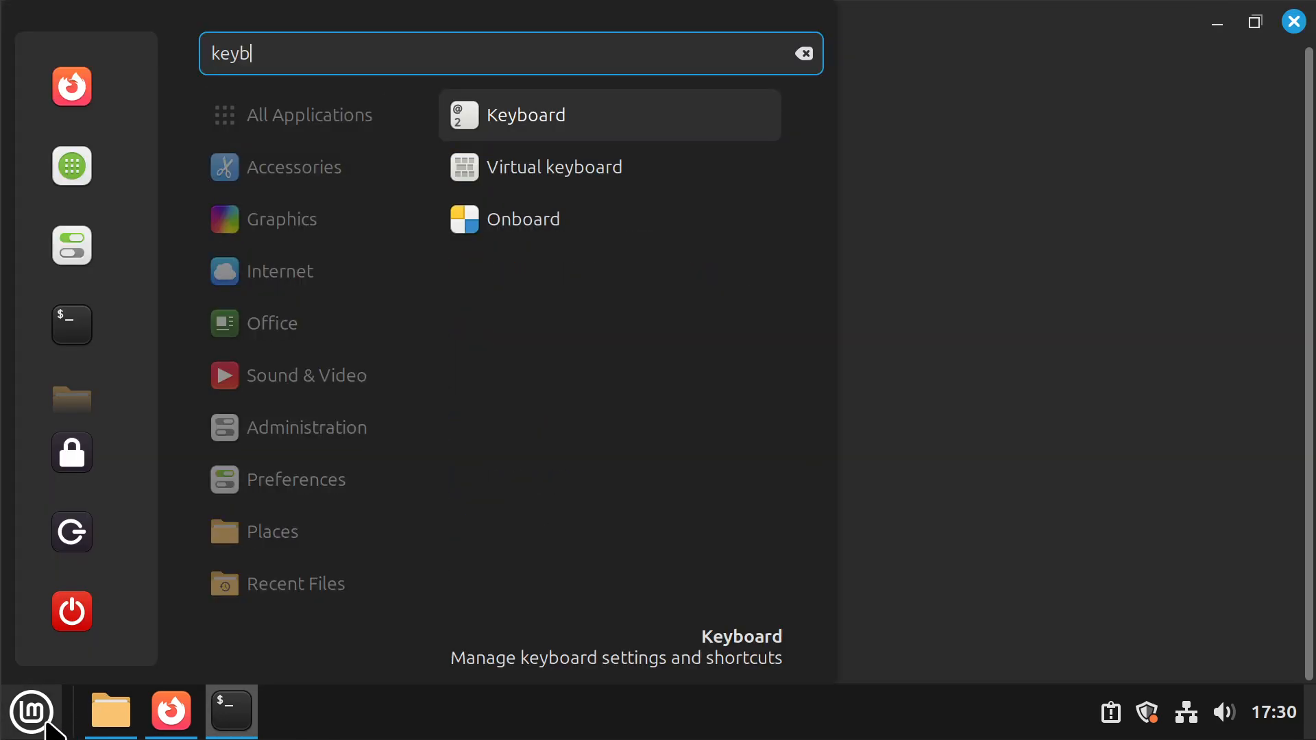
click(526, 115)
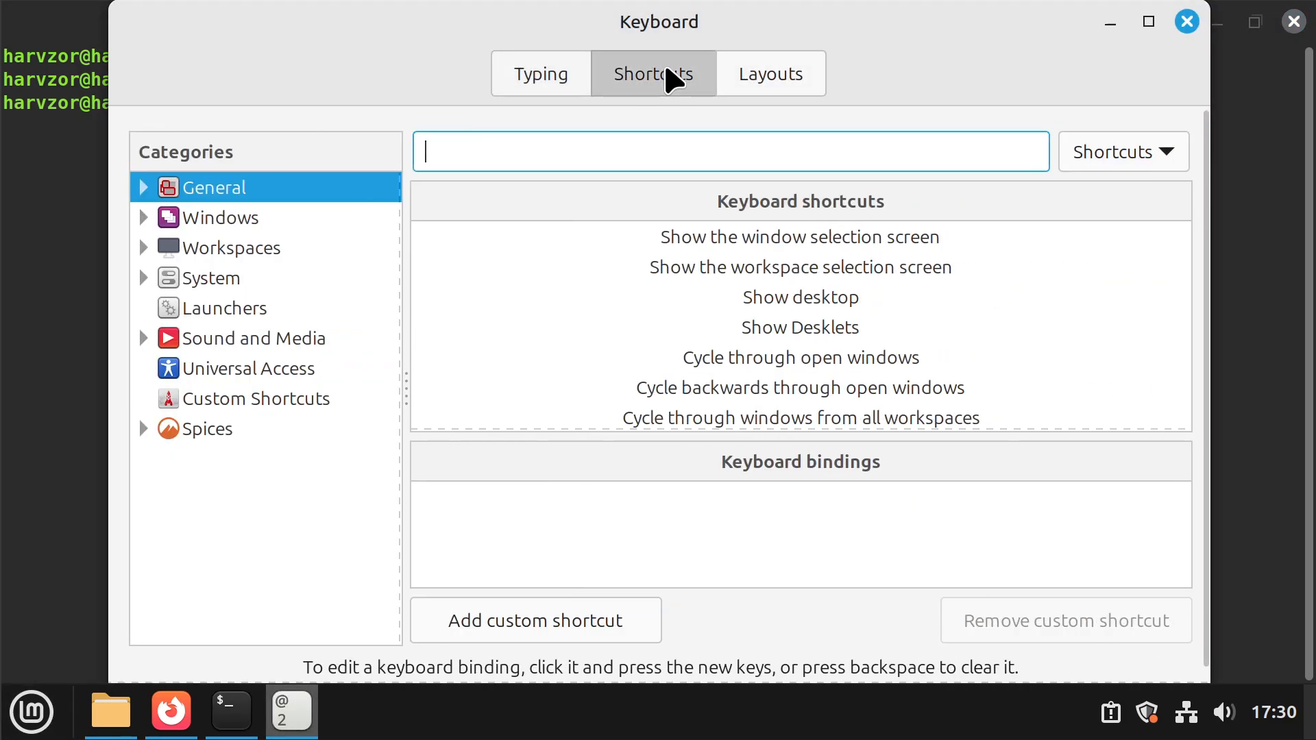
click(257, 397)
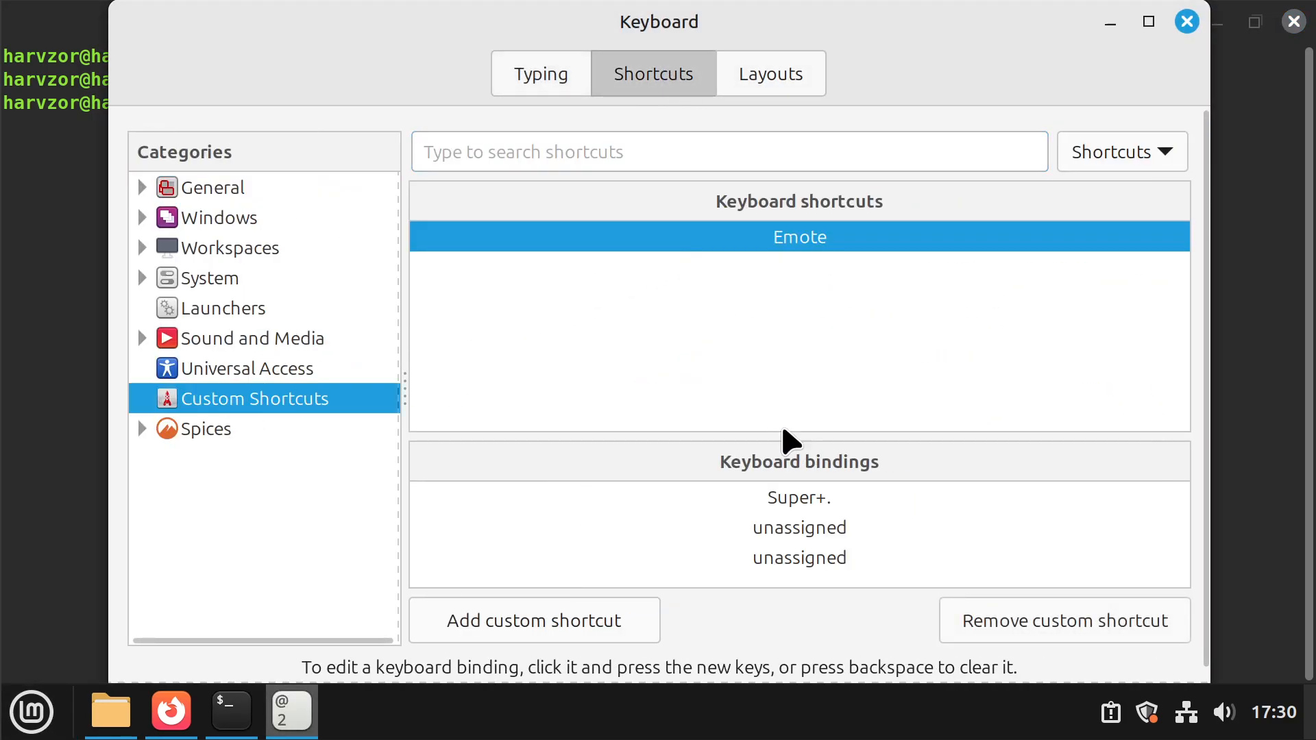
mouse_move(831, 521)
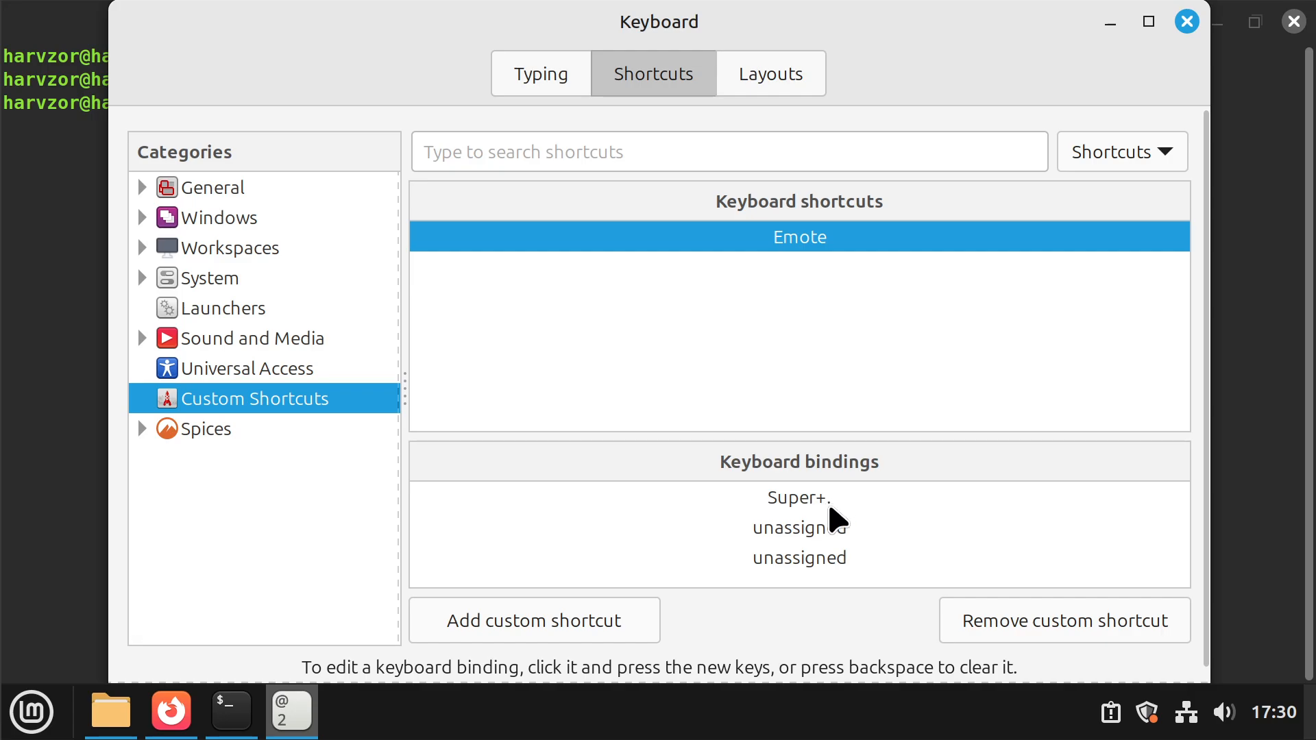
click(1186, 22)
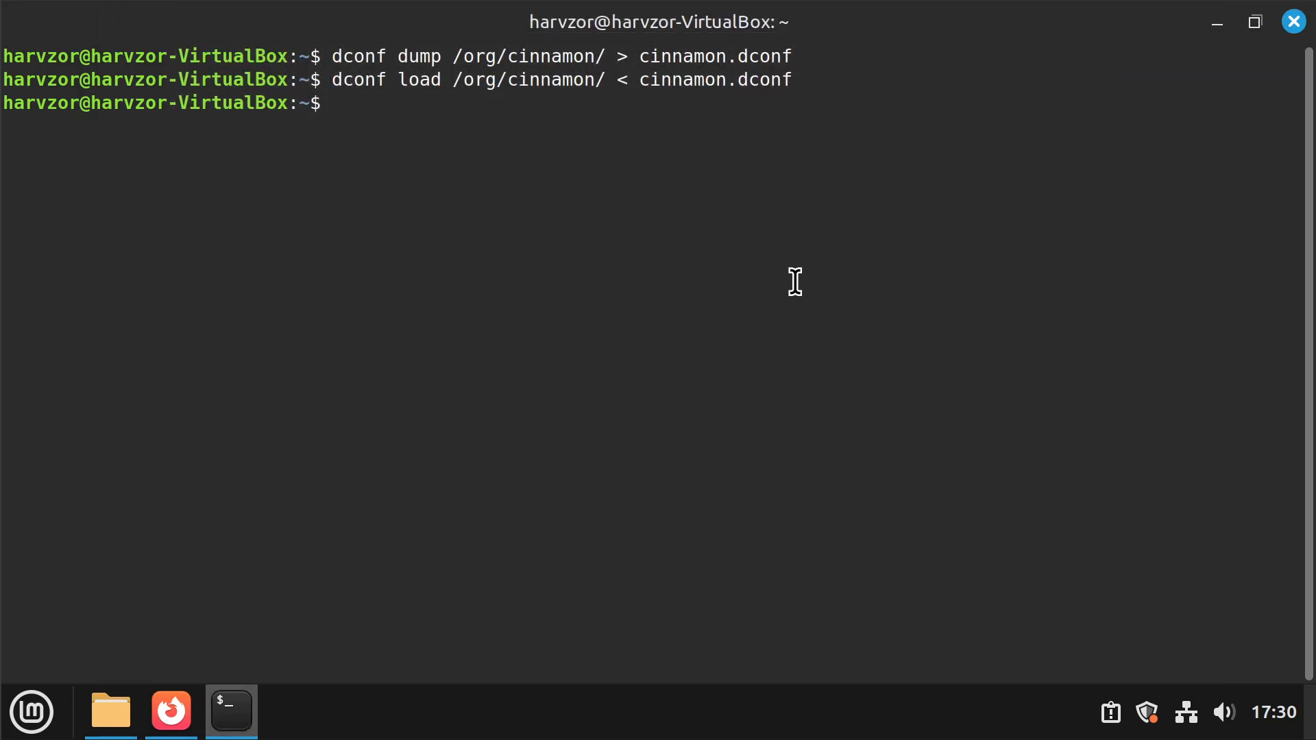
click(109, 711)
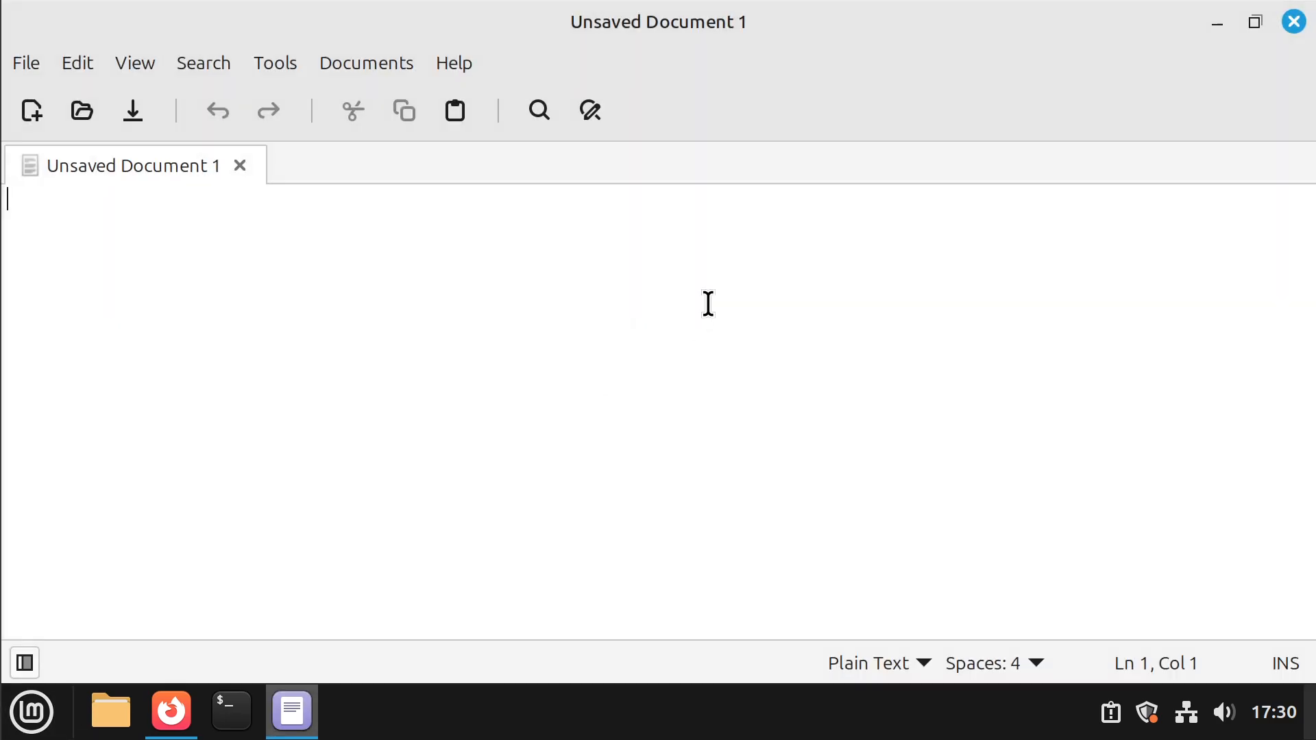
Type a row of periods into a new Xed document, then close the editor.
text(...)
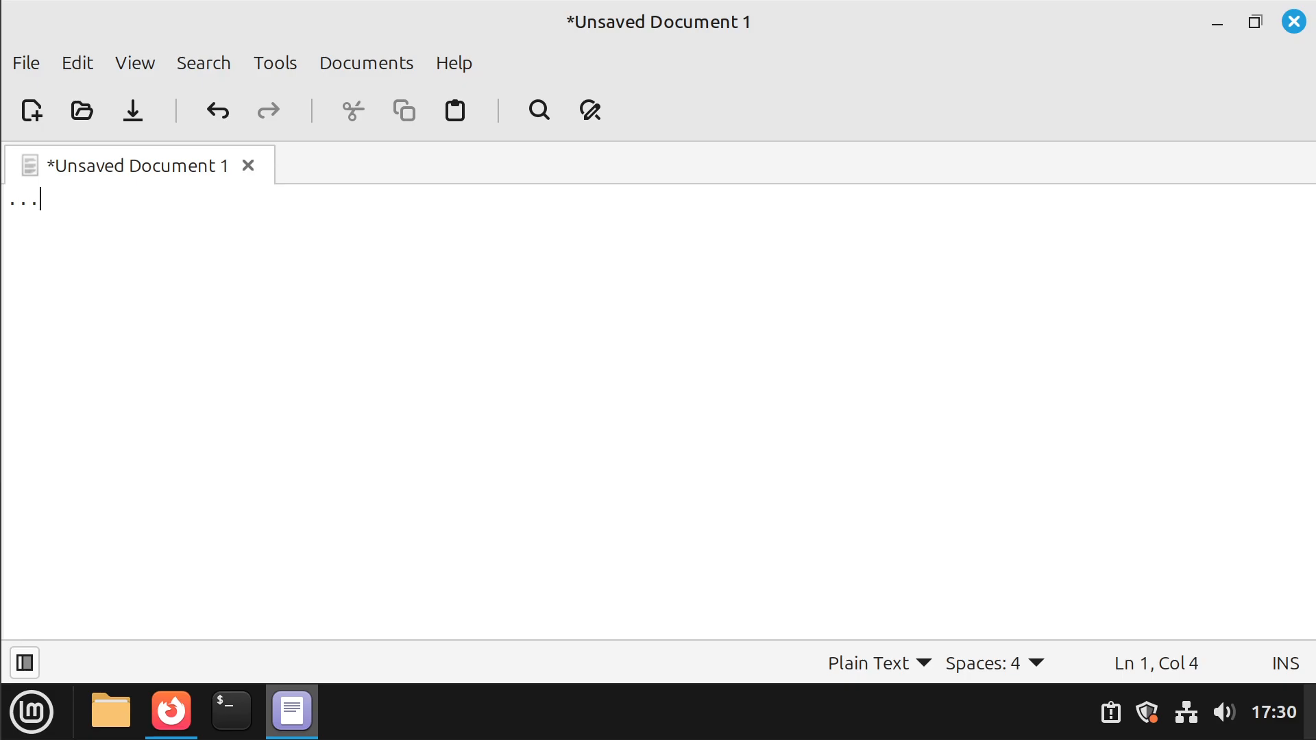
key(ctrl+a)
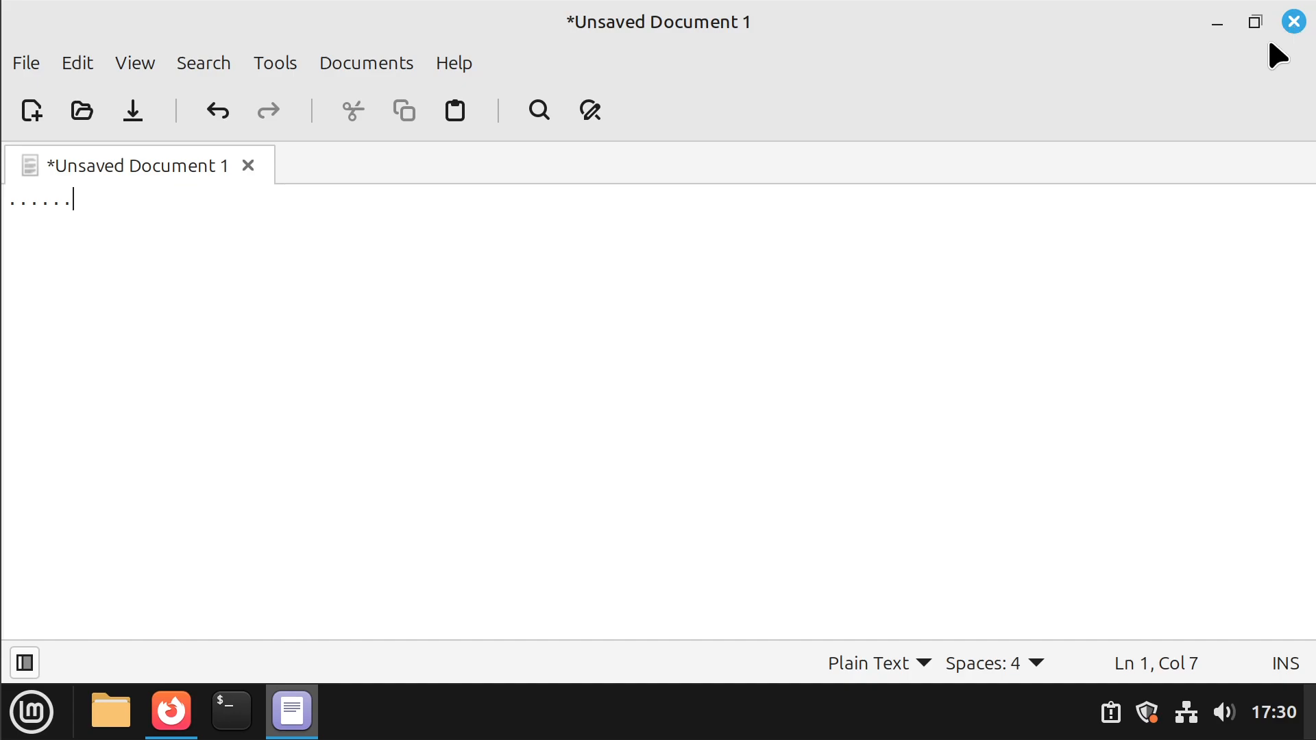
click(31, 711)
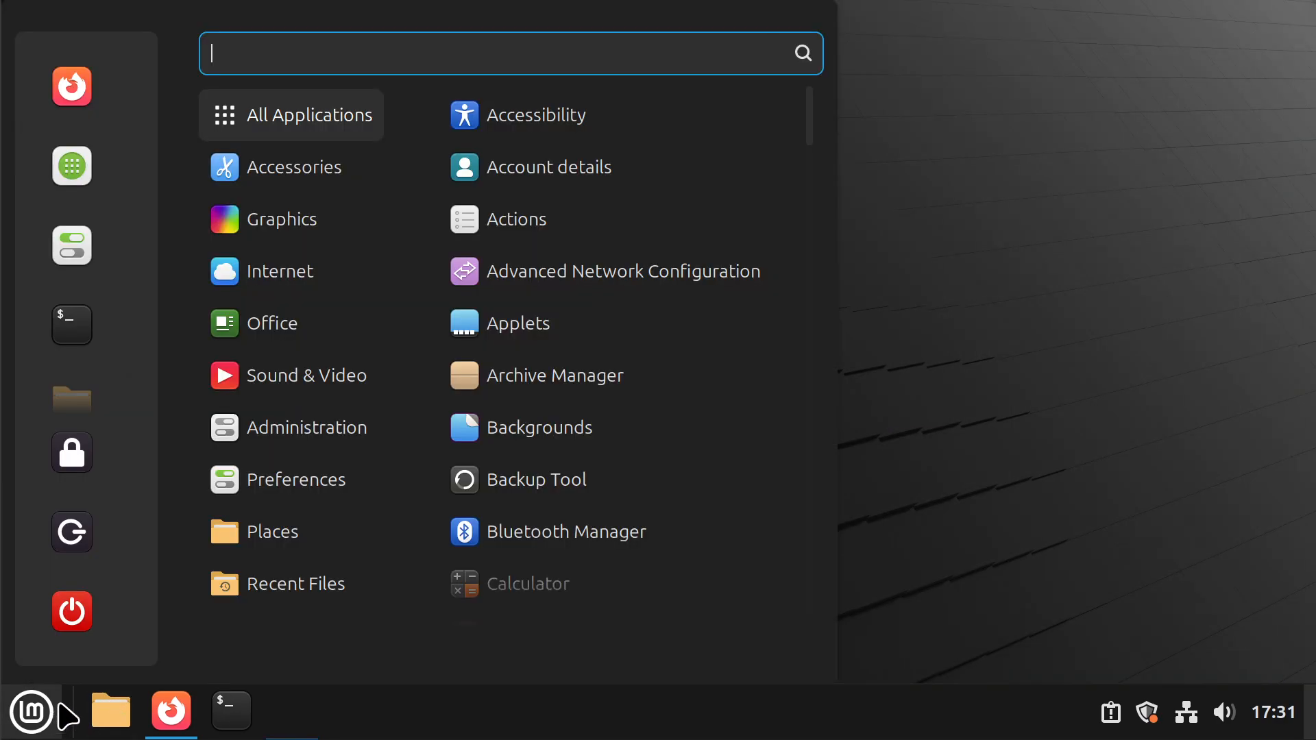
Log out of the Cinnamon session and sign back in to start a fresh desktop.
click(71, 609)
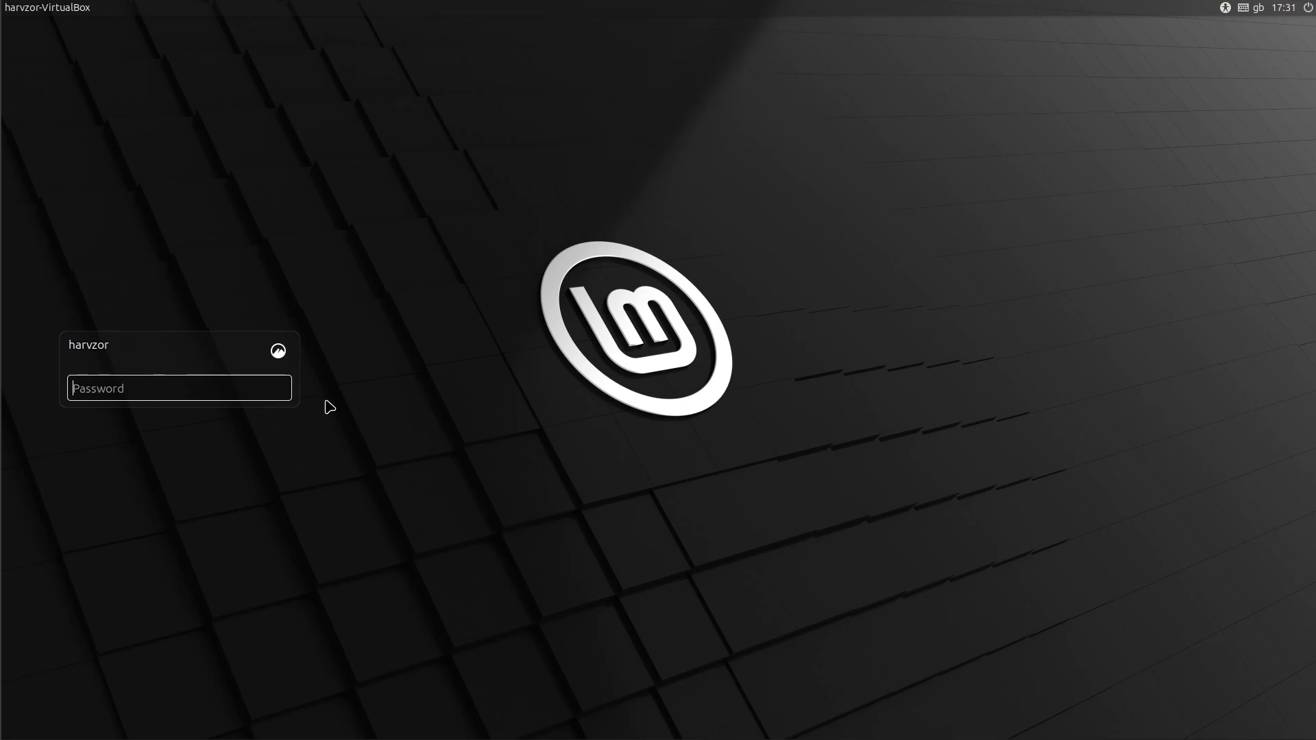
mouse_move(317, 395)
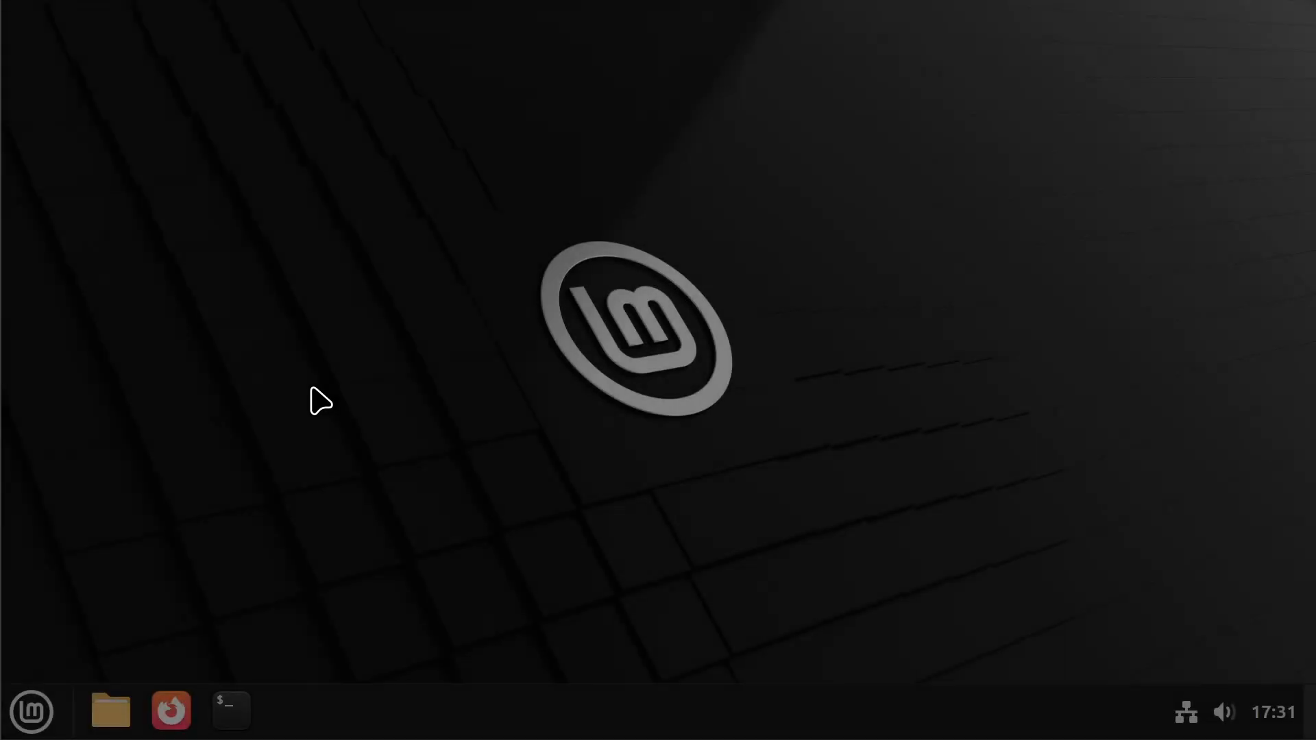
click(32, 711)
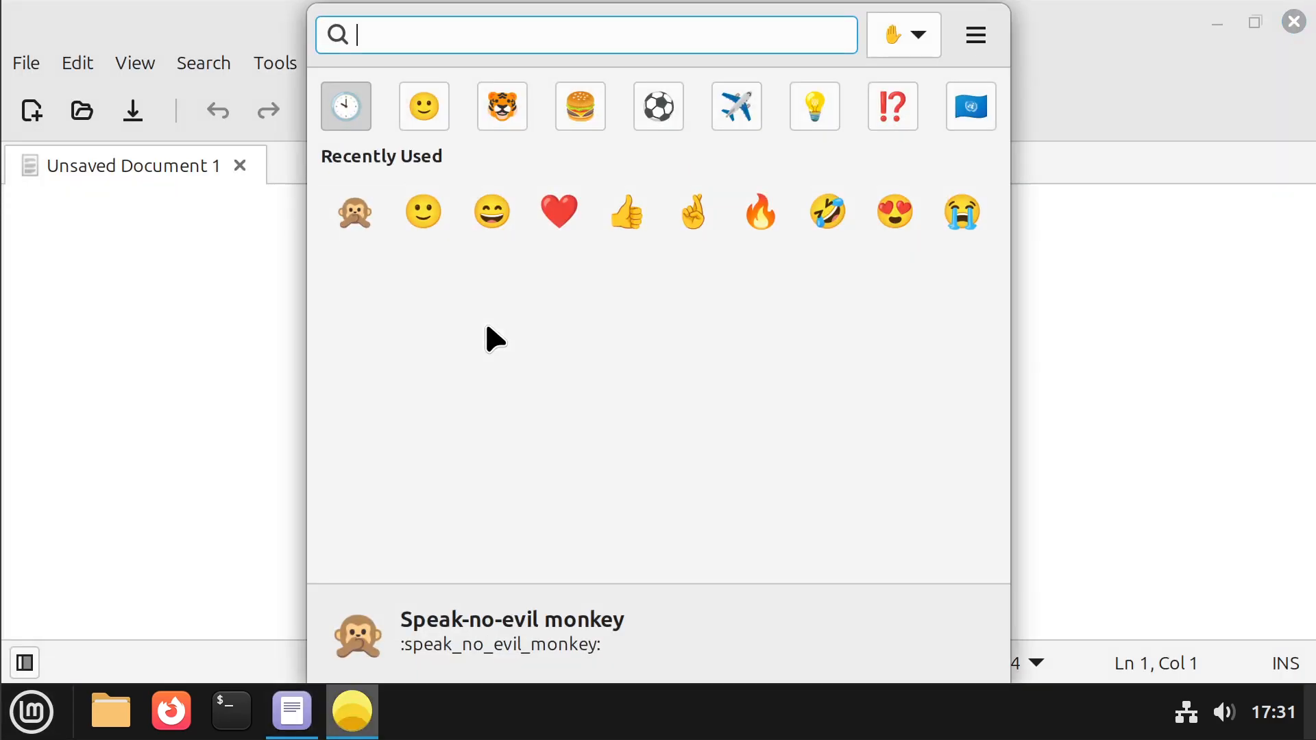
mouse_move(510, 337)
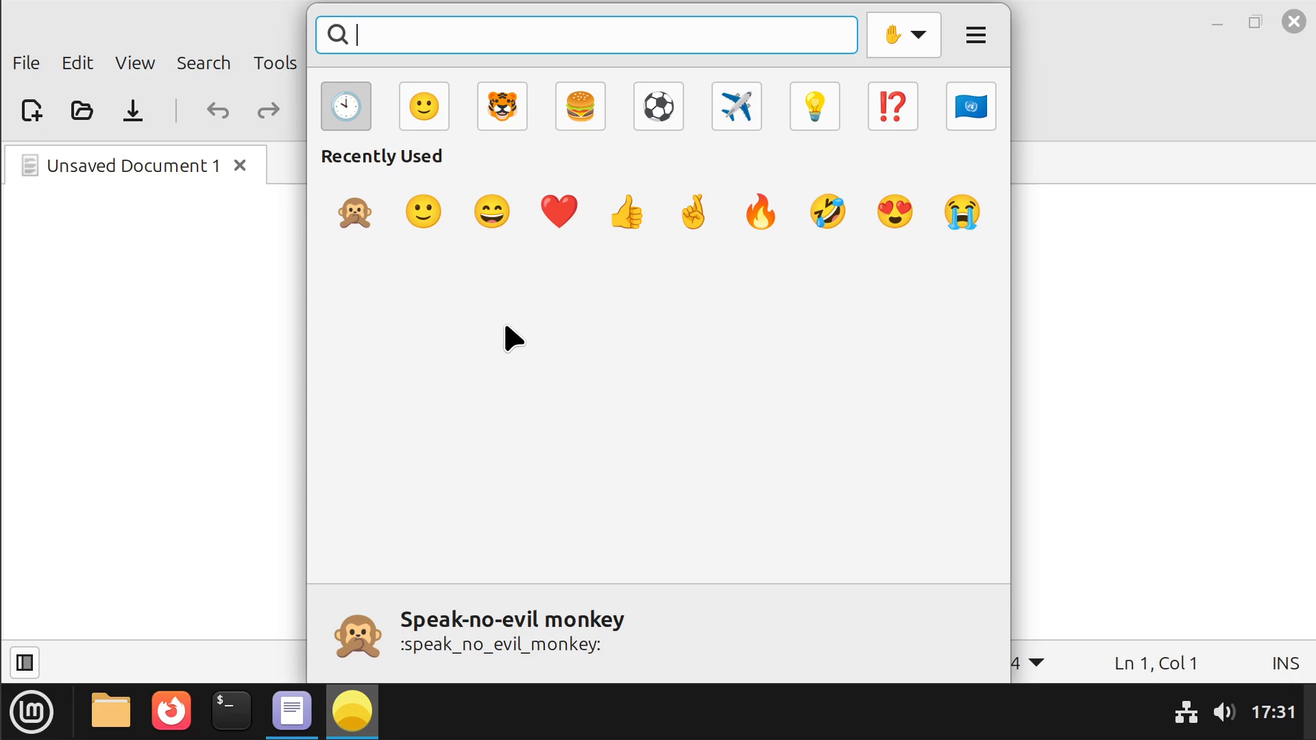